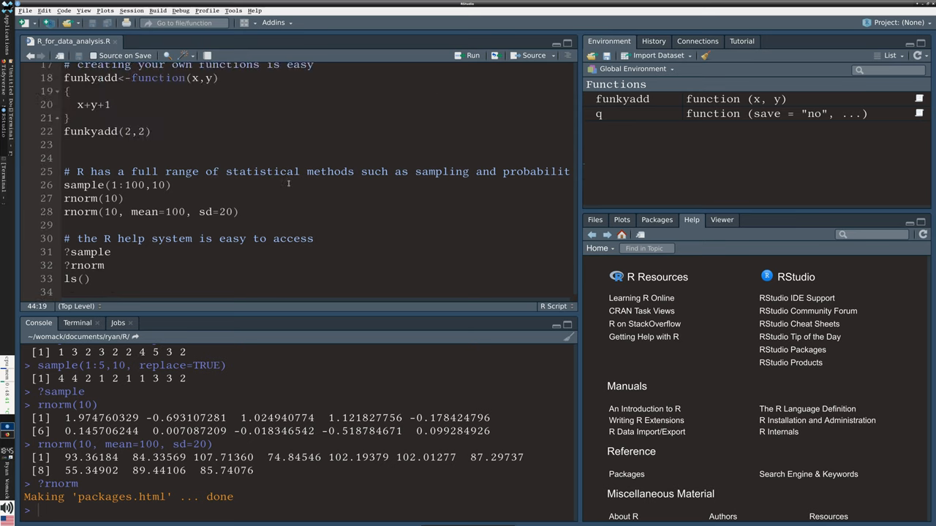
pyautogui.moveTo(387, 219)
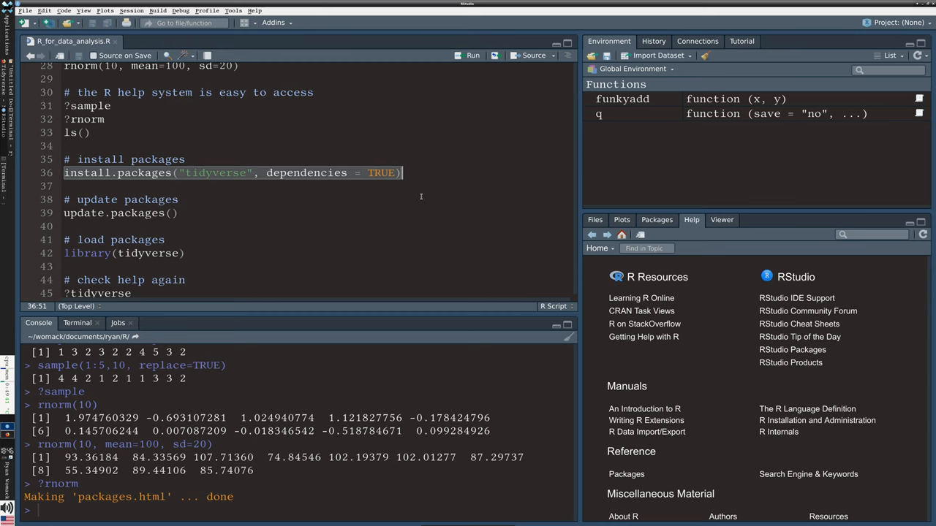
pyautogui.moveTo(406, 193)
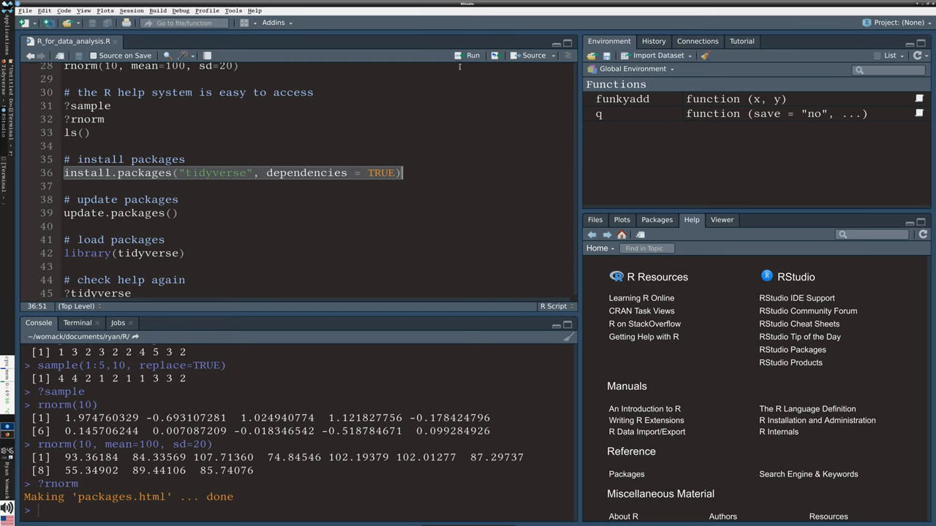
pyautogui.moveTo(471, 55)
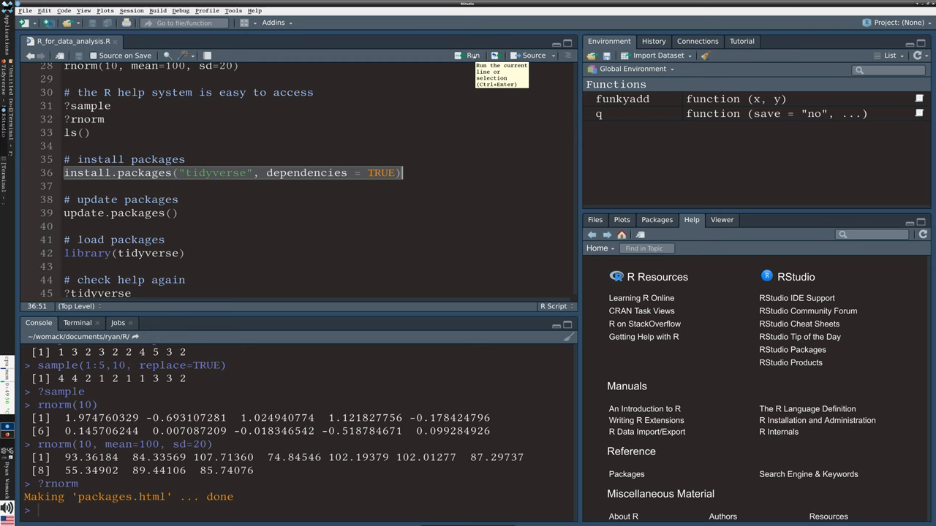
pyautogui.moveTo(495, 81)
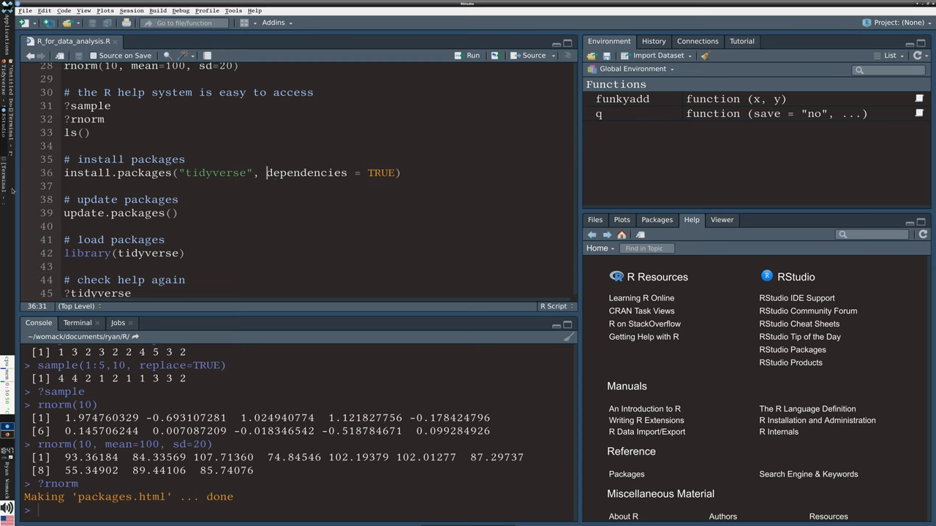
# Step: Run install.packages for tidyverse and review the CRAN download and build log in the console
pyautogui.click(94, 173)
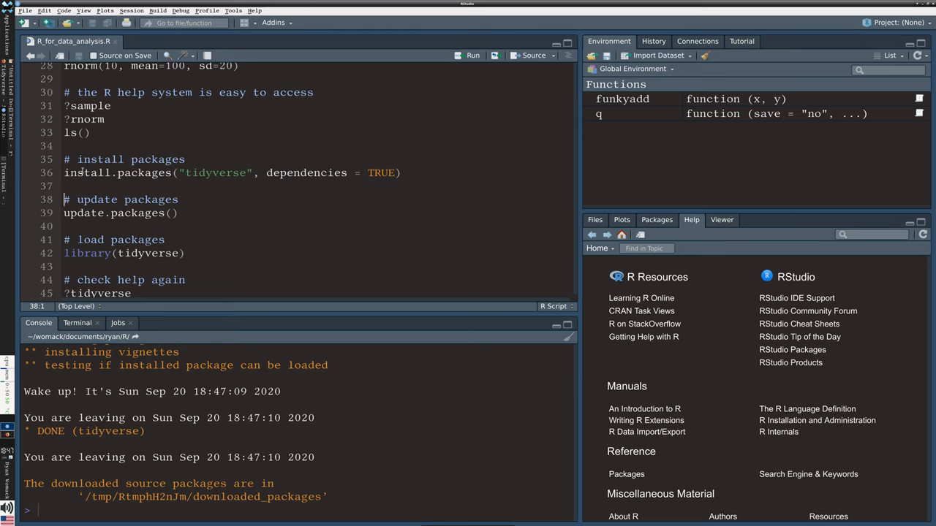
pyautogui.scroll(3)
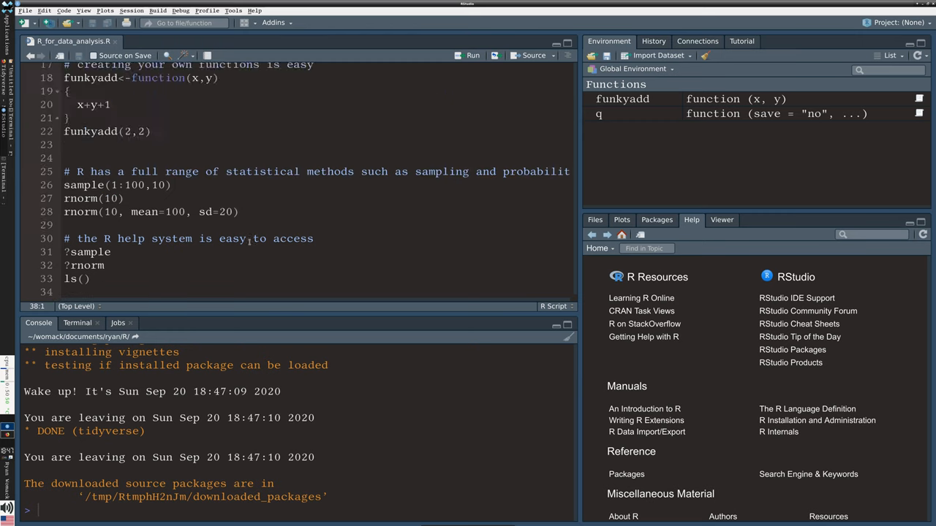
pyautogui.scroll(-3)
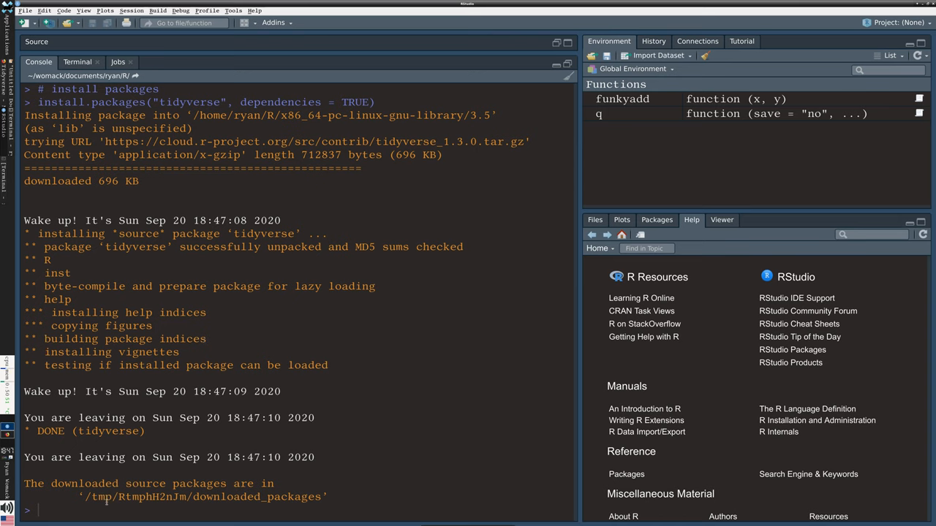
pyautogui.moveTo(357, 497)
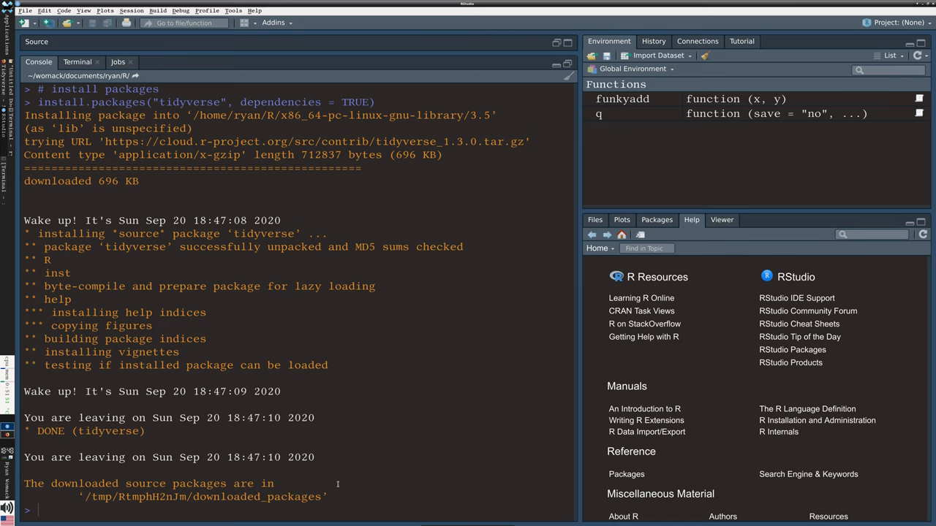
pyautogui.moveTo(574, 59)
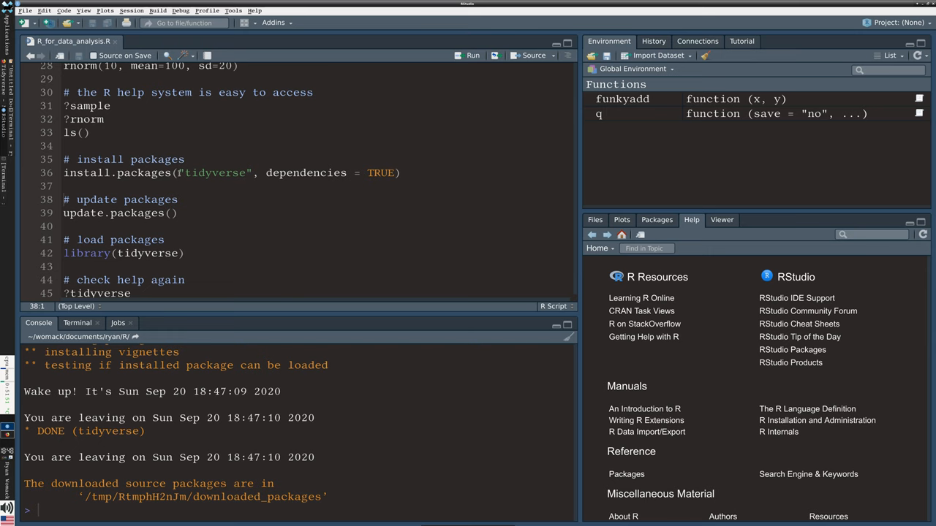
pyautogui.doubleClick(215, 172)
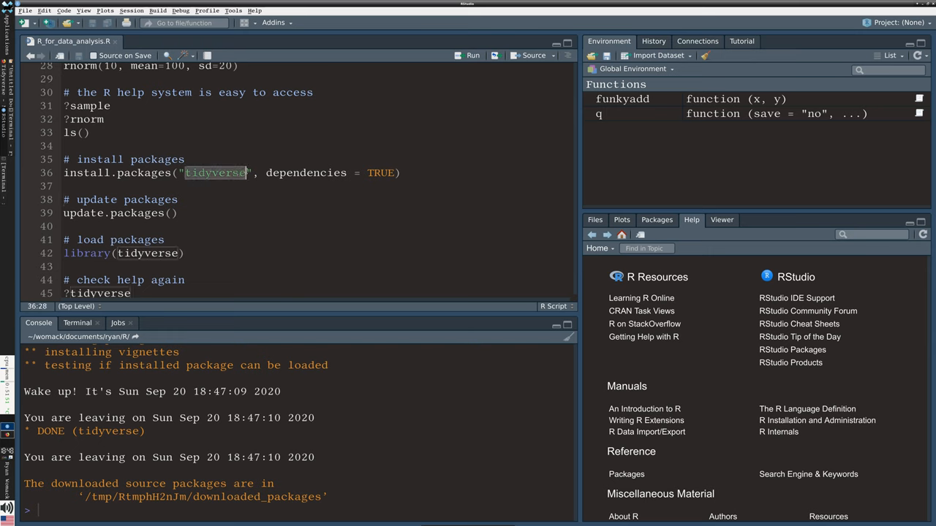
pyautogui.write('xyz')
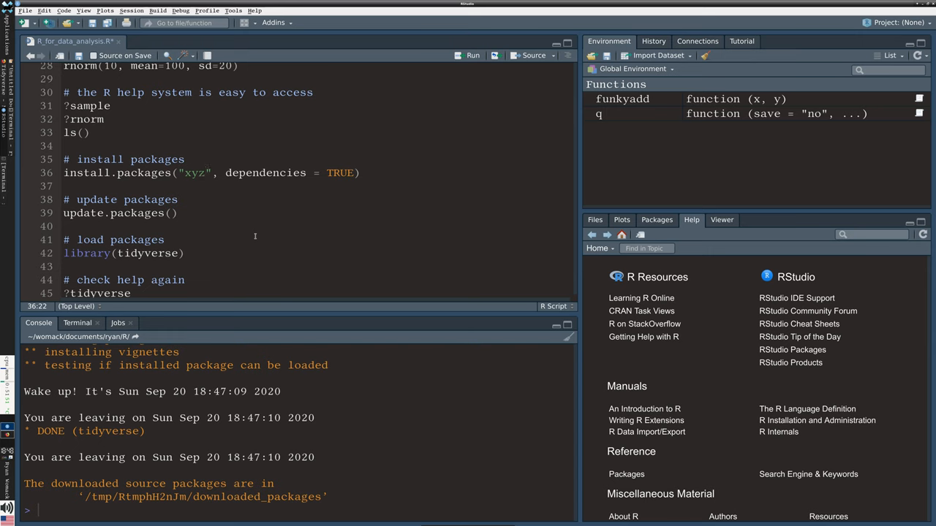
pyautogui.write('tidyverse')
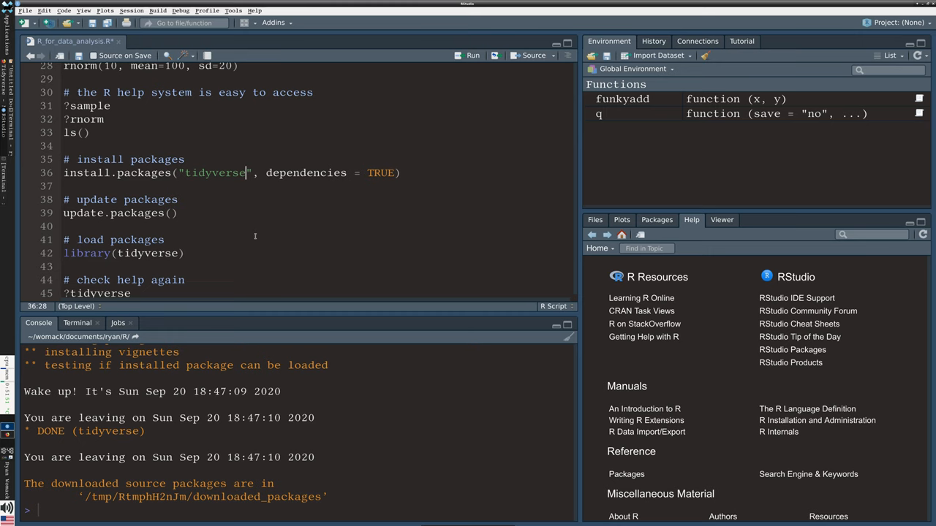
pyautogui.moveTo(380, 322)
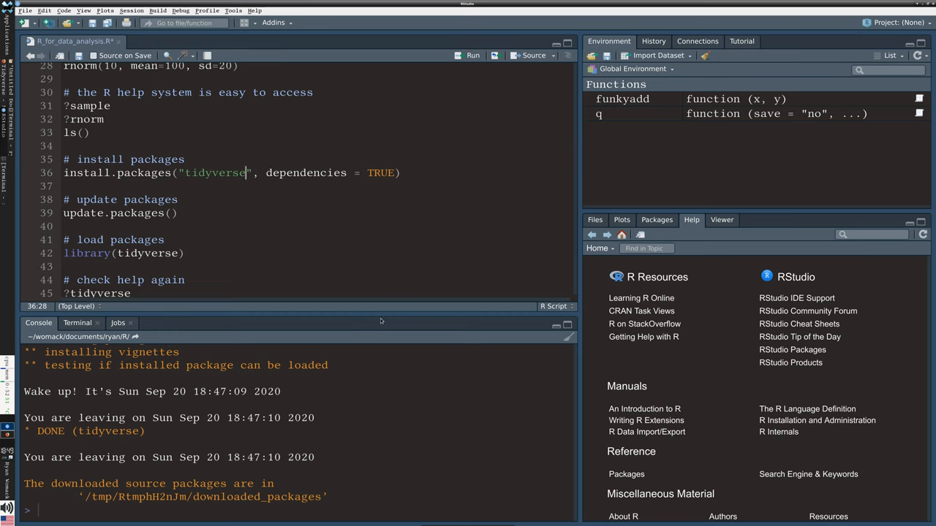
pyautogui.moveTo(582, 335)
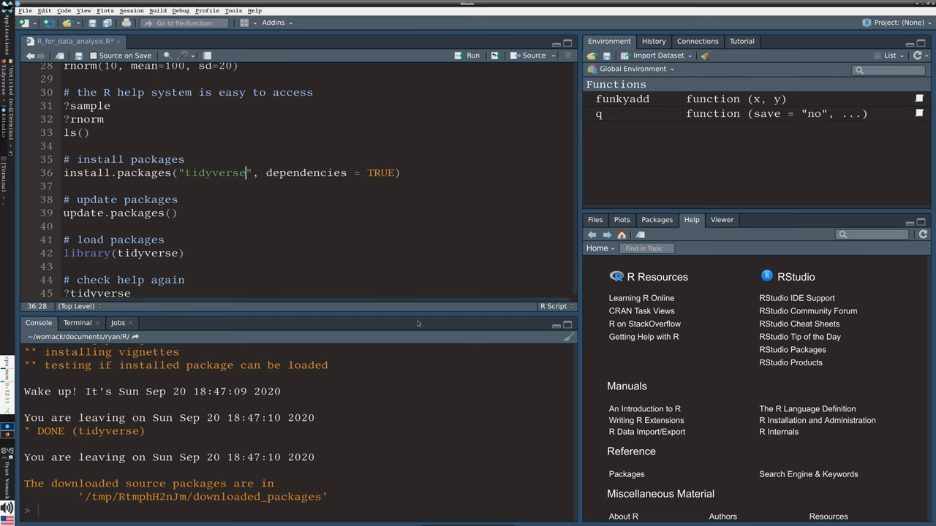
# Step: Run update.packages() from the script so it appears in the console below the install log
pyautogui.click(243, 244)
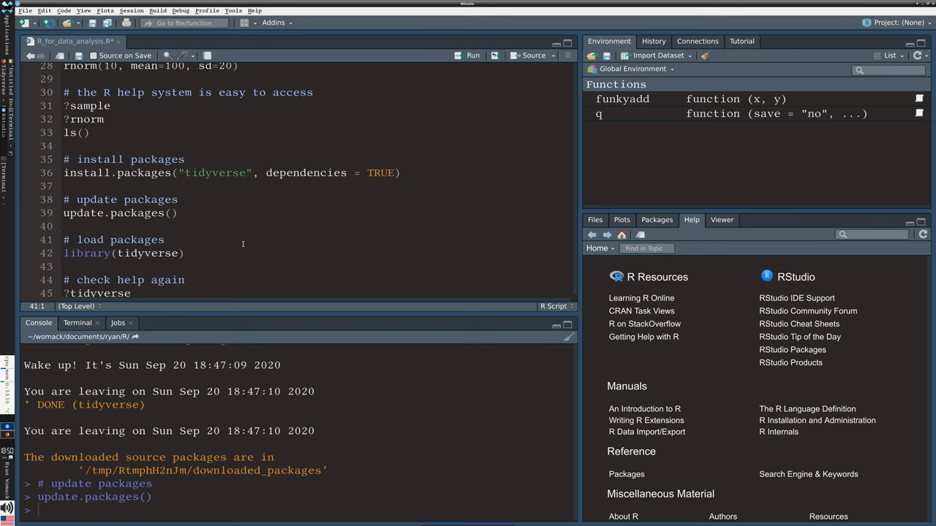
# Step: Run library(tidyverse) to attach its packages, then move to the '# check help again' lines
pyautogui.click(64, 253)
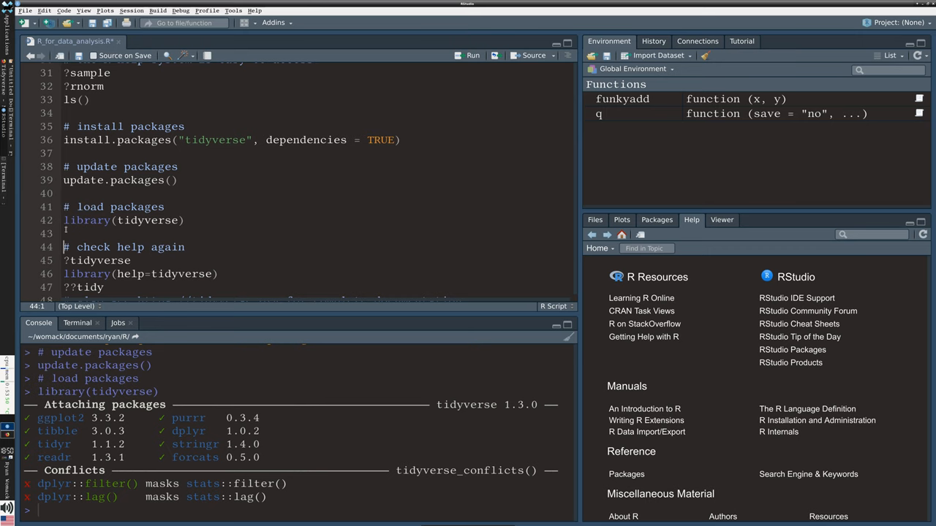
pyautogui.click(85, 220)
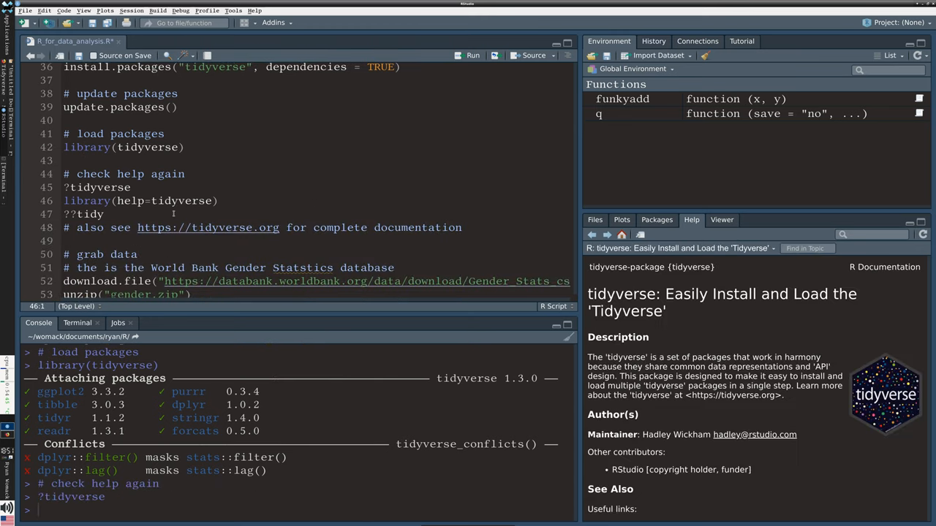
# Step: Scroll the tidyverse help page down to its authors, contributors and useful links
pyautogui.scroll(-3)
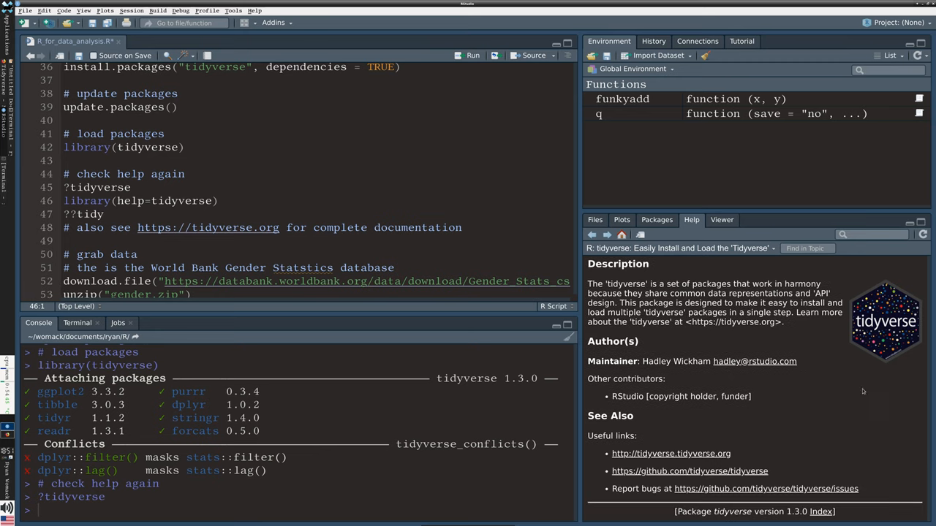
pyautogui.moveTo(831, 415)
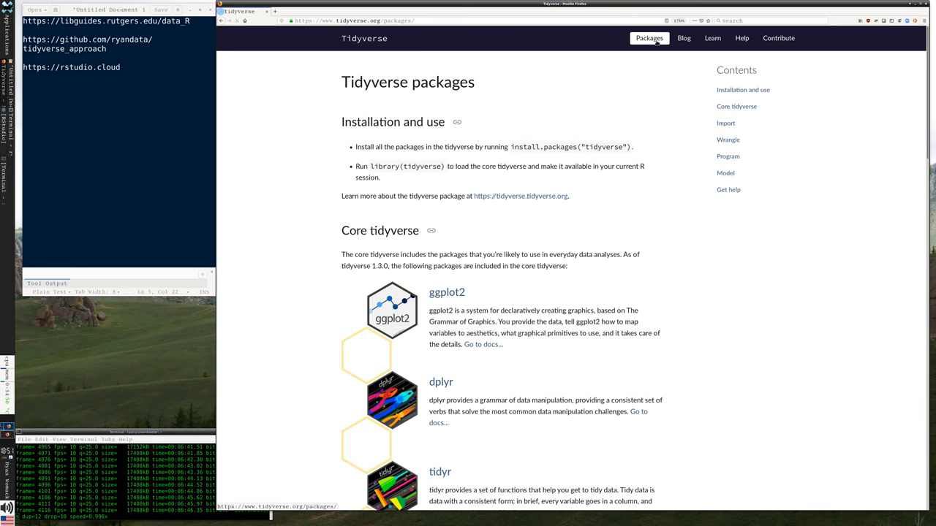
# Step: Scroll the tidyverse.org Packages page through the core list of ggplot2, dplyr and tidyr
pyautogui.scroll(-3)
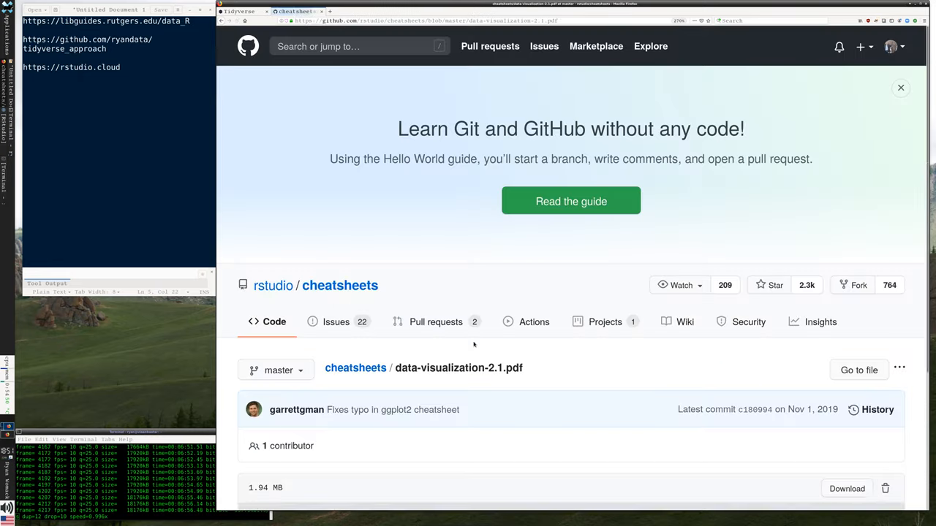
# Step: Read through the ggplot2 data-visualization cheat sheet PDF, covering its Geoms, Stats and Scales sections
pyautogui.scroll(-3)
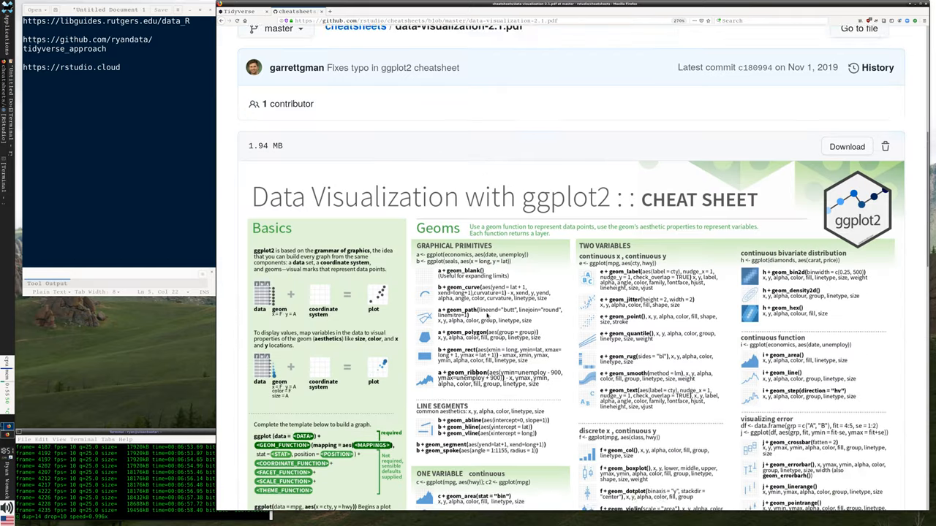
pyautogui.scroll(-3)
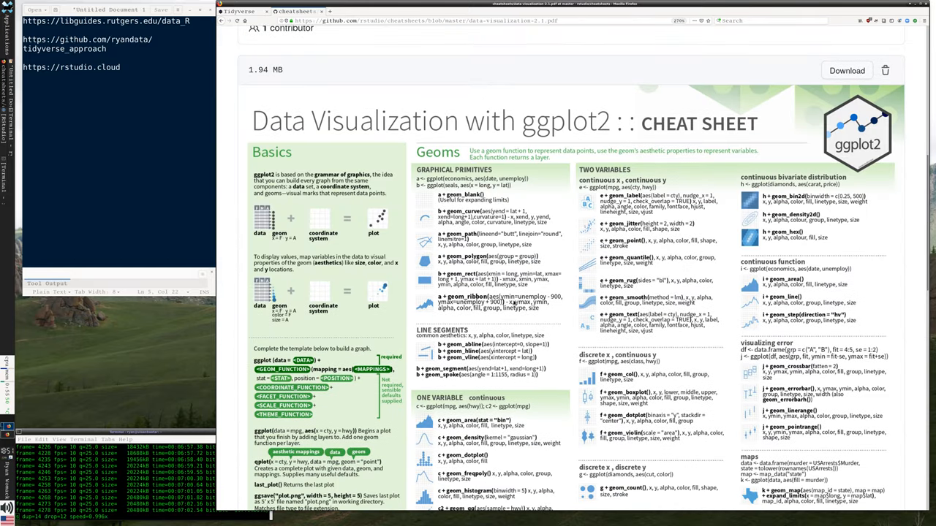
pyautogui.scroll(-3)
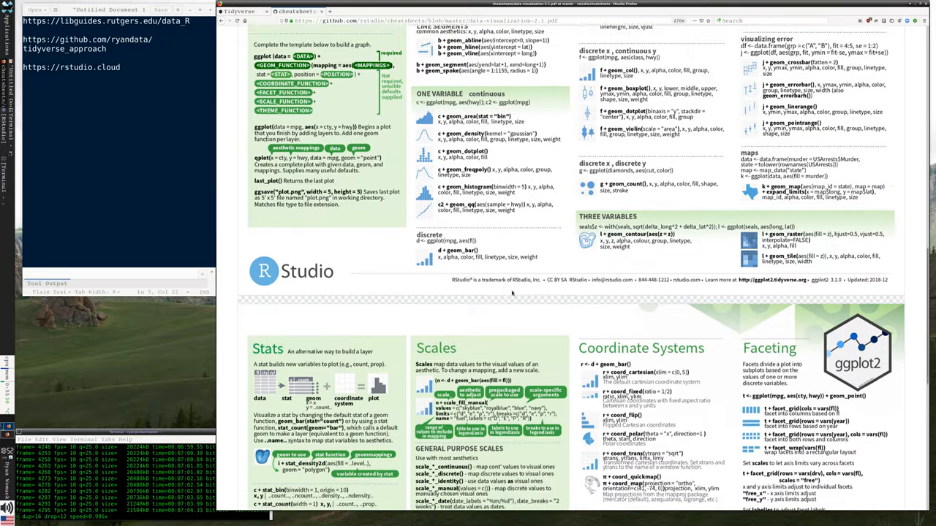
pyautogui.scroll(-3)
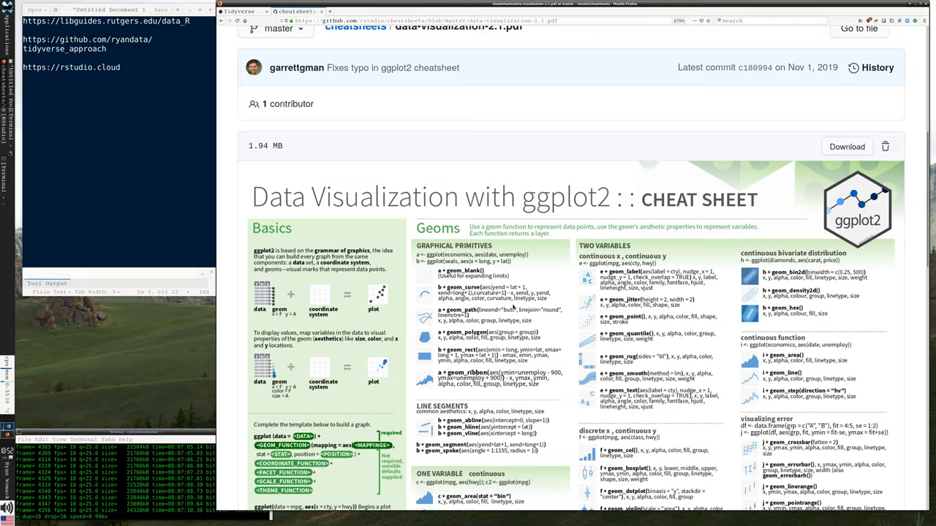
pyautogui.scroll(-3)
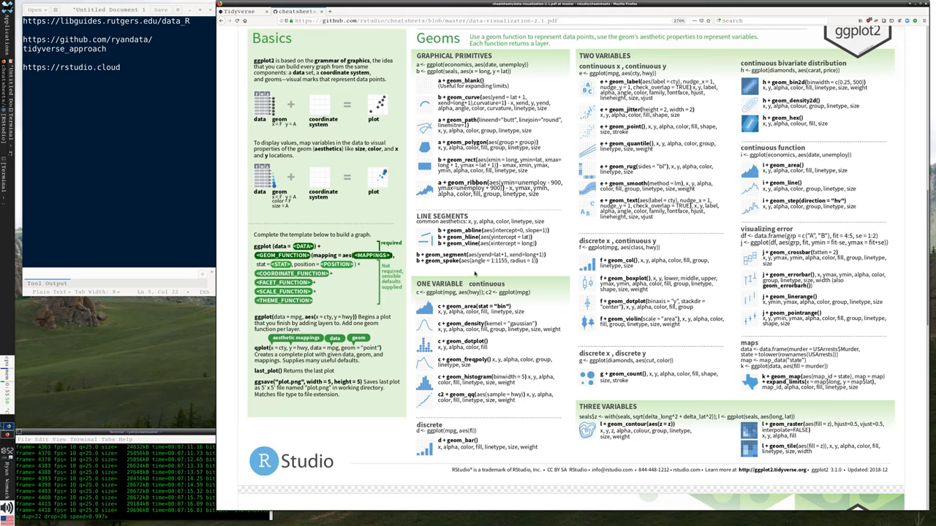
pyautogui.scroll(-3)
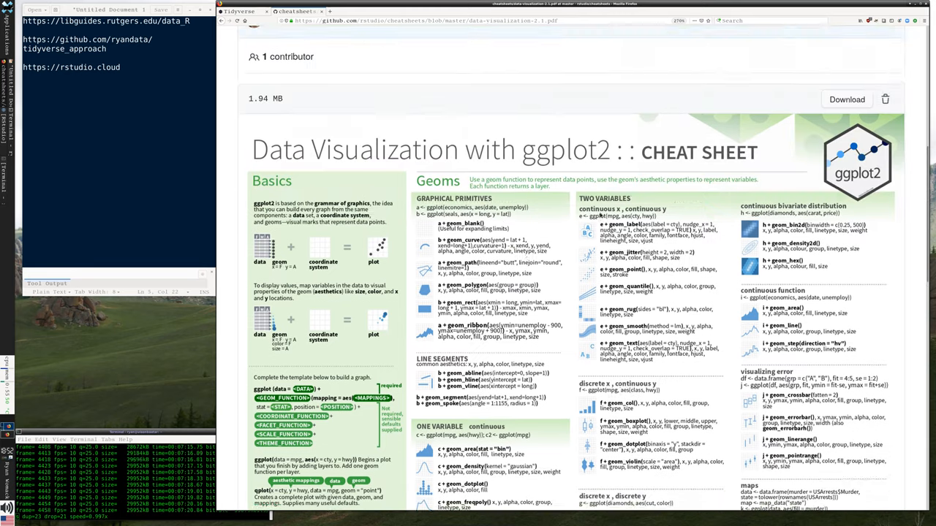
pyautogui.scroll(-3)
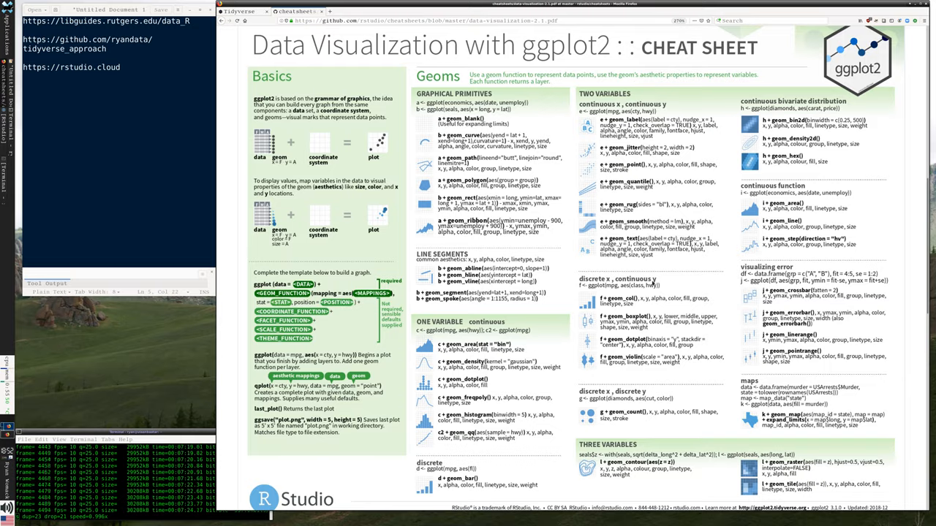
pyautogui.scroll(-3)
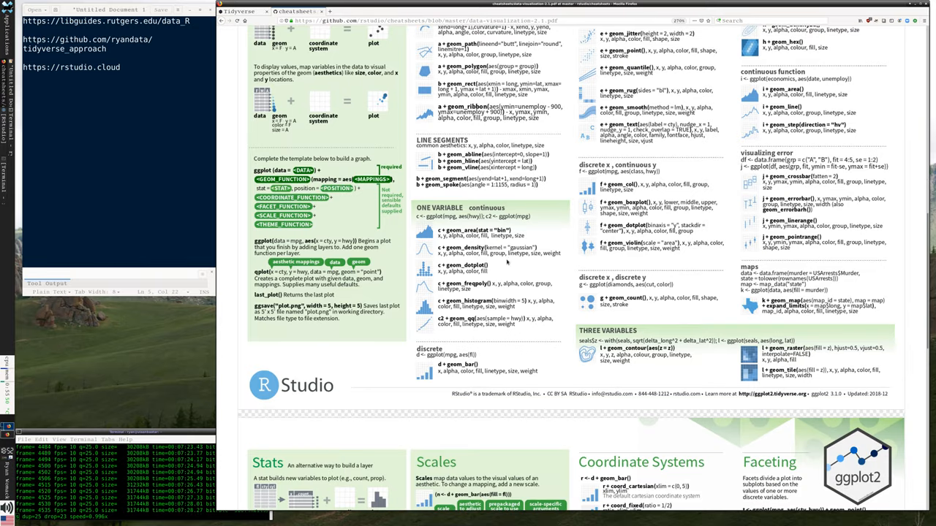
pyautogui.scroll(-3)
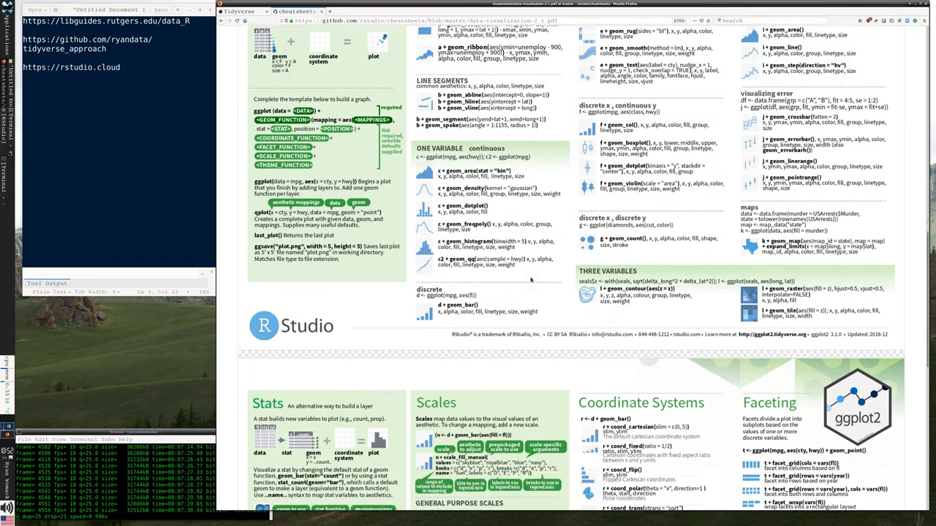
pyautogui.scroll(-3)
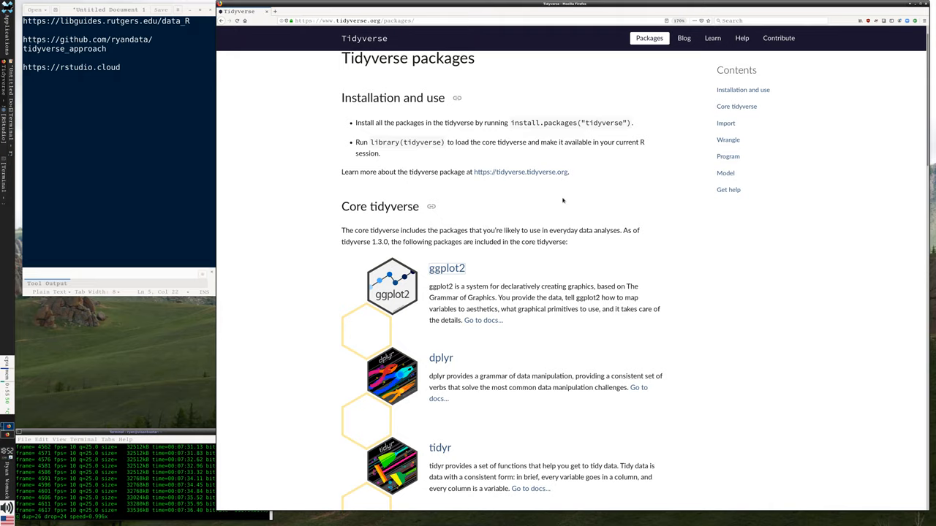
# Step: Follow ggplot2's 'Go to docs' link and browse the ggplot2 site's Overview, Installation and Cheatsheet sections
pyautogui.click(448, 268)
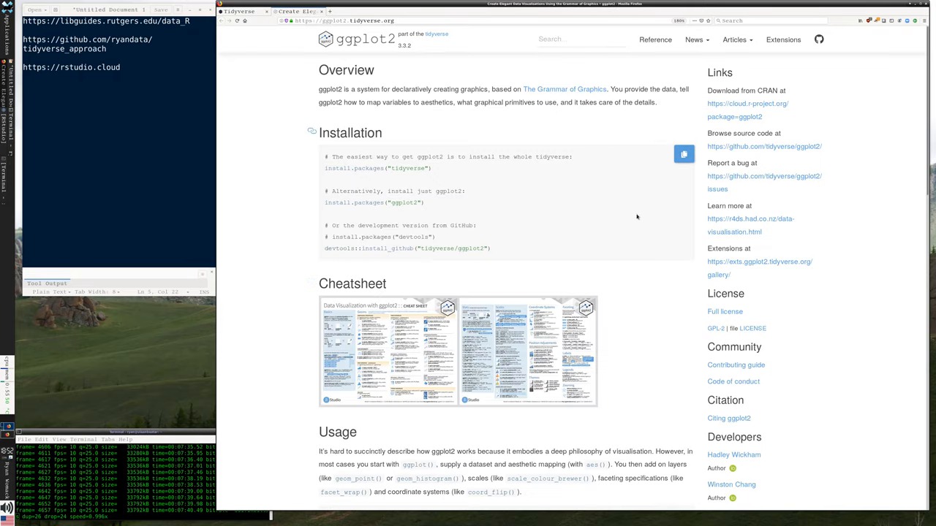
pyautogui.scroll(-3)
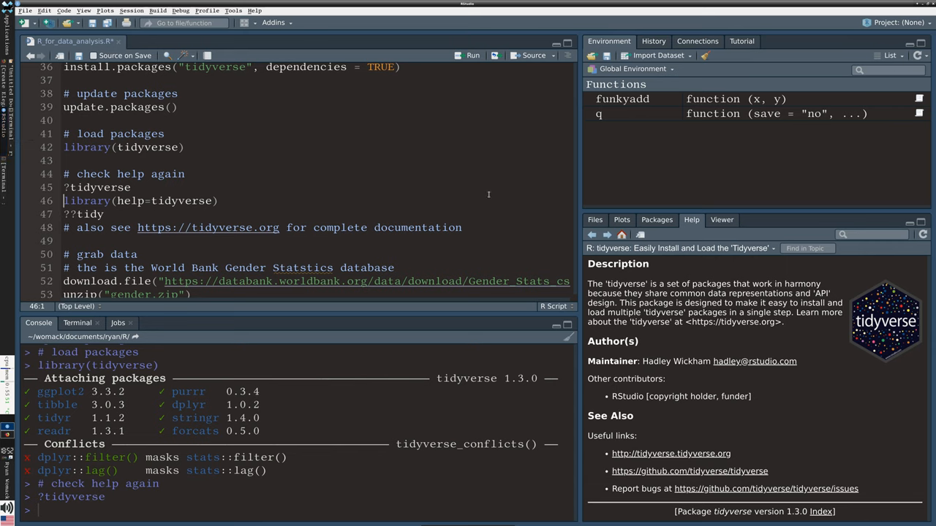
# Step: Scroll to the download.file lines that fetch the 14.2 MB World Bank Gender Stats zip
pyautogui.scroll(-3)
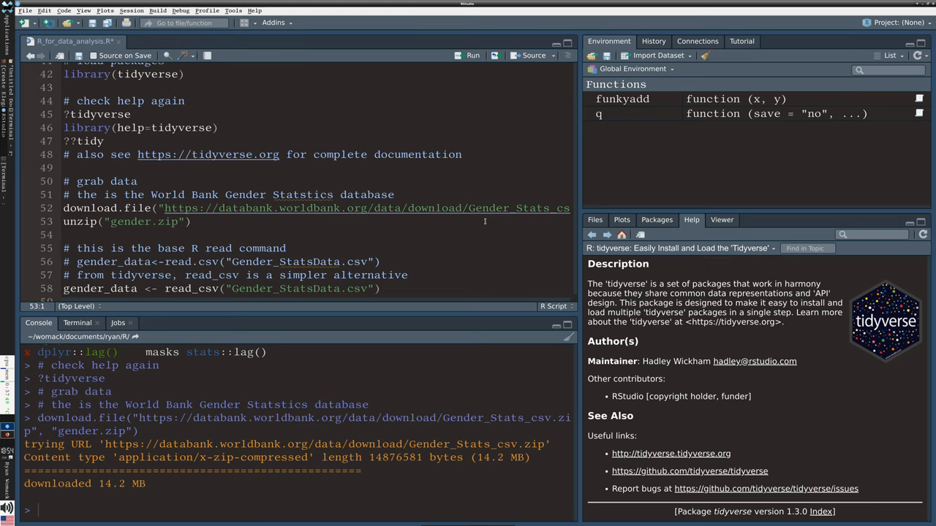
# Step: Run unzip("gender.zip") and show the project folder's file list in the Files pane
pyautogui.click(64, 222)
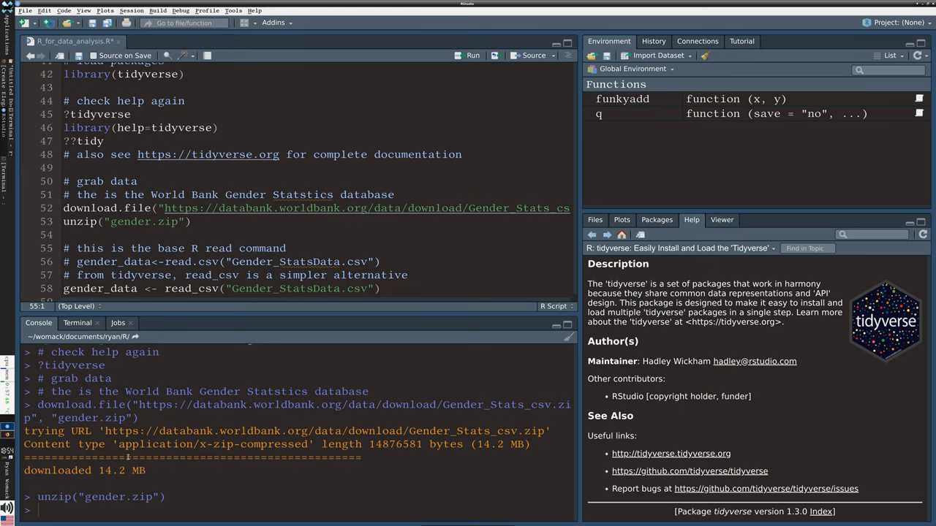
pyautogui.moveTo(638, 224)
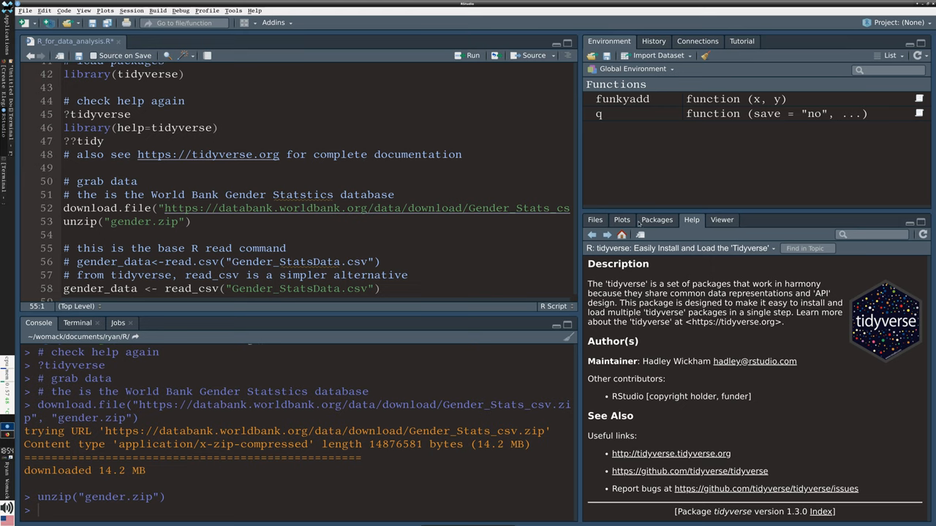
pyautogui.click(594, 220)
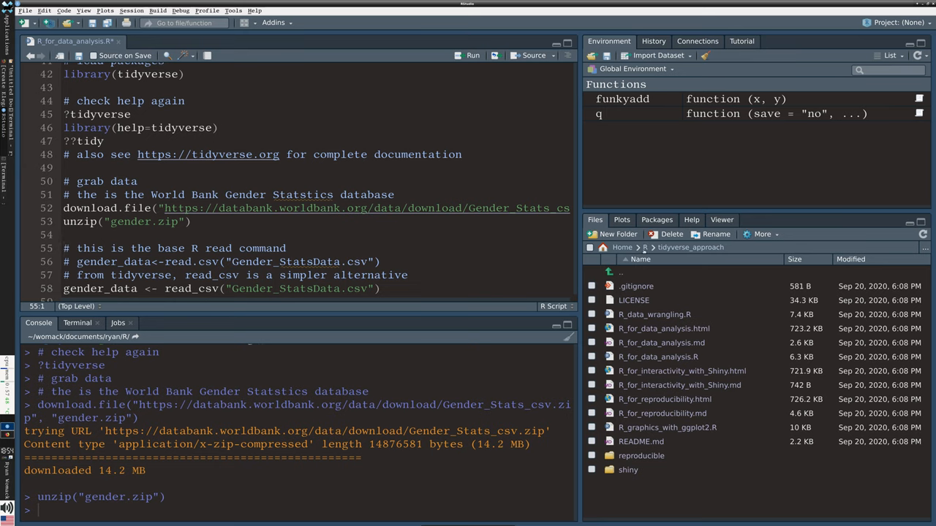
pyautogui.click(645, 247)
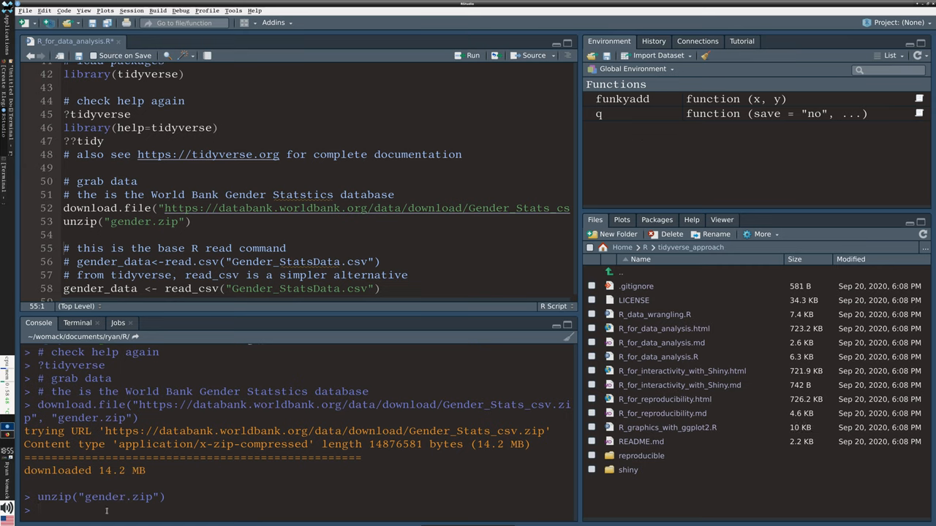
pyautogui.scroll(-3)
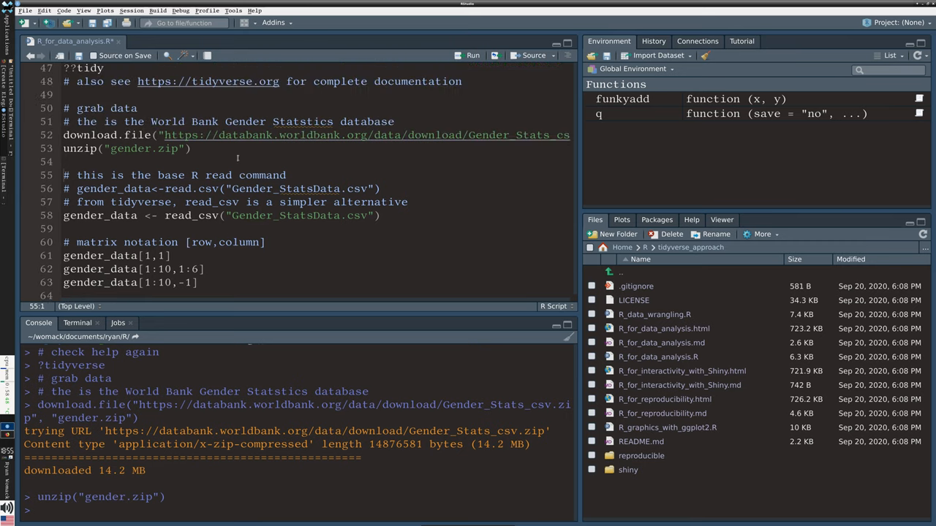
pyautogui.moveTo(250, 222)
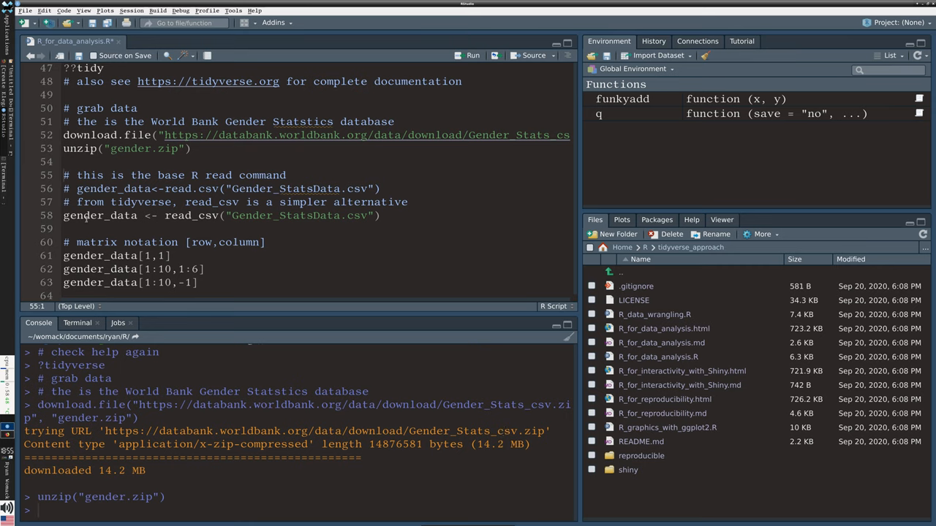
pyautogui.click(85, 215)
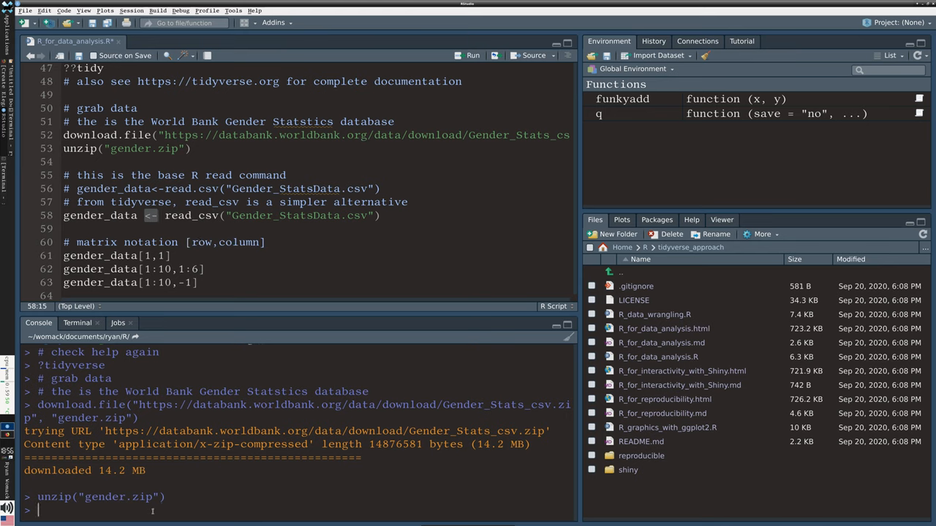
pyautogui.write('<-')
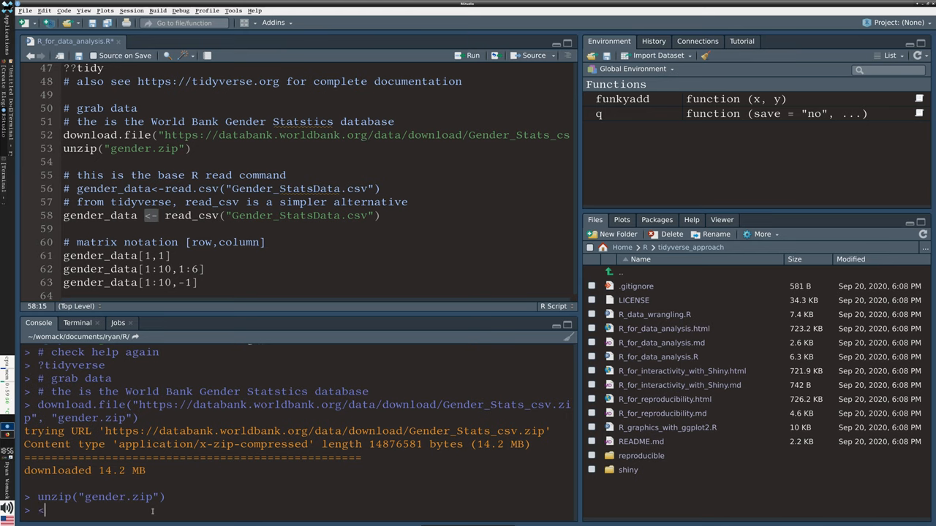
pyautogui.write('-')
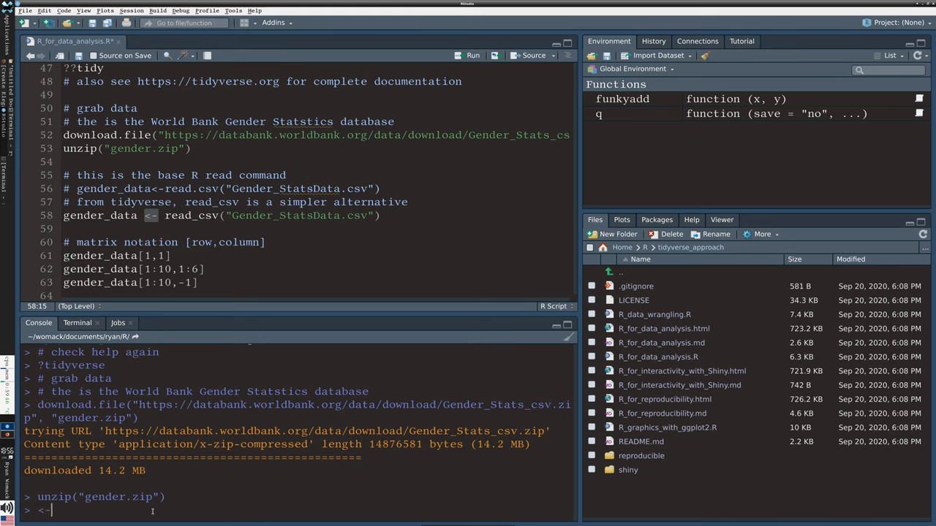
pyautogui.write('<0')
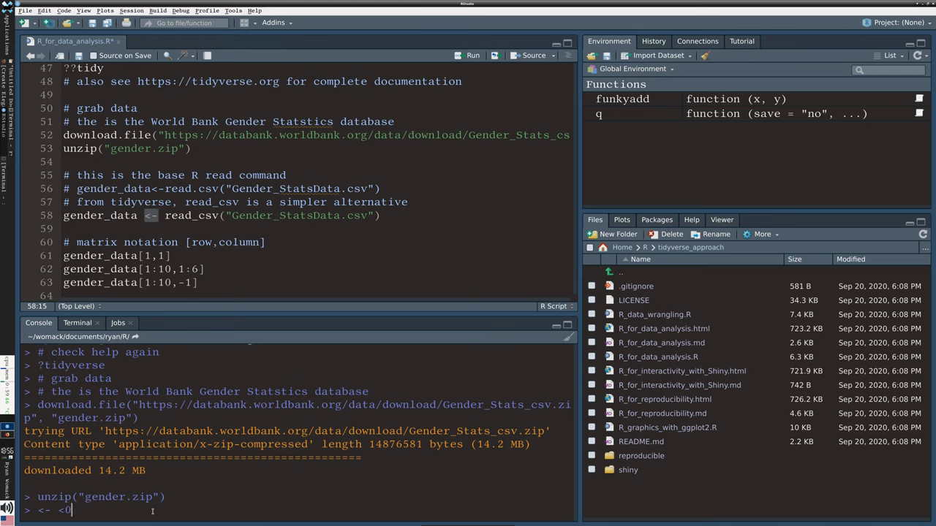
pyautogui.press('Backspace')
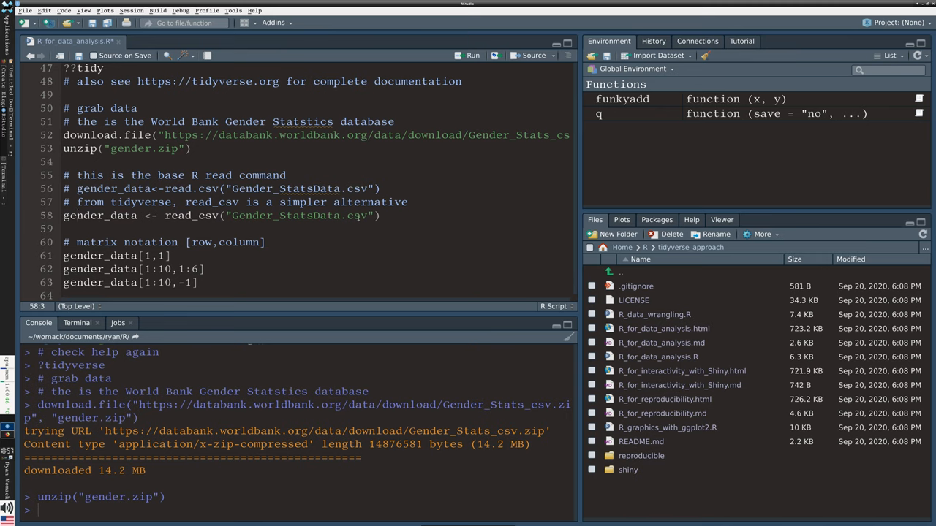
pyautogui.moveTo(354, 215)
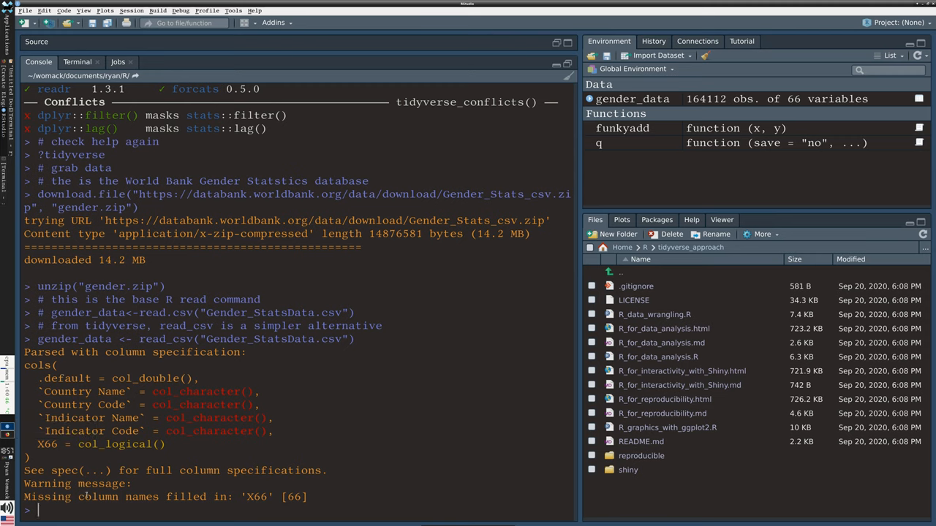
# Step: Restore the pane layout so the script editor sits beside the console after gender_data loads
pyautogui.doubleClick(48, 497)
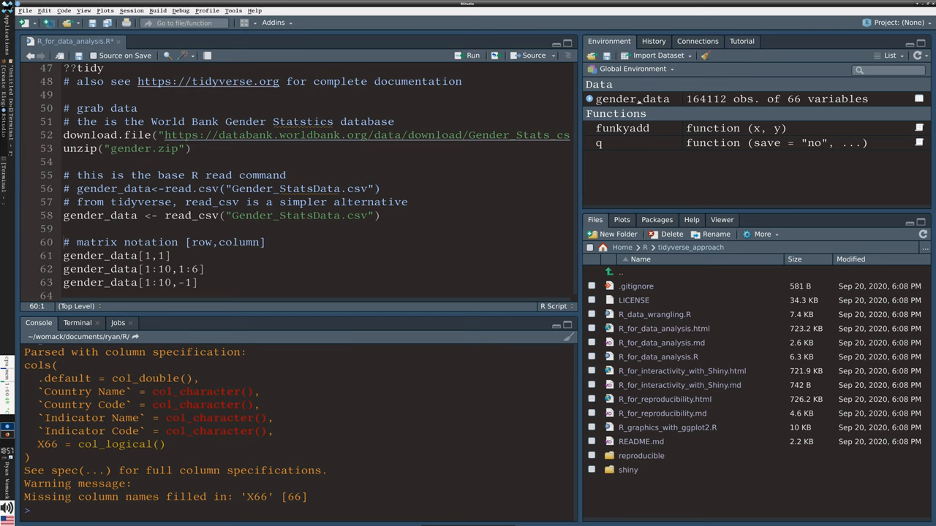
pyautogui.moveTo(706, 111)
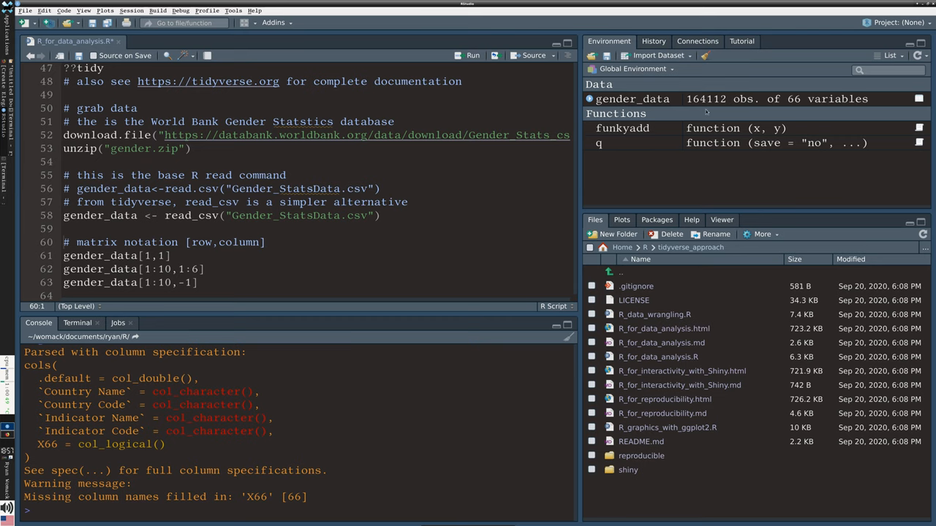
pyautogui.moveTo(705, 117)
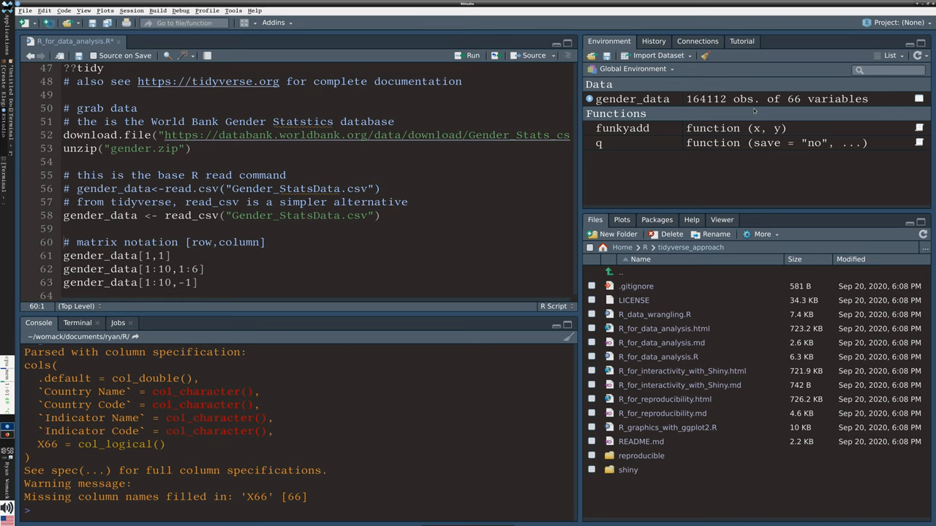
pyautogui.moveTo(755, 112)
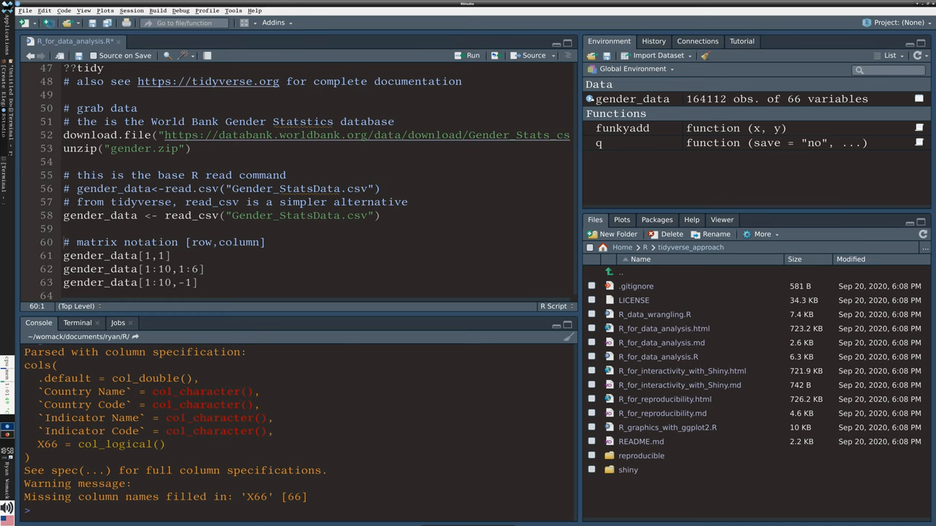
# Step: Expand gender_data in the Environment pane to list its columns: Country Name, Indicator Name, years from 1960
pyautogui.click(590, 99)
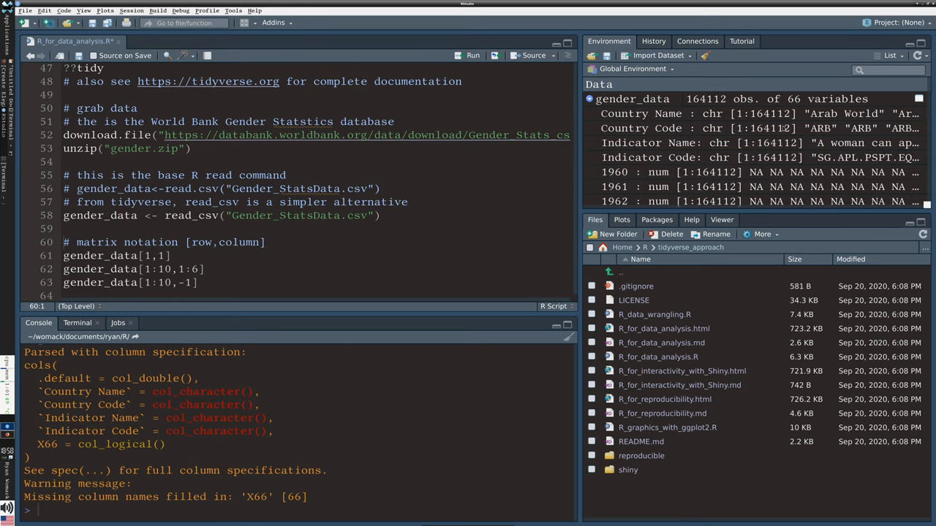
pyautogui.scroll(-3)
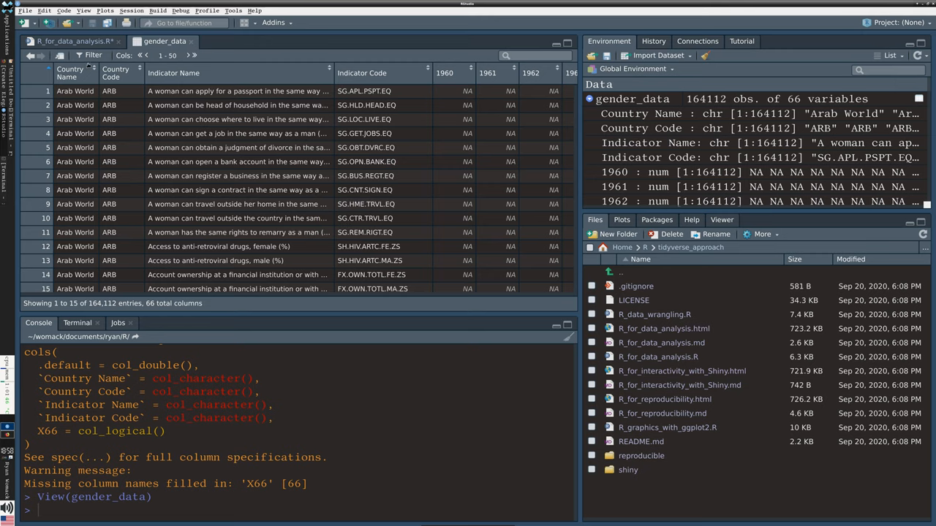
# Step: Show gender_data in the data viewer as a 164,112-row, 66-column table
pyautogui.click(93, 55)
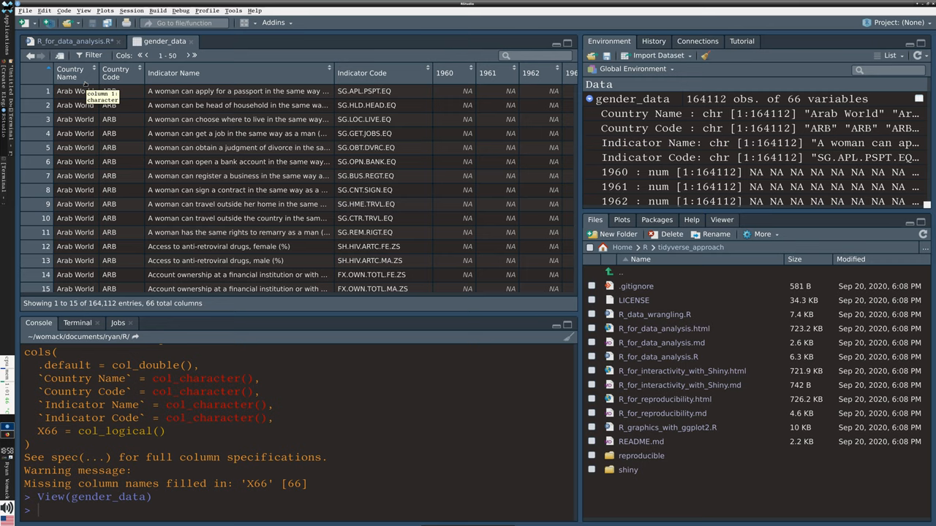
pyautogui.moveTo(103, 96)
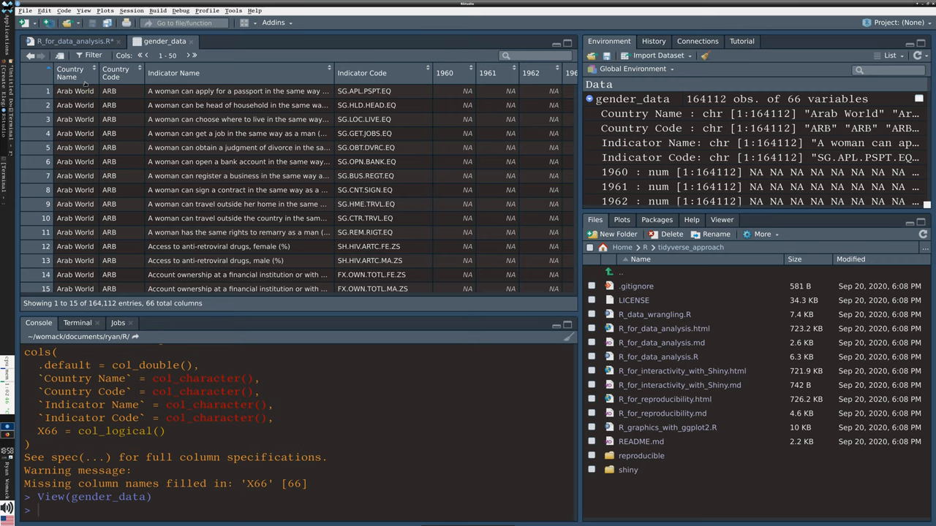
pyautogui.moveTo(243, 61)
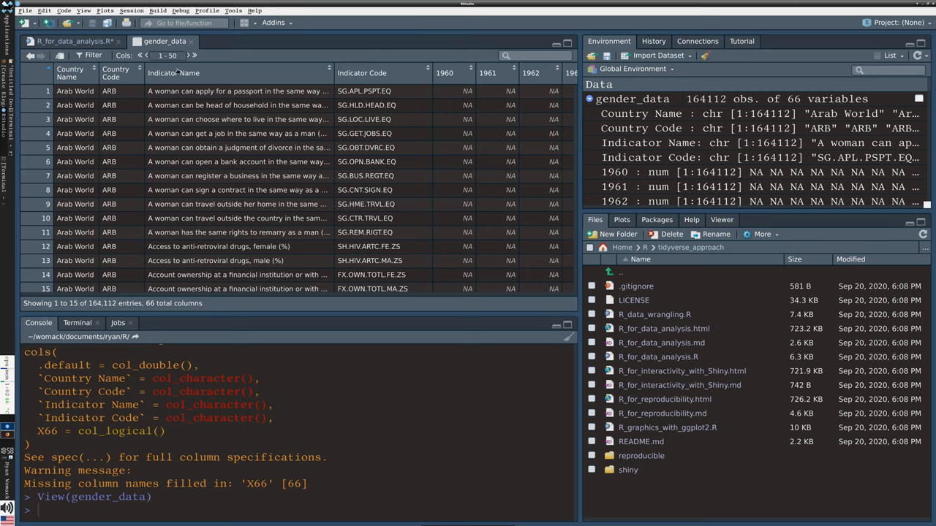
pyautogui.moveTo(174, 73)
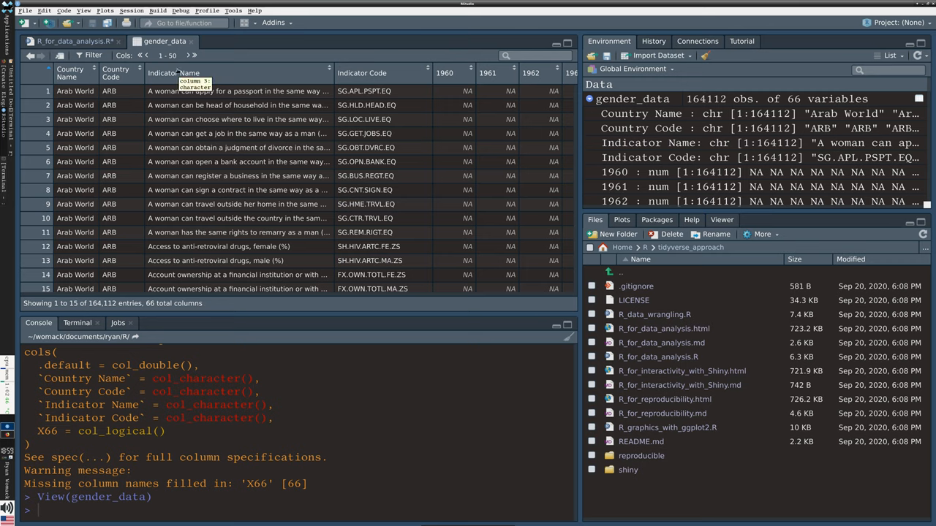
pyautogui.moveTo(193, 44)
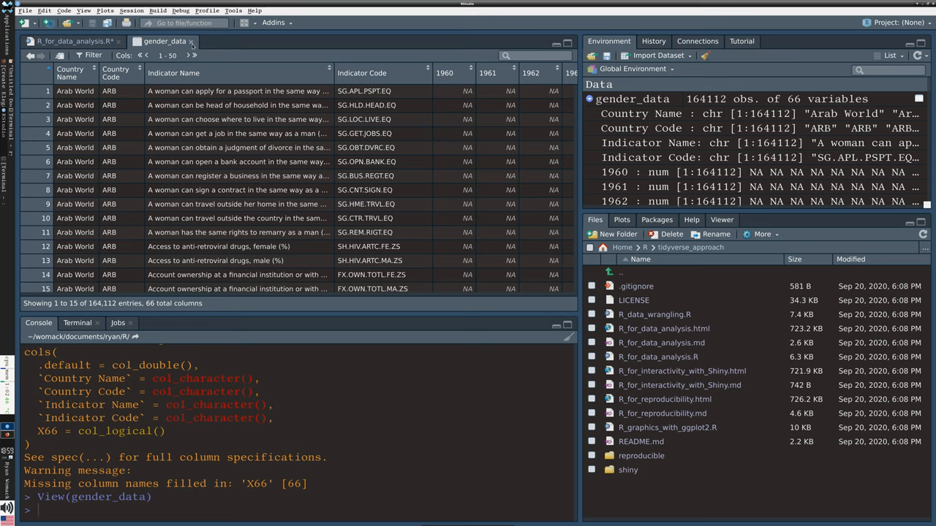
# Step: Return to the script and print gender_data in the console as a 164,112 × 66 tibble
pyautogui.click(70, 40)
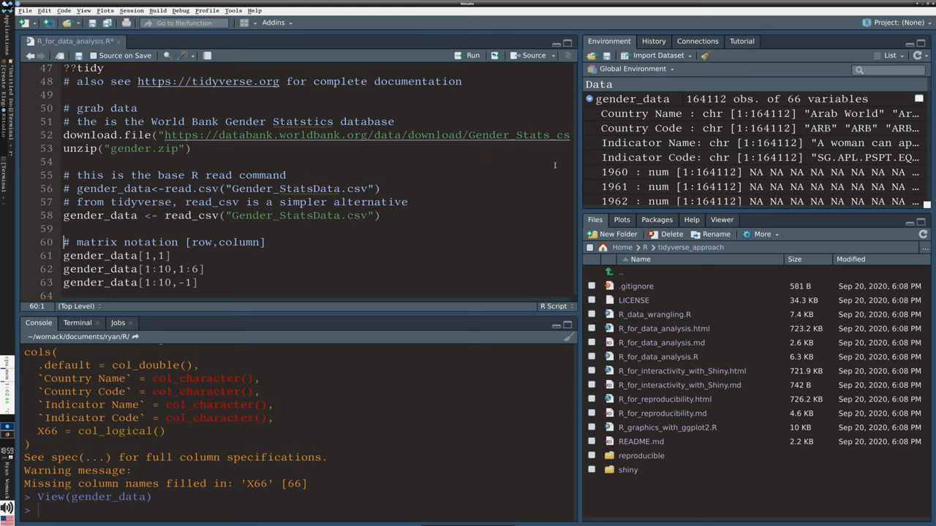
pyautogui.scroll(-3)
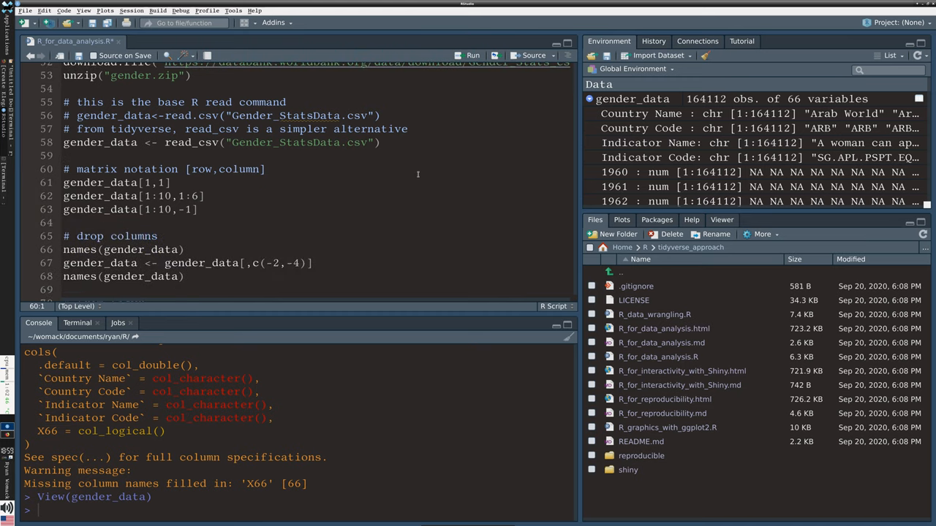
pyautogui.moveTo(415, 188)
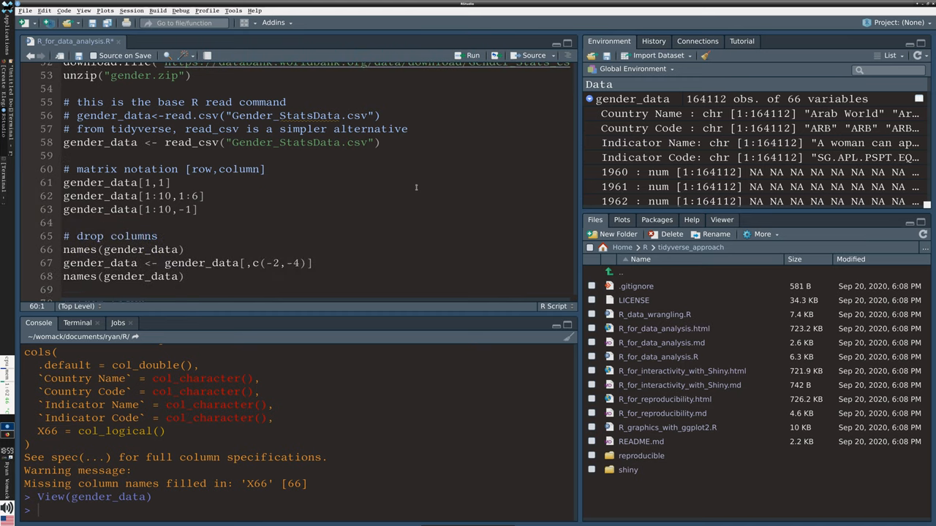
pyautogui.moveTo(366, 161)
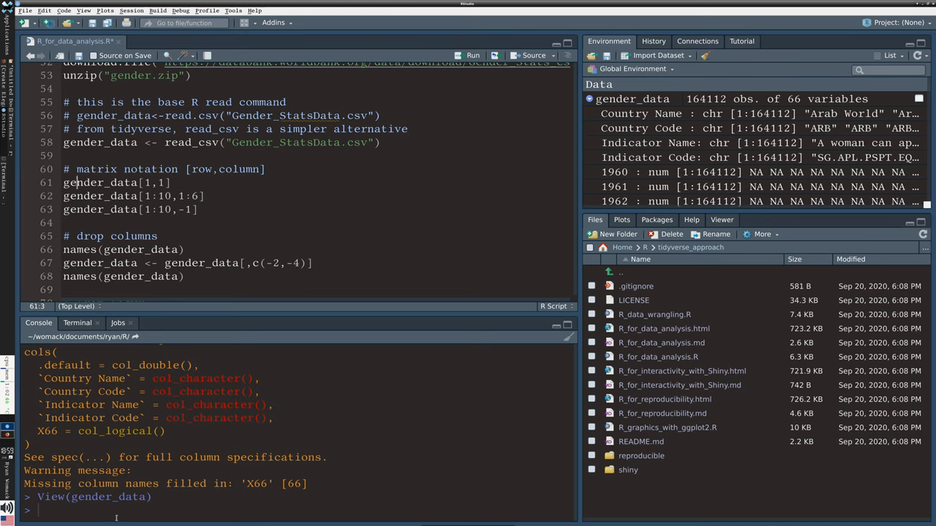
pyautogui.write('gender_data')
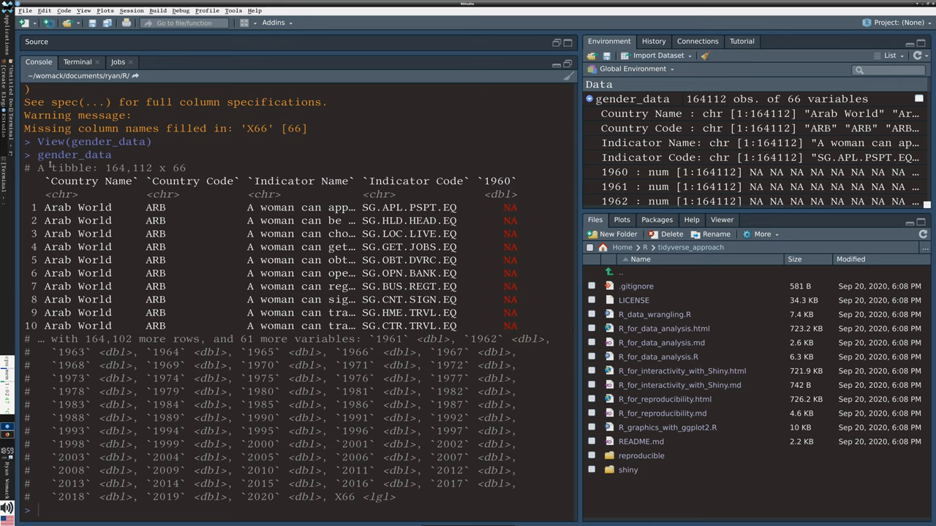
# Step: Highlight the word tibble and the X66 column name in the printed output
pyautogui.doubleClick(72, 167)
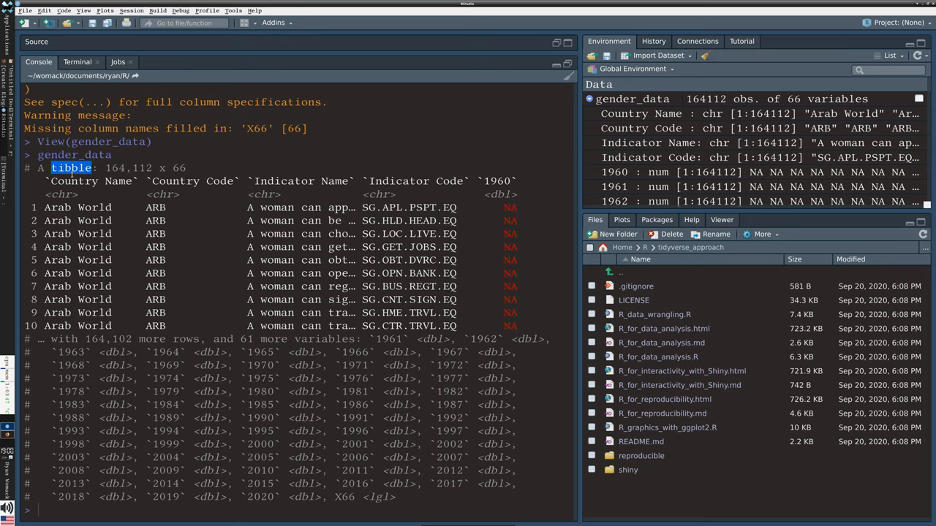
pyautogui.moveTo(75, 237)
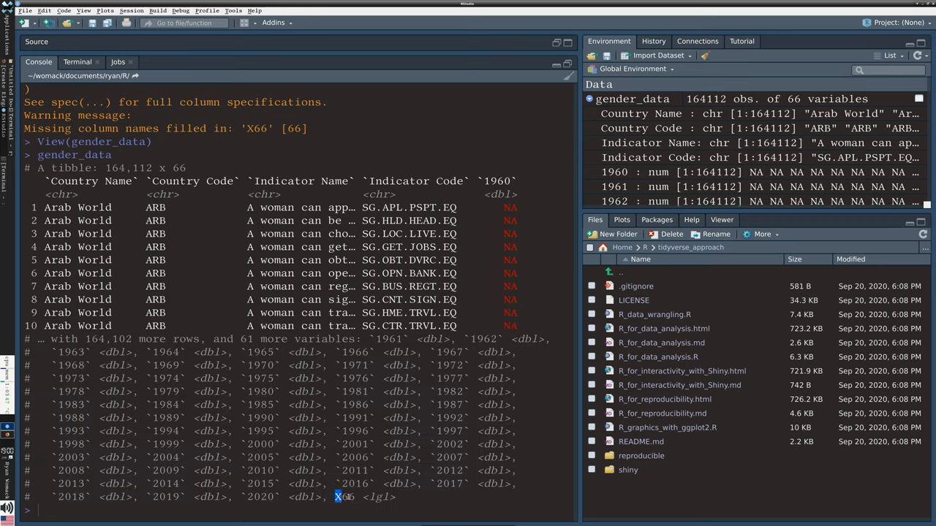
pyautogui.doubleClick(344, 497)
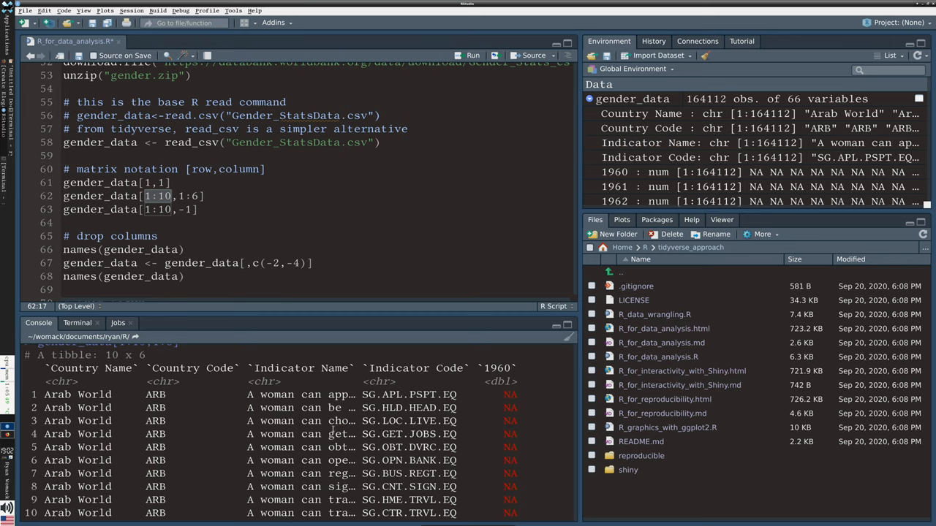
pyautogui.moveTo(326, 484)
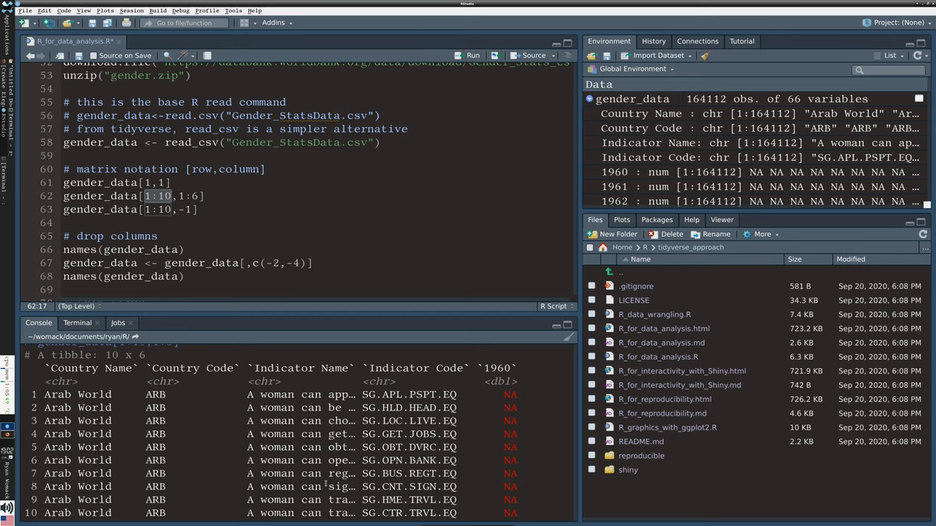
# Step: Run gender_data[1:10,] in the console to print the first 10 rows with all 66 columns
pyautogui.doubleClick(341, 473)
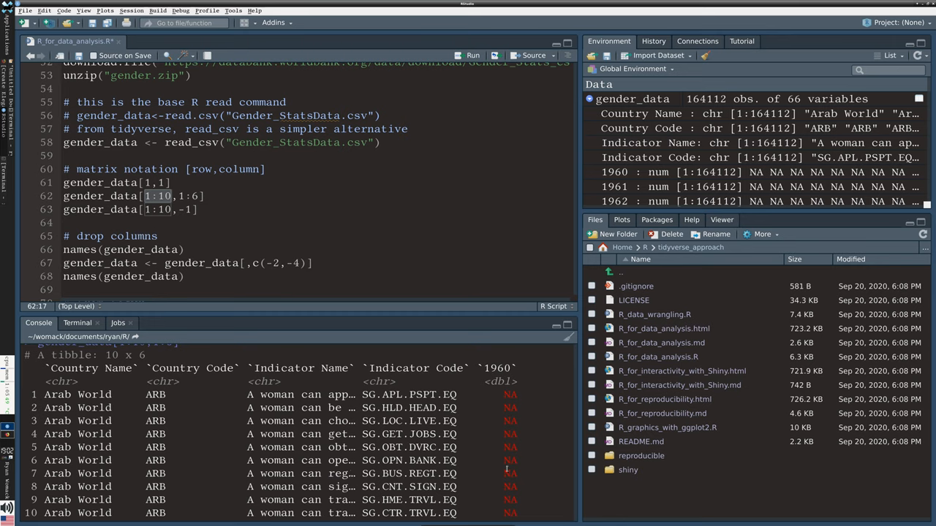
pyautogui.click(509, 473)
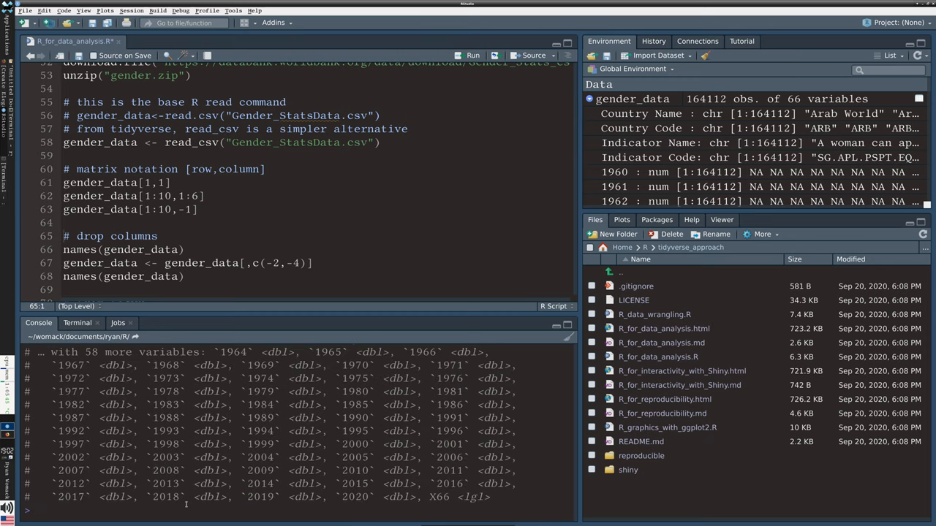
pyautogui.write('gender_data[1:10,-1]')
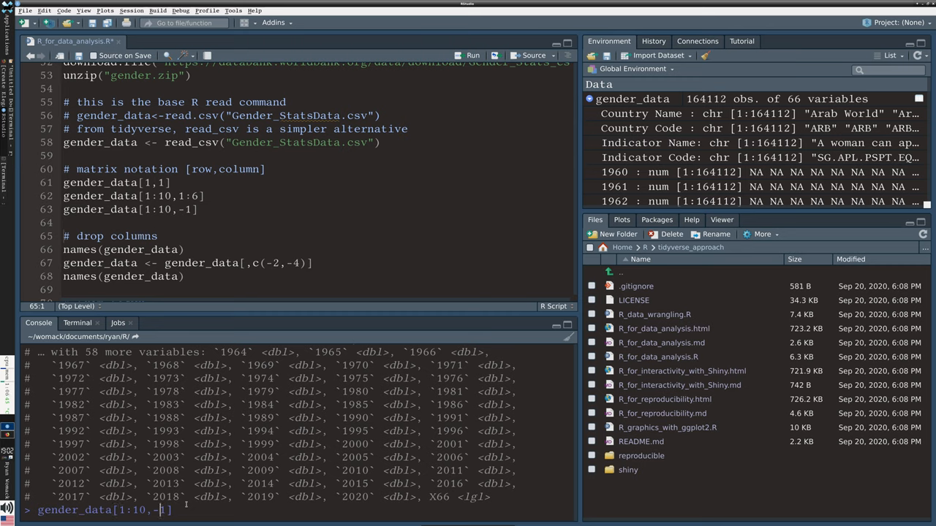
pyautogui.press('Backspace')
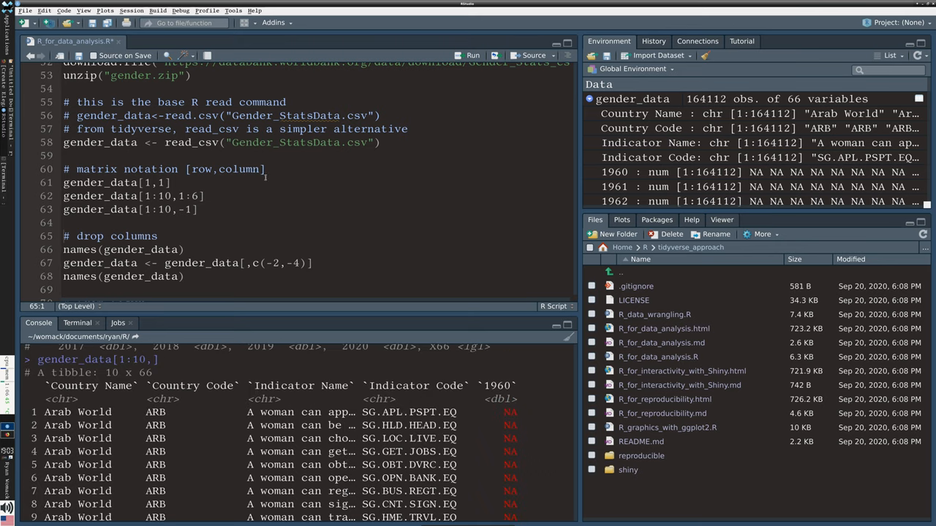
# Step: Run names() and gender_data[,c(-2,-4)] to drop two columns, leaving 64 variables
pyautogui.scroll(-3)
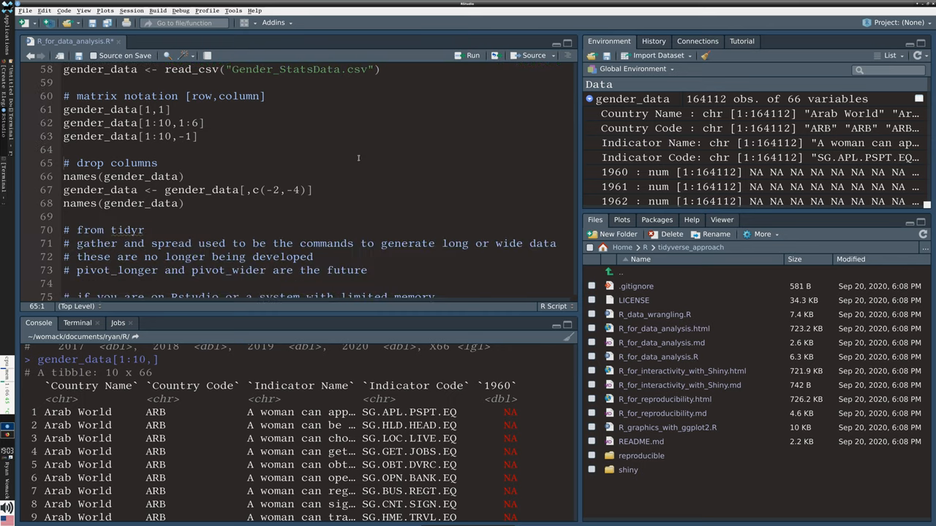
pyautogui.moveTo(389, 152)
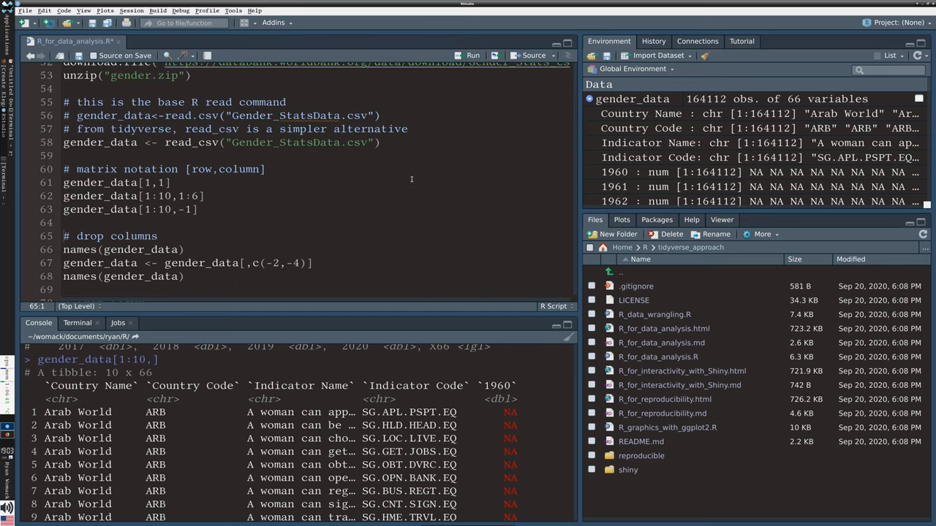
pyautogui.moveTo(335, 218)
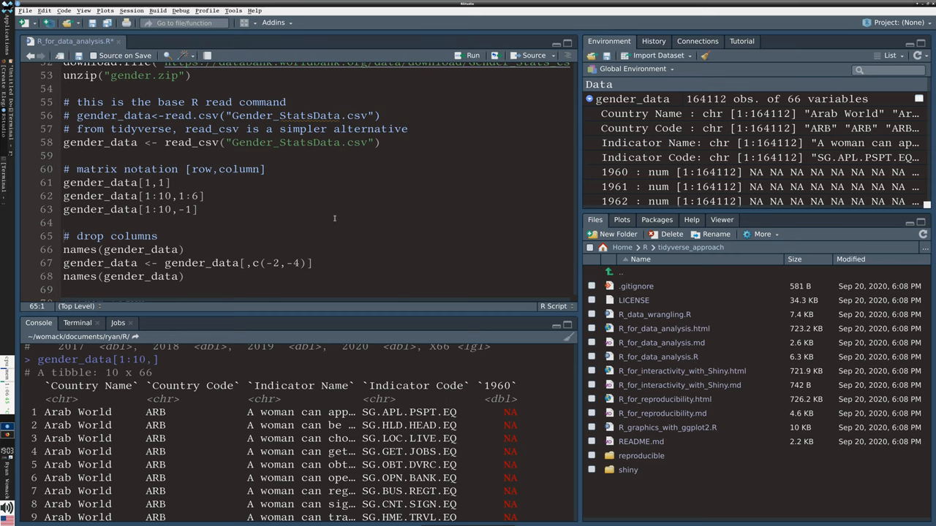
pyautogui.scroll(-3)
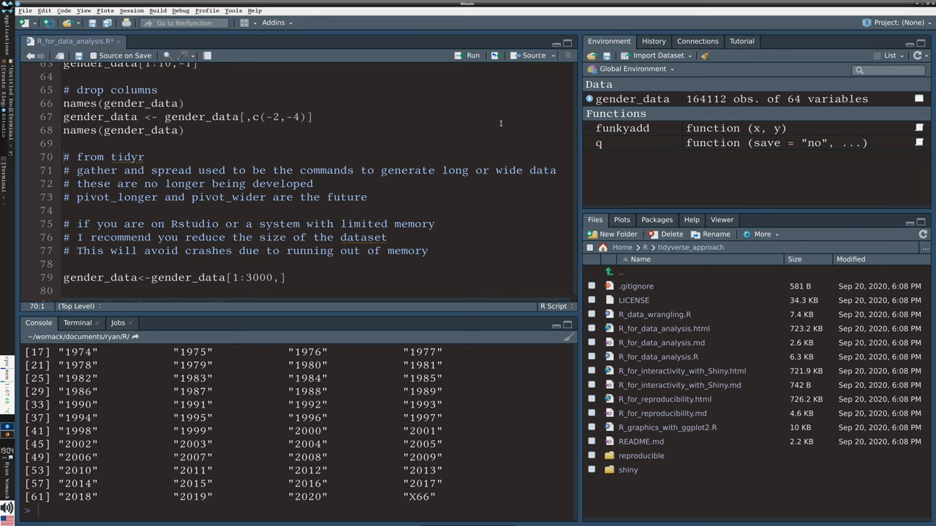
pyautogui.moveTo(433, 184)
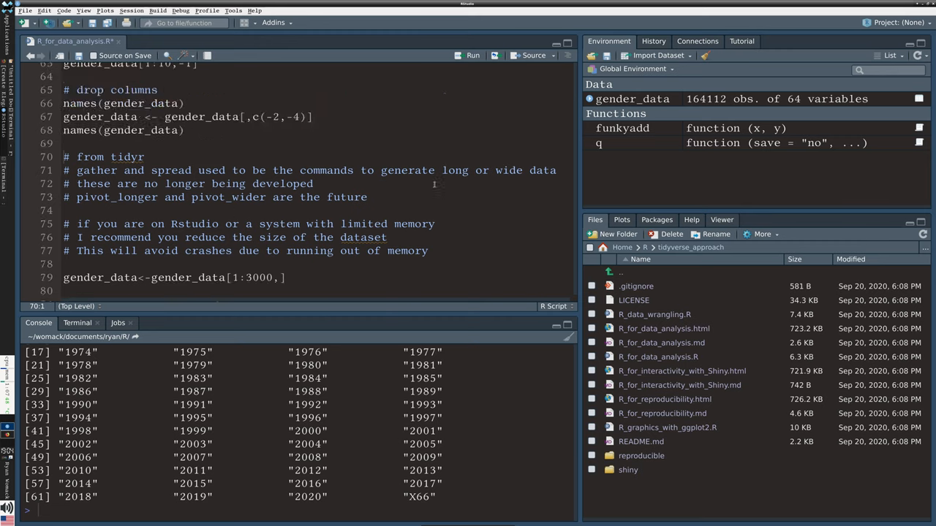
# Step: Add 'cloud' to the memory comment, reshape to long gender_data2 with pivot_longer, and run the Year=="2017" filter
pyautogui.scroll(-3)
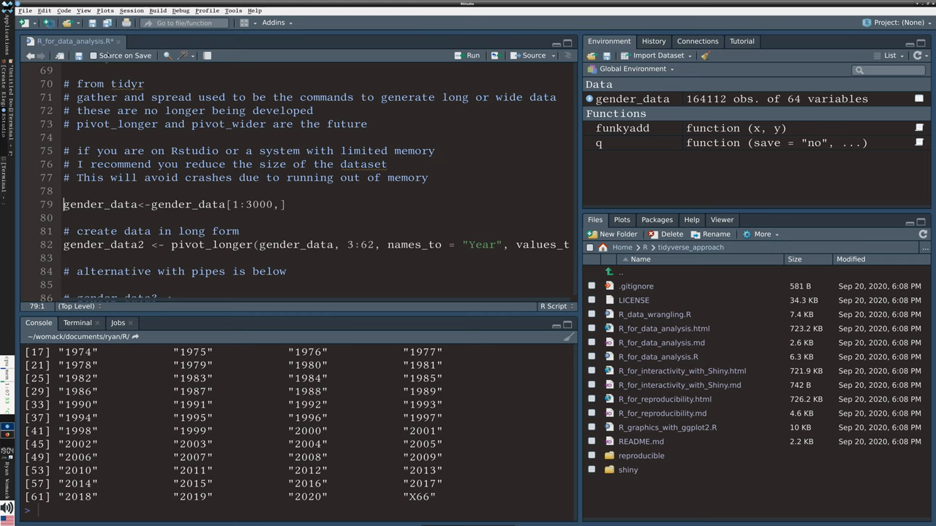
pyautogui.click(232, 151)
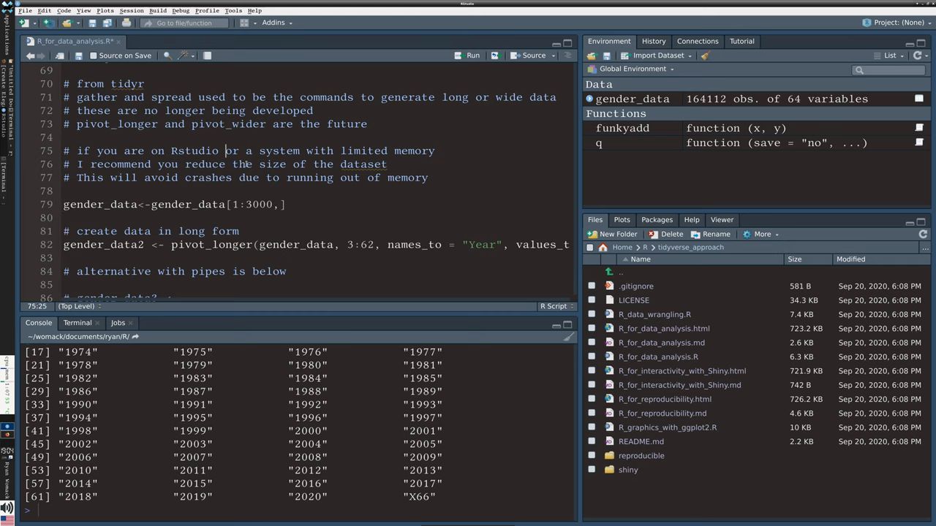
pyautogui.write('cloud')
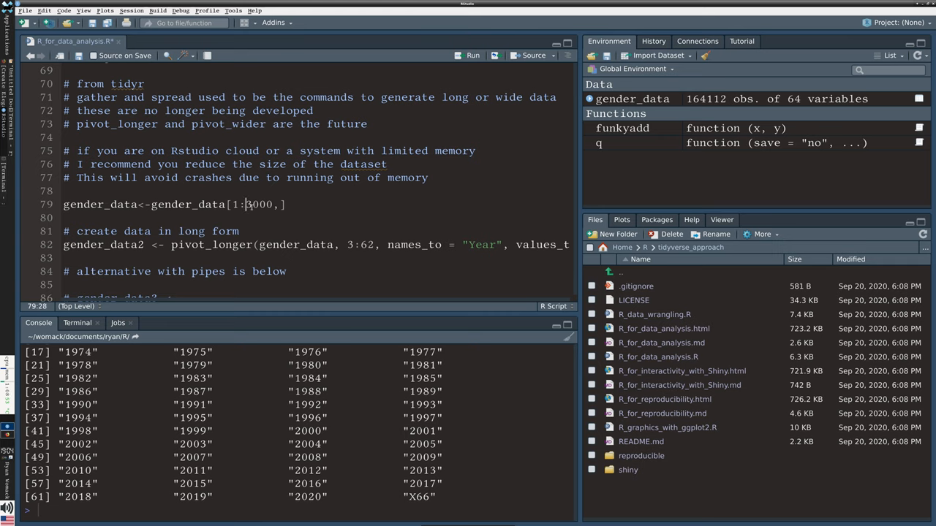
pyautogui.doubleClick(258, 204)
pyautogui.write('# ')
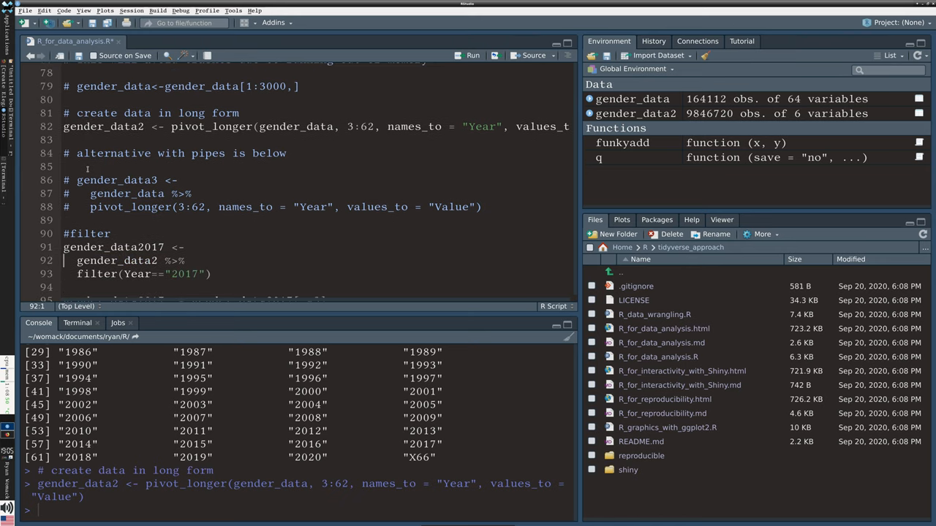
pyautogui.click(64, 261)
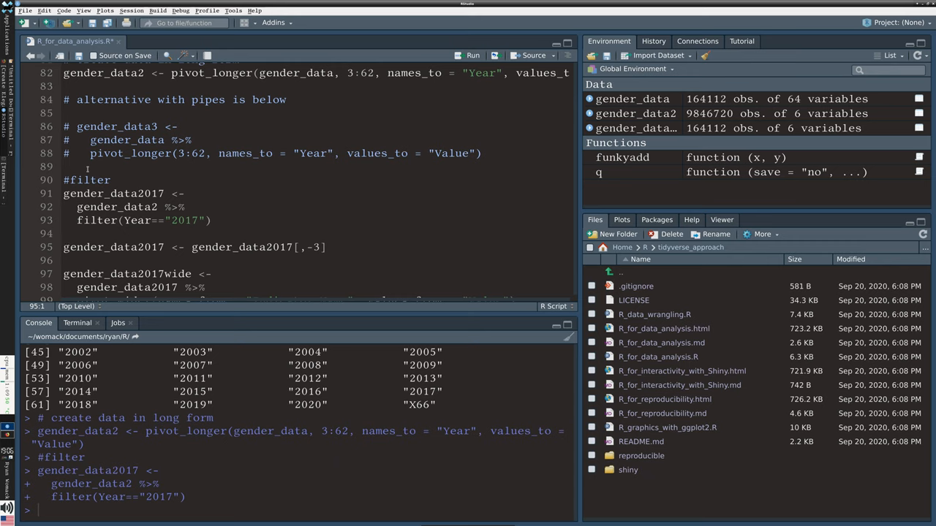
# Step: Run gender_data2017[,-3] and pivot_wider to create gender_data2017wide (263 obs, 627 variables)
pyautogui.press('Return')
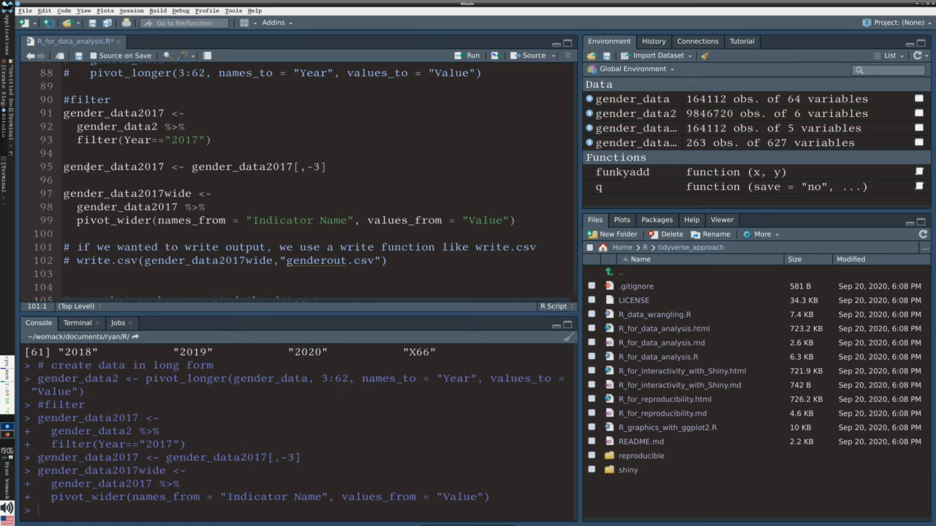
pyautogui.moveTo(632, 99)
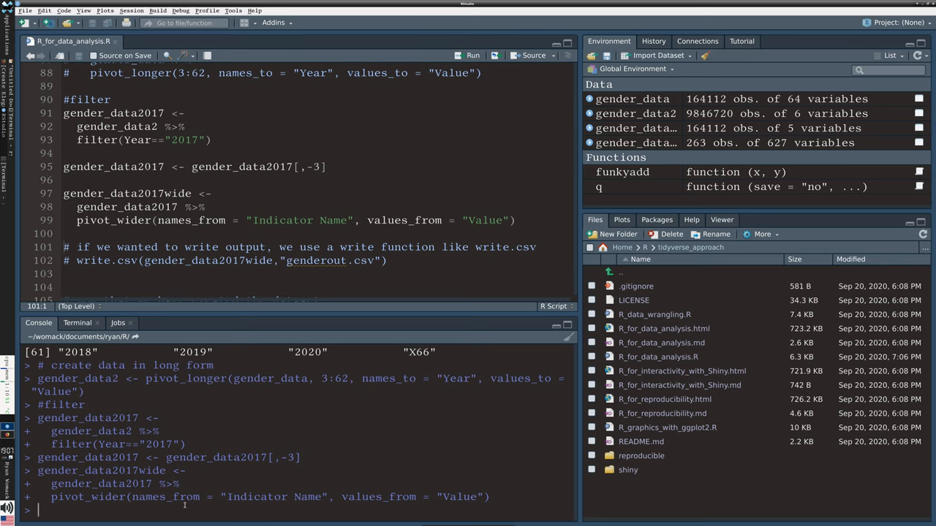
# Step: Run View(gender_data2017wide) to show its 263 country rows and 627 columns in the data viewer
pyautogui.write('gender')
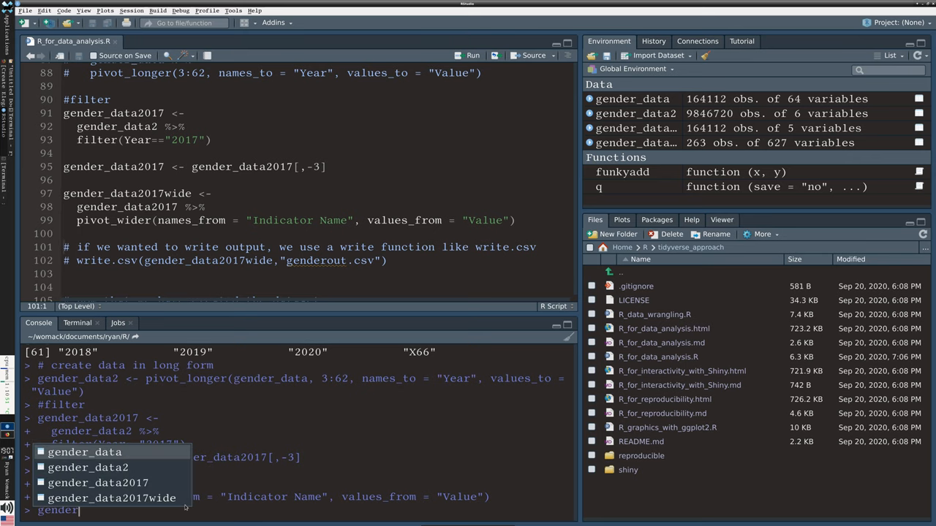
pyautogui.write('_2')
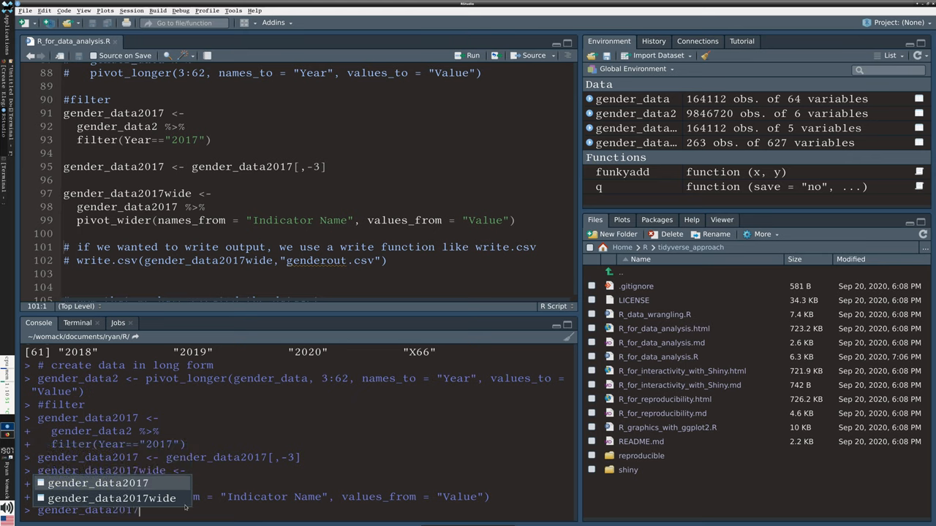
pyautogui.write('w')
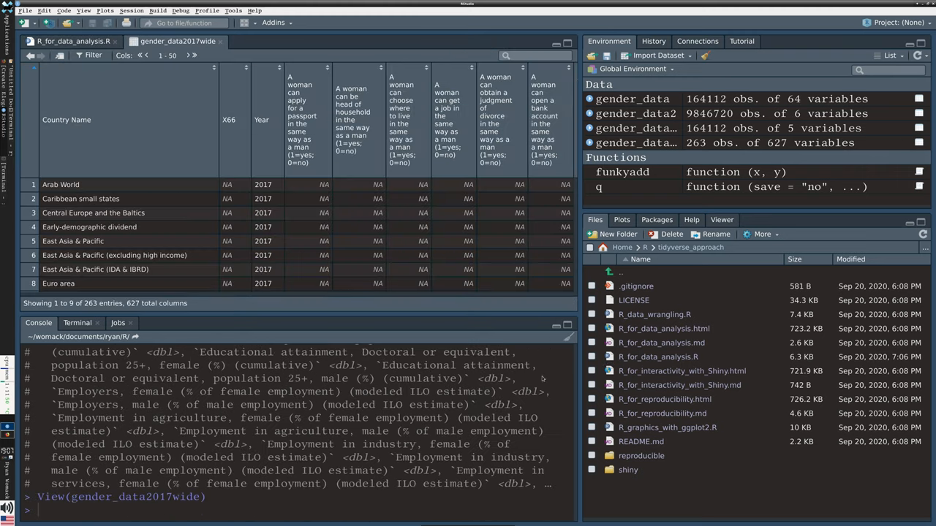
pyautogui.moveTo(164, 205)
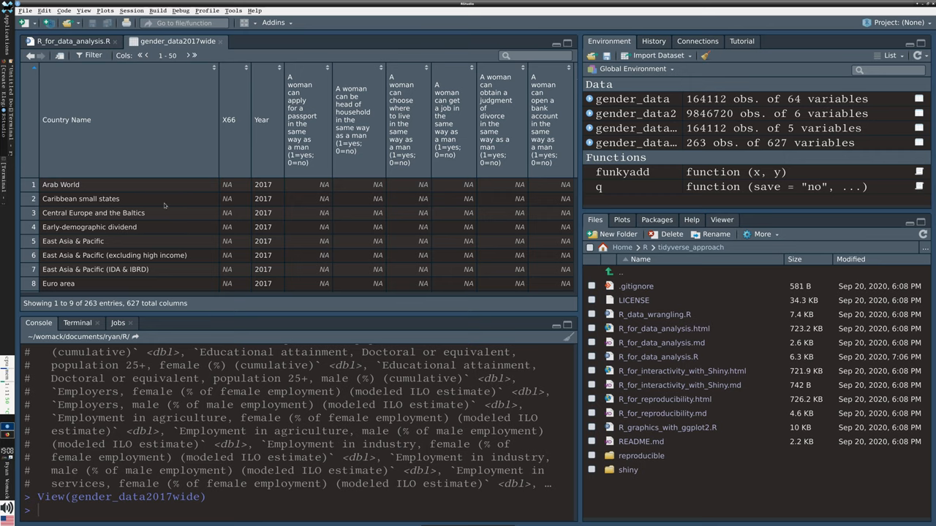
# Step: Scroll the wide table down to individual countries like Afghanistan, then return to R_for_data_analysis.R
pyautogui.scroll(-3)
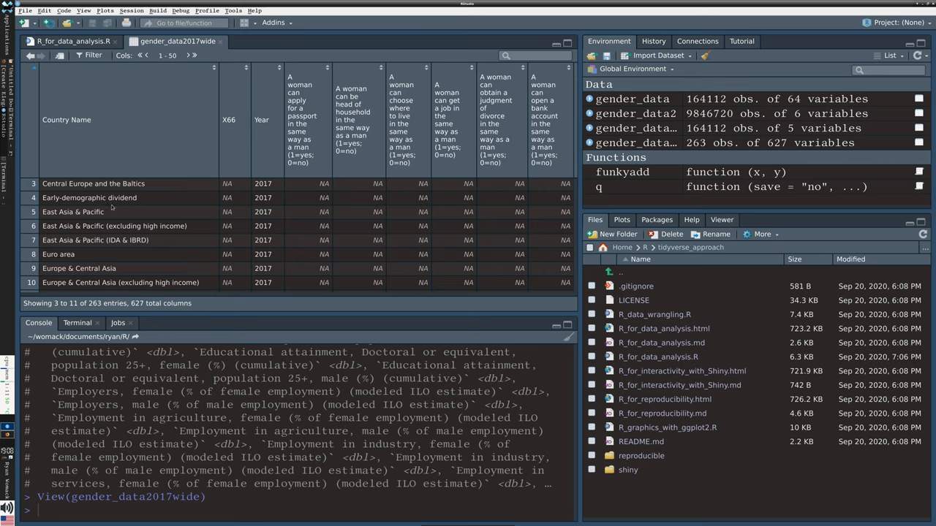
pyautogui.scroll(-3)
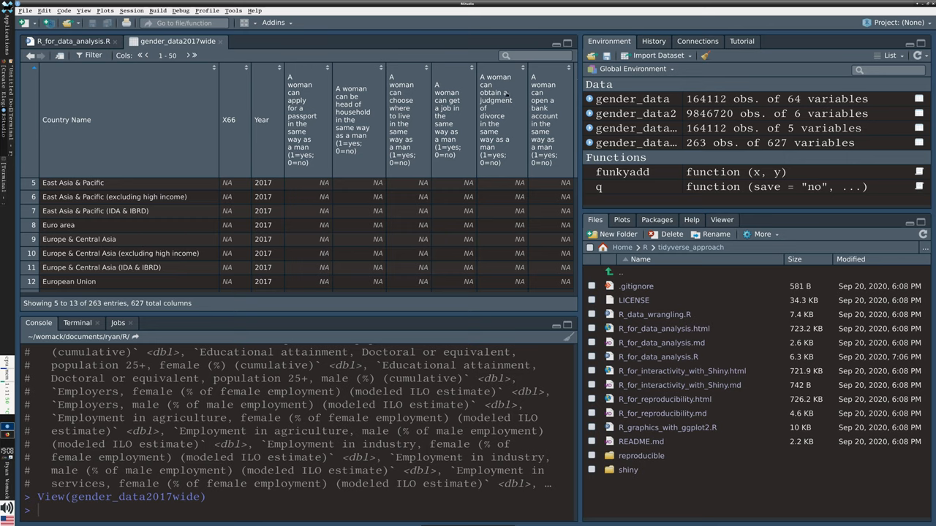
pyautogui.scroll(-3)
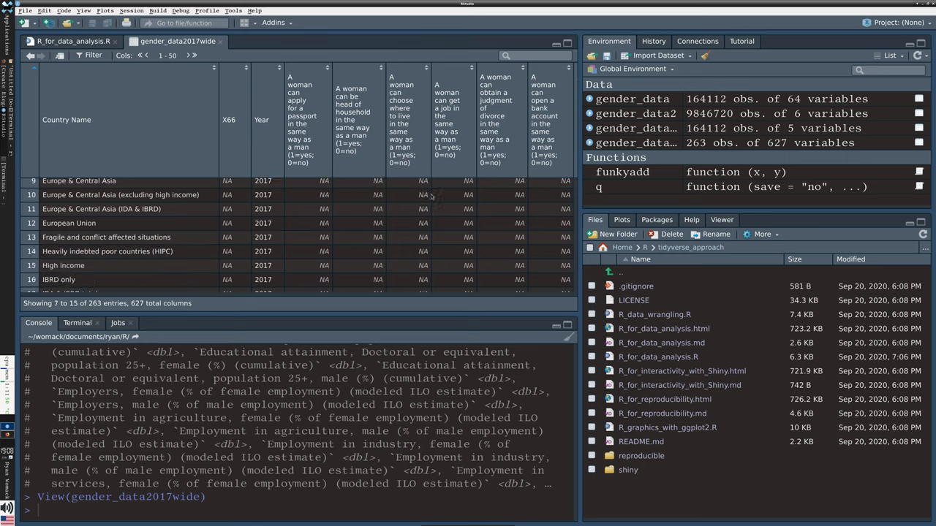
pyautogui.scroll(-3)
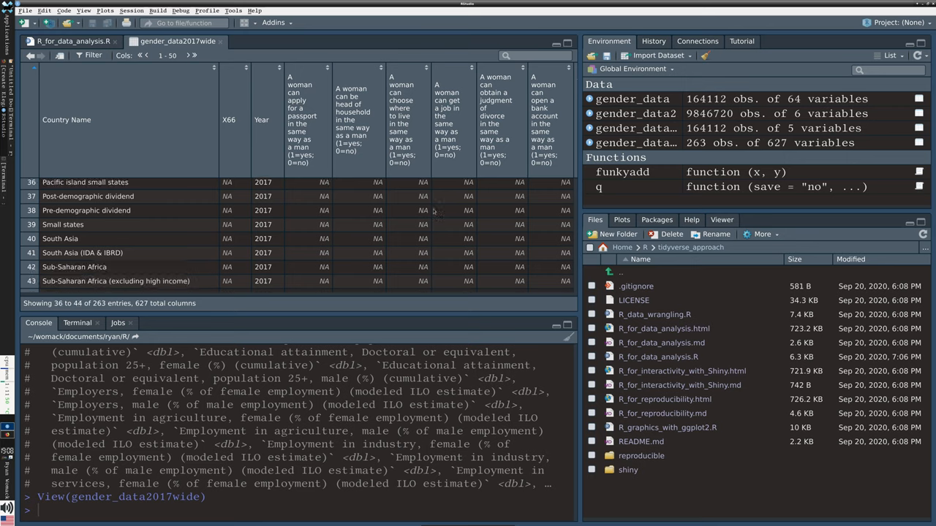
pyautogui.scroll(-3)
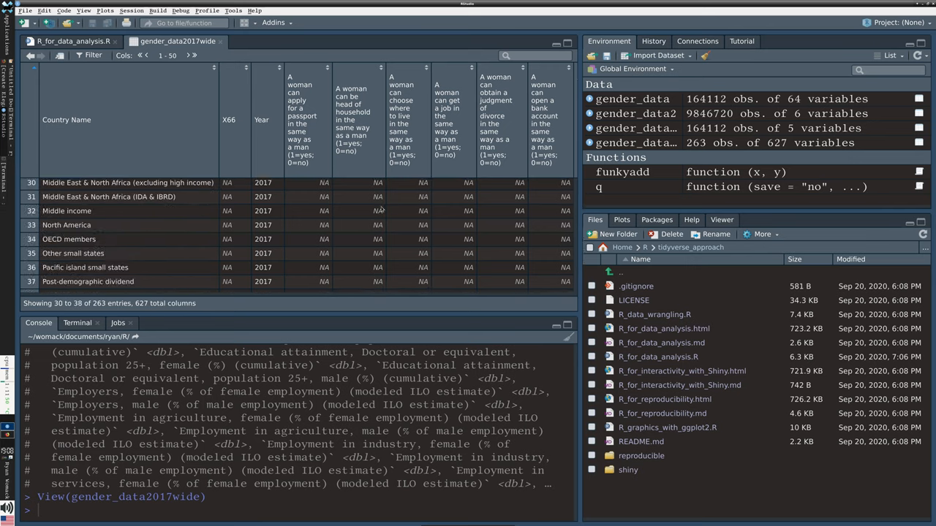
pyautogui.scroll(-3)
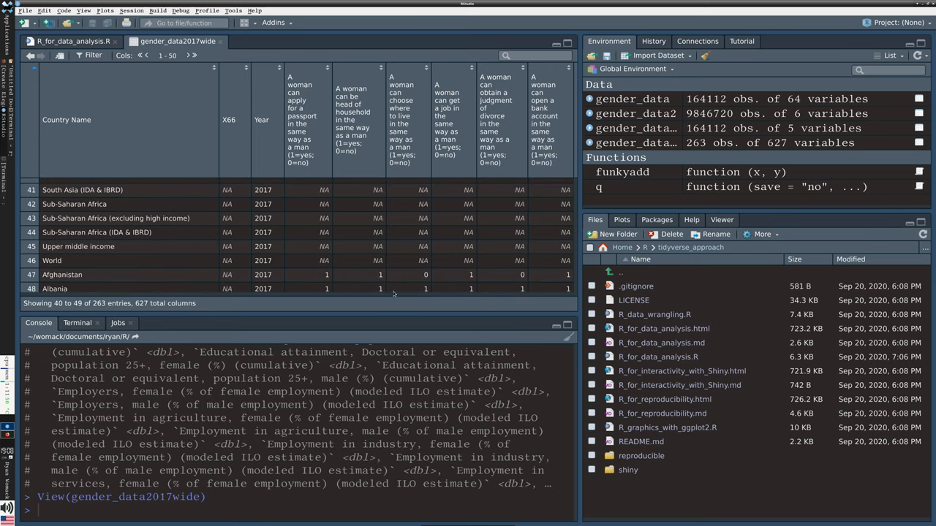
pyautogui.moveTo(481, 180)
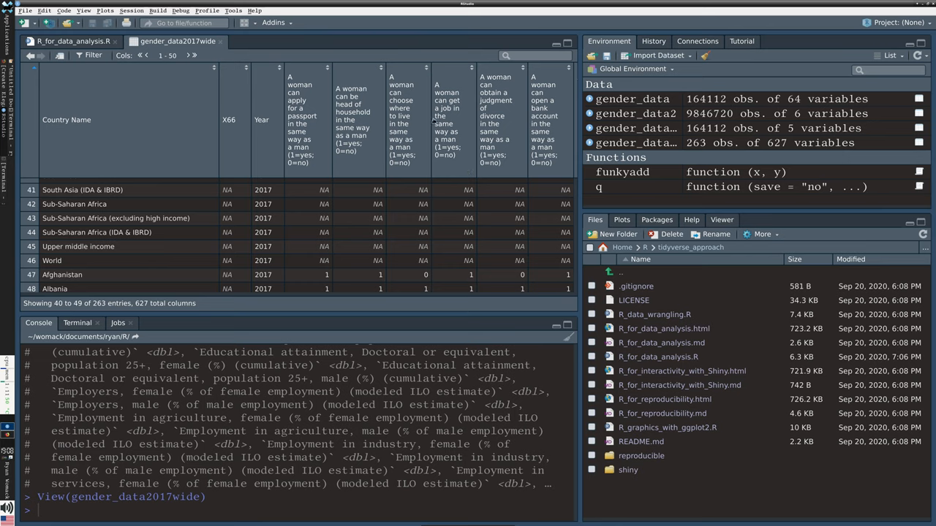
pyautogui.moveTo(469, 229)
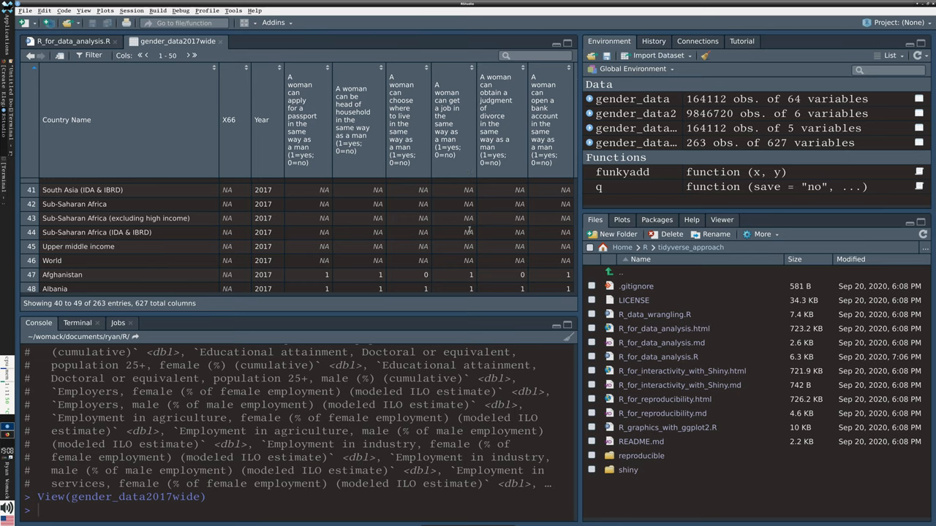
pyautogui.scroll(-3)
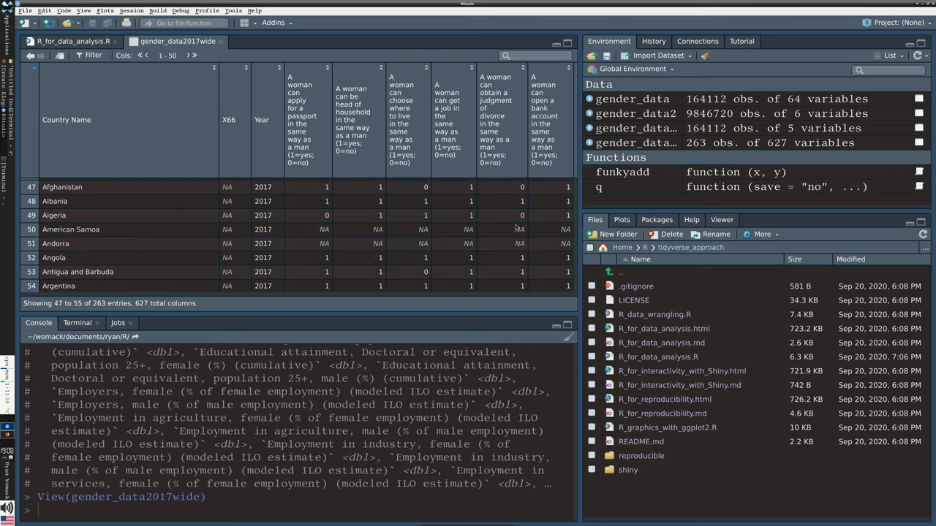
pyautogui.scroll(-3)
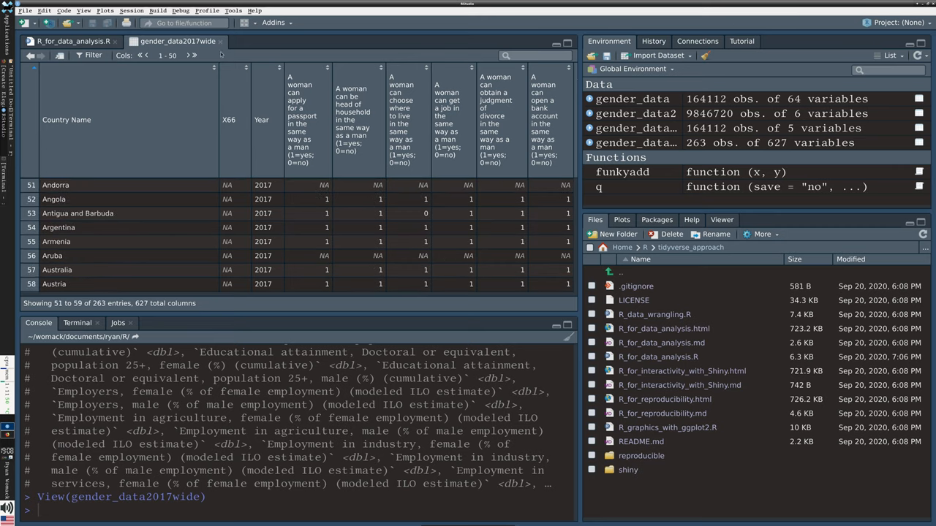
pyautogui.click(70, 41)
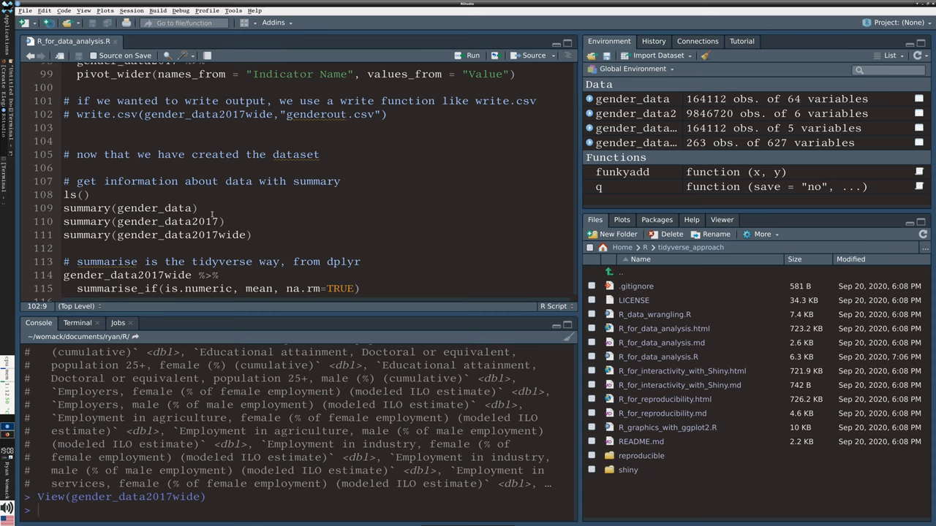
pyautogui.moveTo(327, 161)
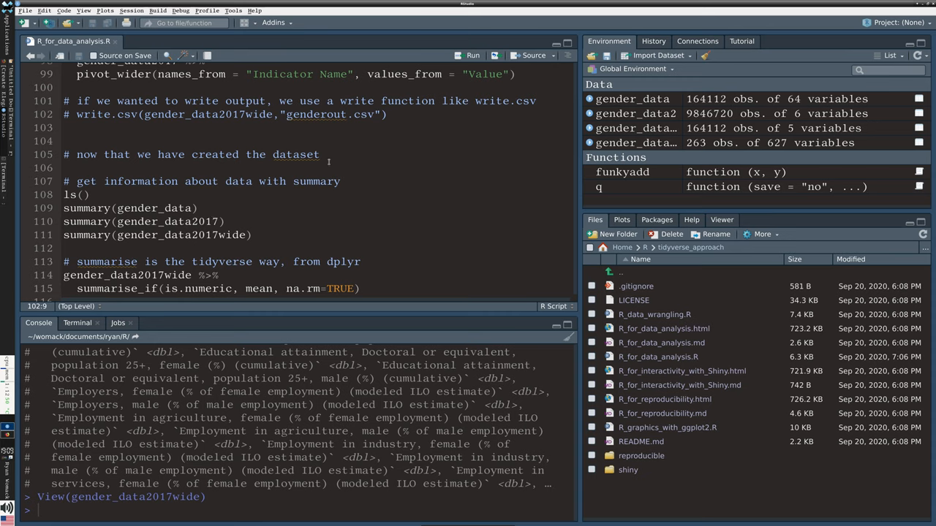
pyautogui.scroll(-3)
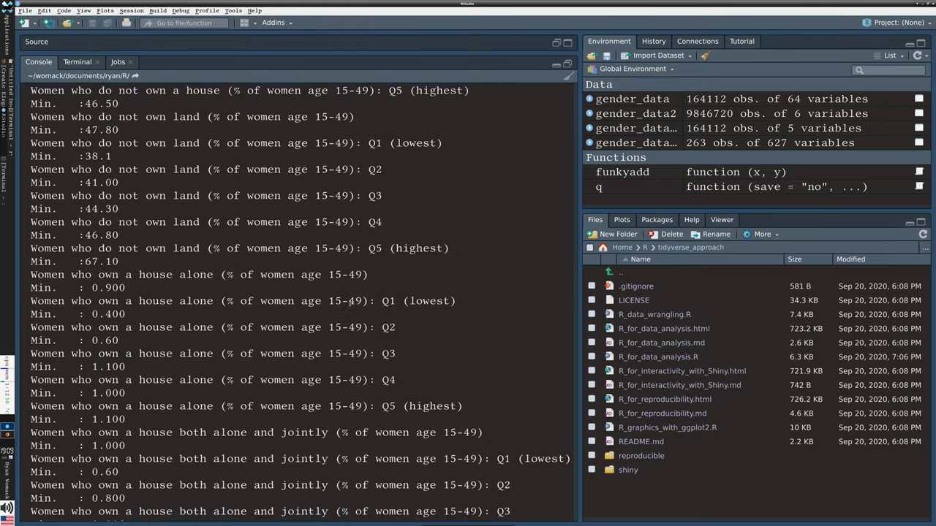
# Step: Scroll the console summary output to the house ownership, land ownership and attitude minimums
pyautogui.scroll(-3)
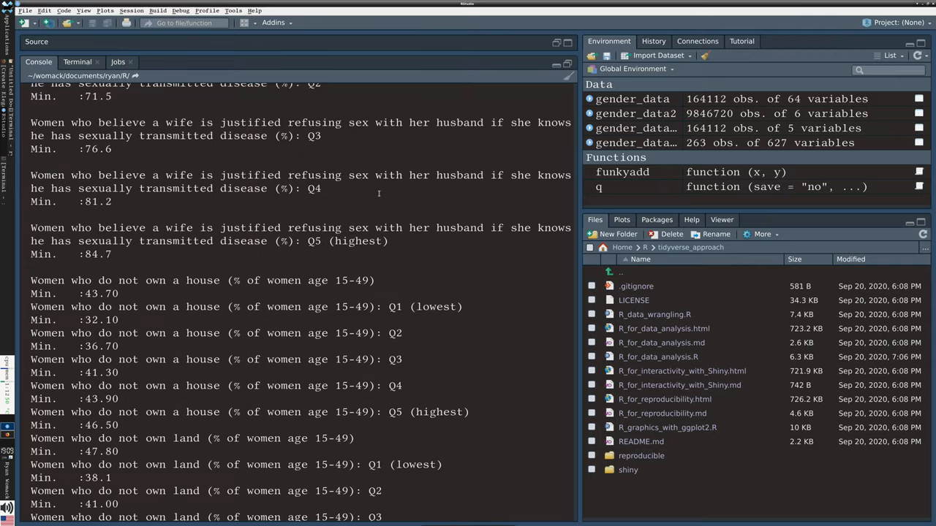
pyautogui.scroll(-3)
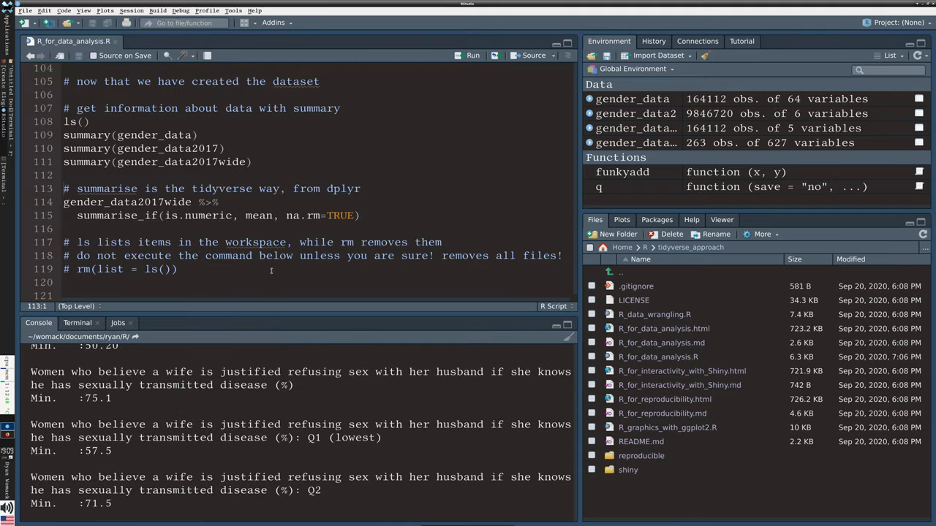
# Step: Run summarise_if(is.numeric, mean, na.rm=TRUE) on gender_data2017wide and review the 1 × 624 tibble of means
pyautogui.scroll(-3)
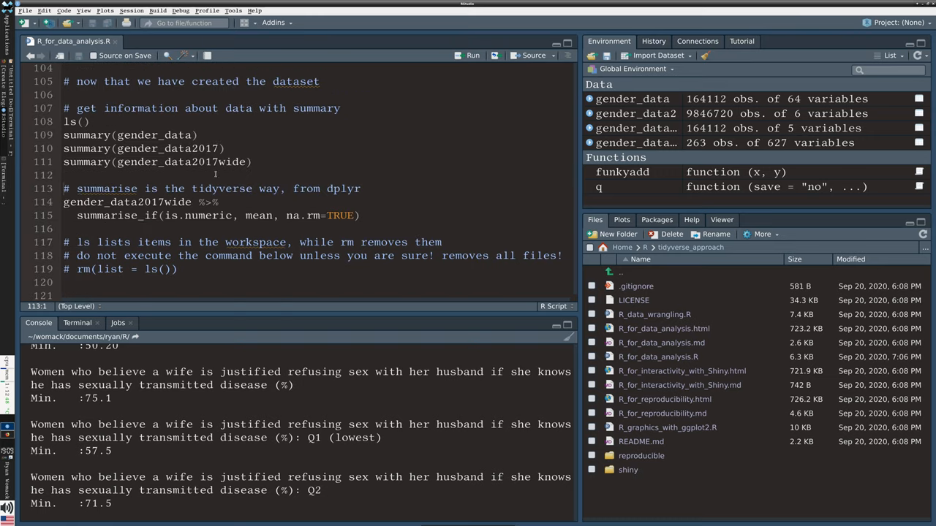
pyautogui.click(213, 160)
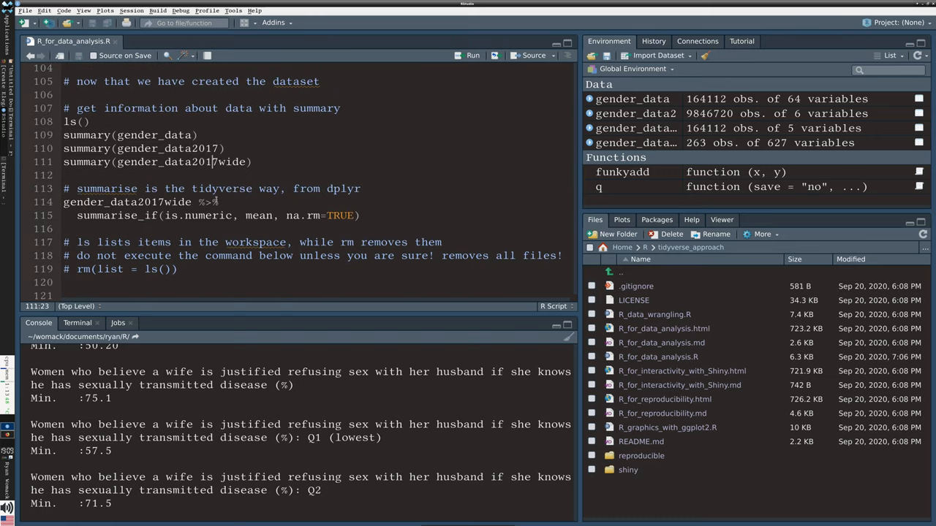
pyautogui.scroll(-3)
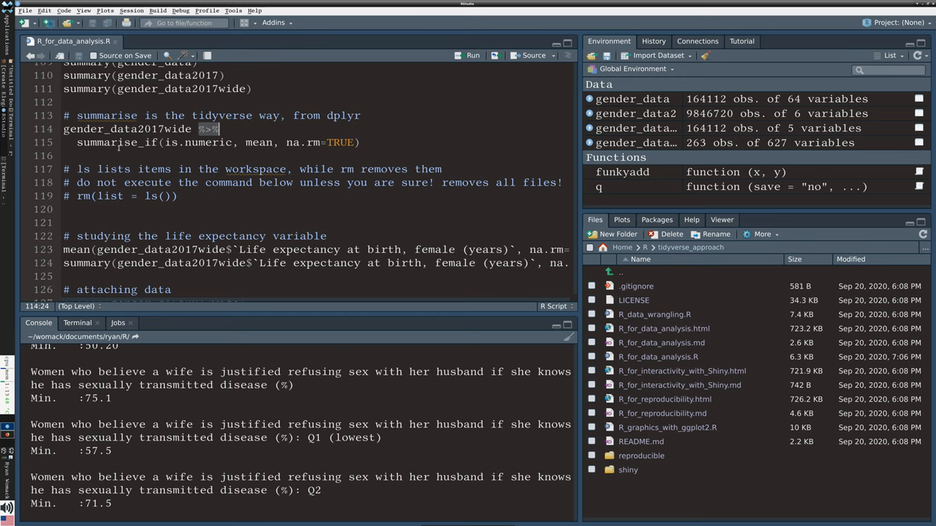
pyautogui.click(109, 129)
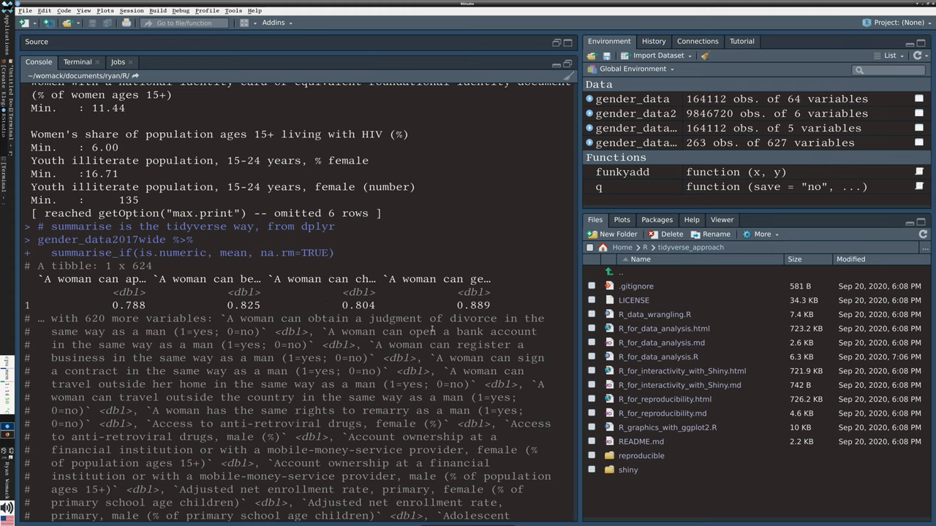
pyautogui.scroll(-3)
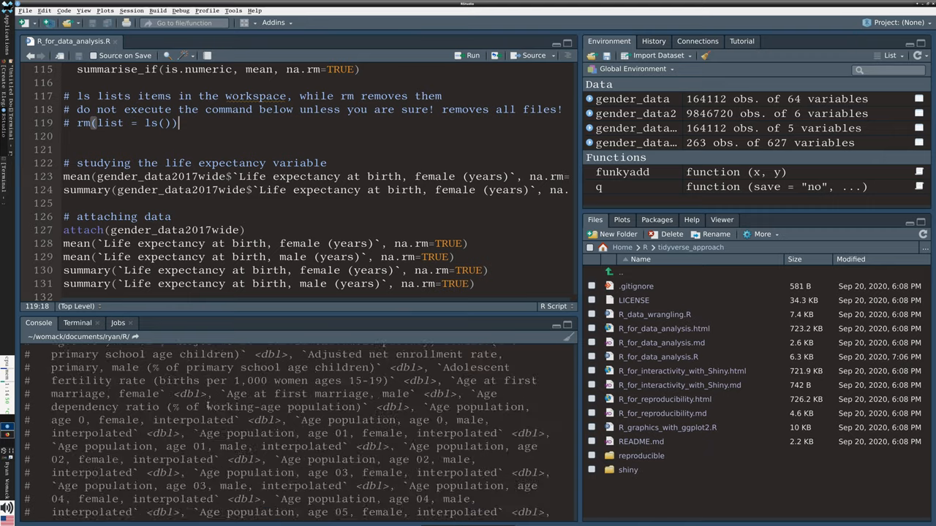
# Step: List workspace objects with ls() and remove funkyadd with rm(funkyadd)
pyautogui.scroll(-3)
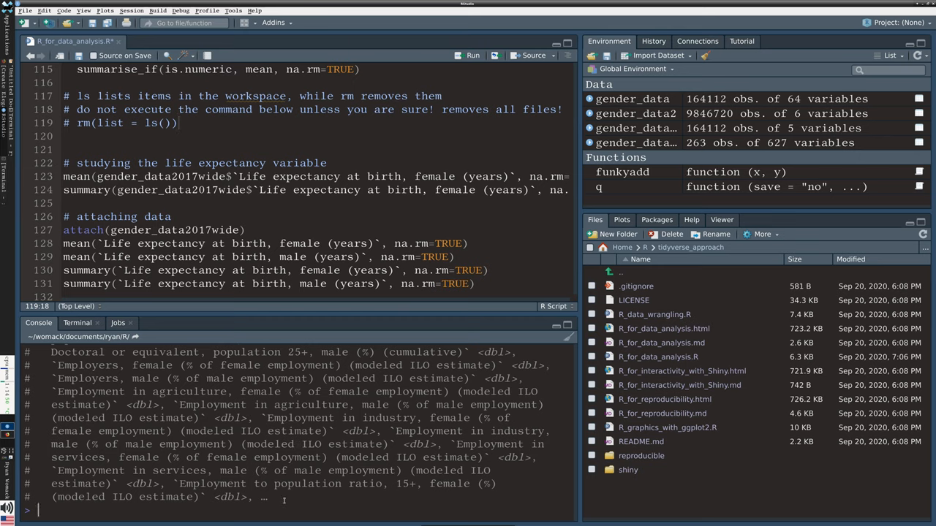
pyautogui.write('ls()')
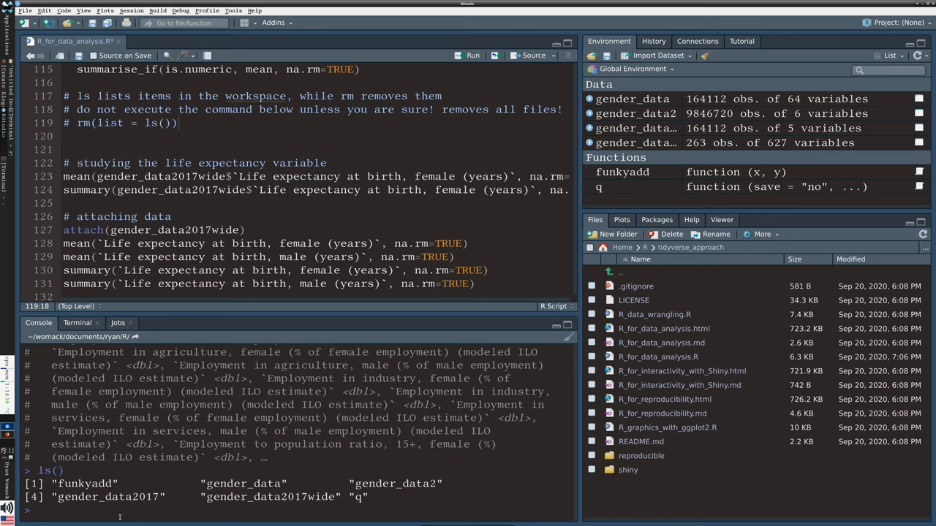
pyautogui.write('rm')
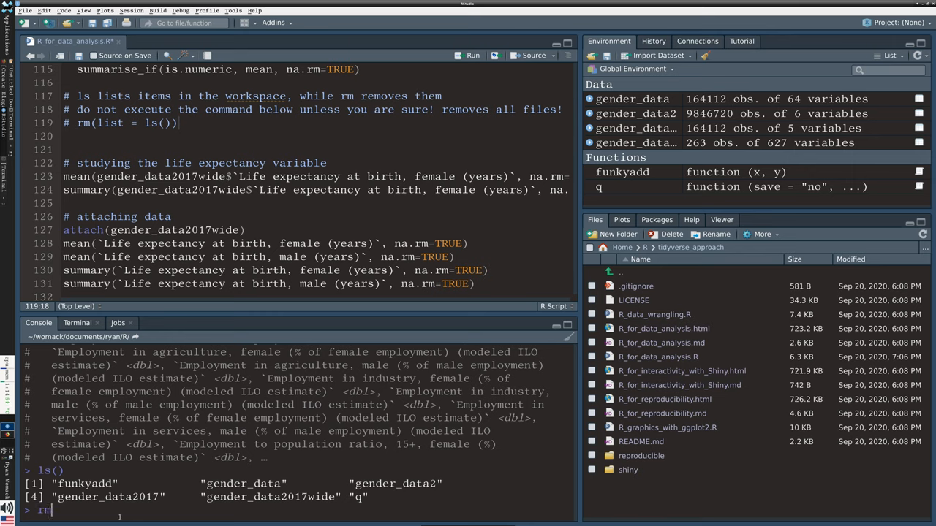
pyautogui.write('(funkyadd')
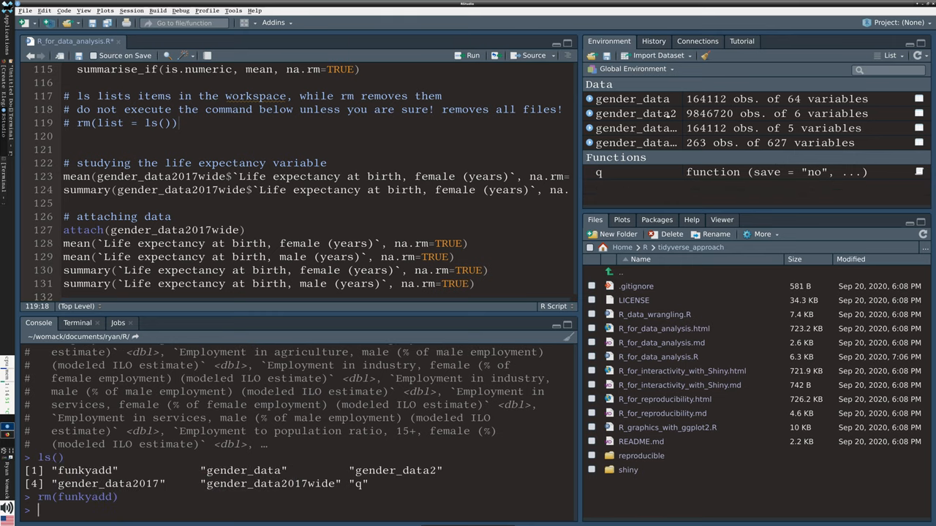
pyautogui.write('rm(funkyadd)')
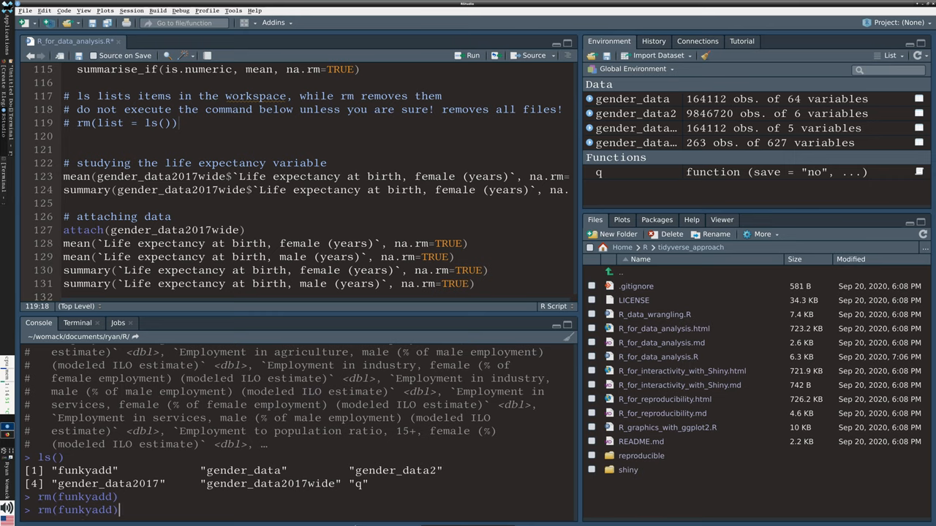
pyautogui.press('Return')
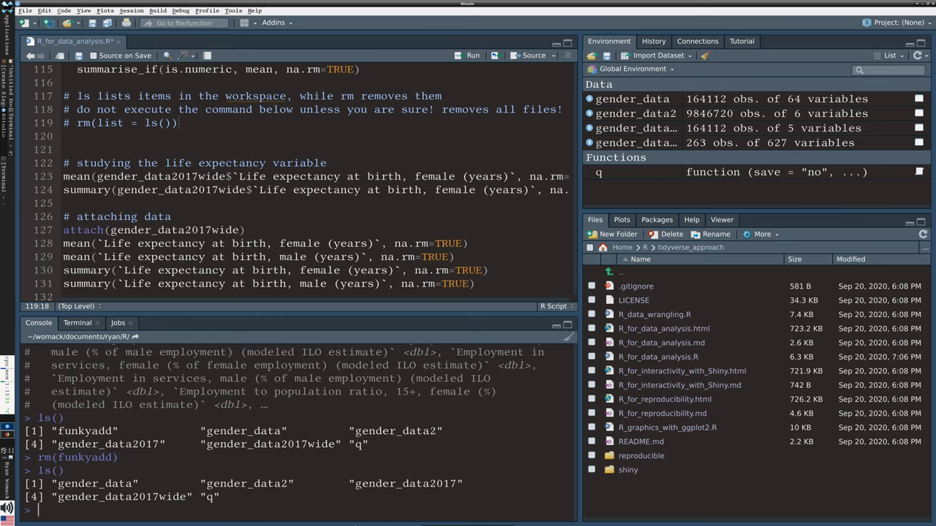
# Step: Confirm the workspace with ls() and enter summary(gender_data2017wide) in the console
pyautogui.write('ls()')
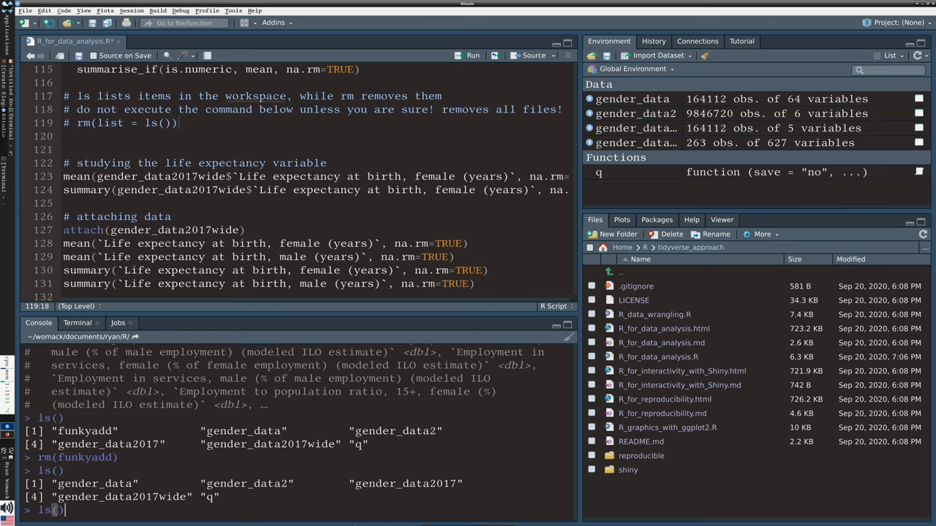
pyautogui.write('summary(gender_data2017wide)')
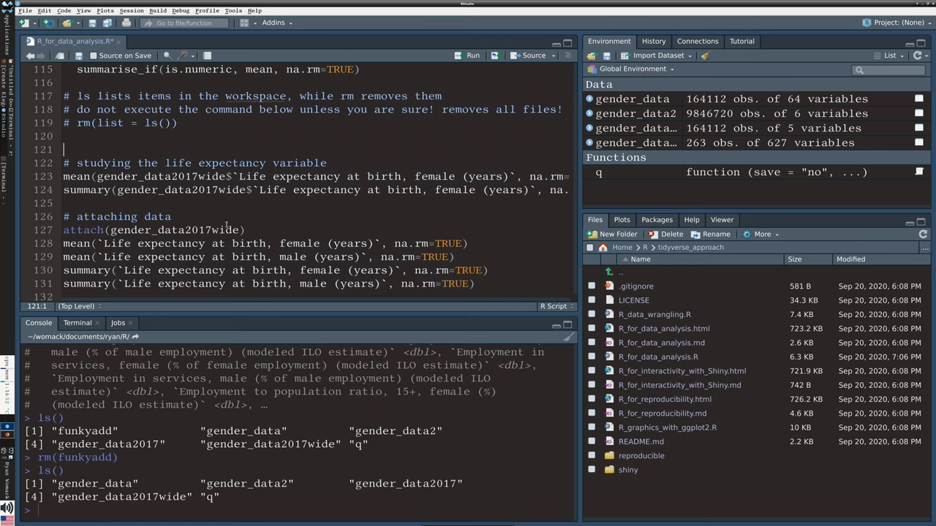
# Step: Scroll to the life expectancy section where the female mean line gives 74.7586
pyautogui.scroll(-3)
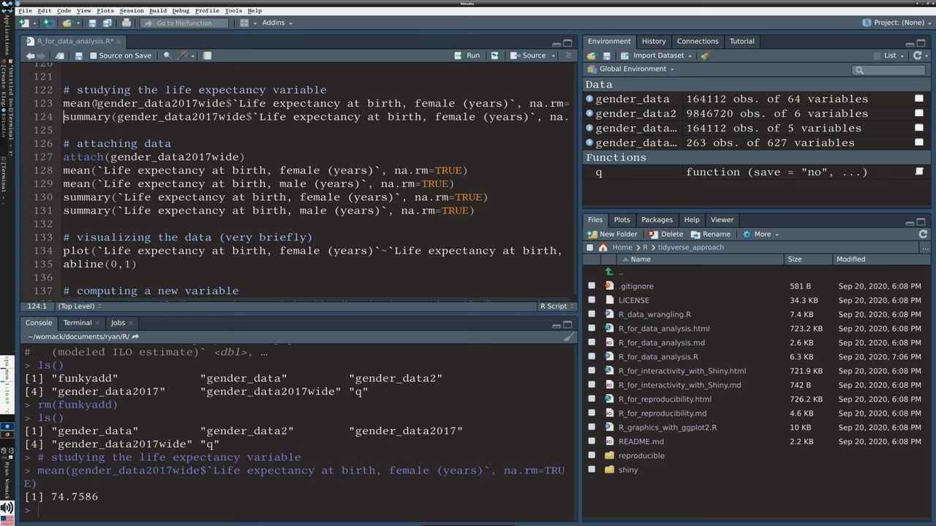
# Step: Select the female mean line and begin entering a female_life_expectancy command in the console
pyautogui.moveTo(96, 102); pyautogui.dragTo(358, 117)
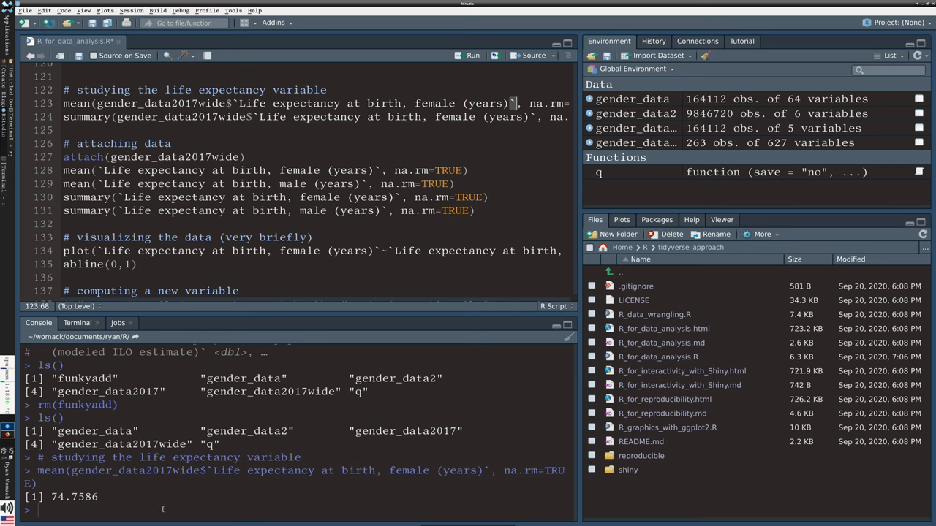
pyautogui.write('life_expe')
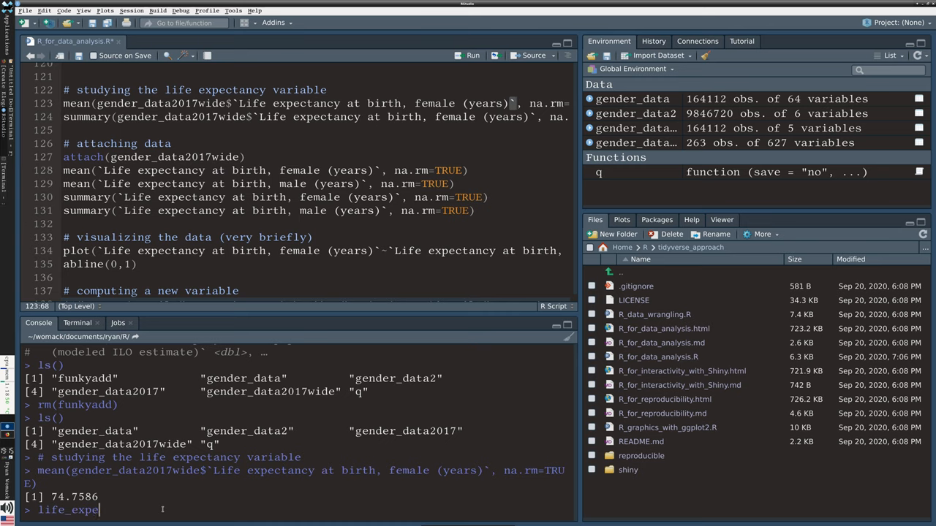
pyautogui.write('ct')
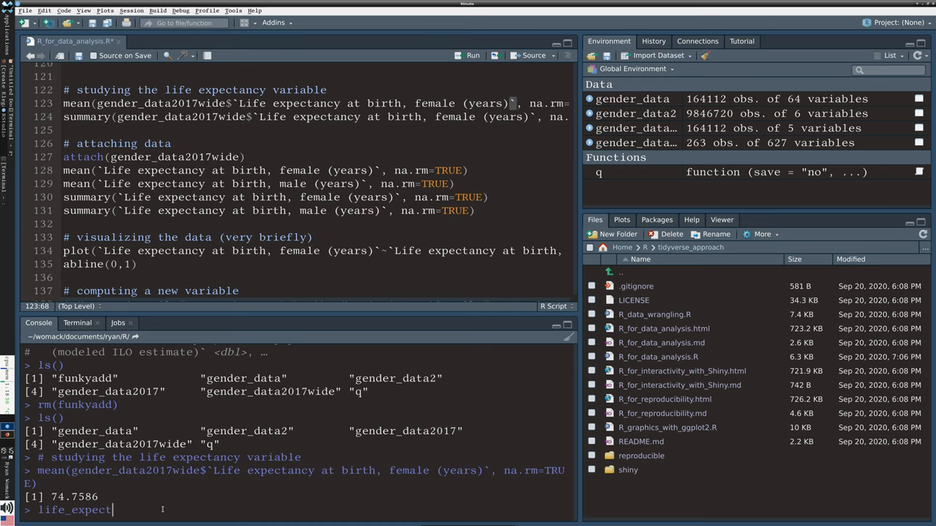
pyautogui.write('ancy')
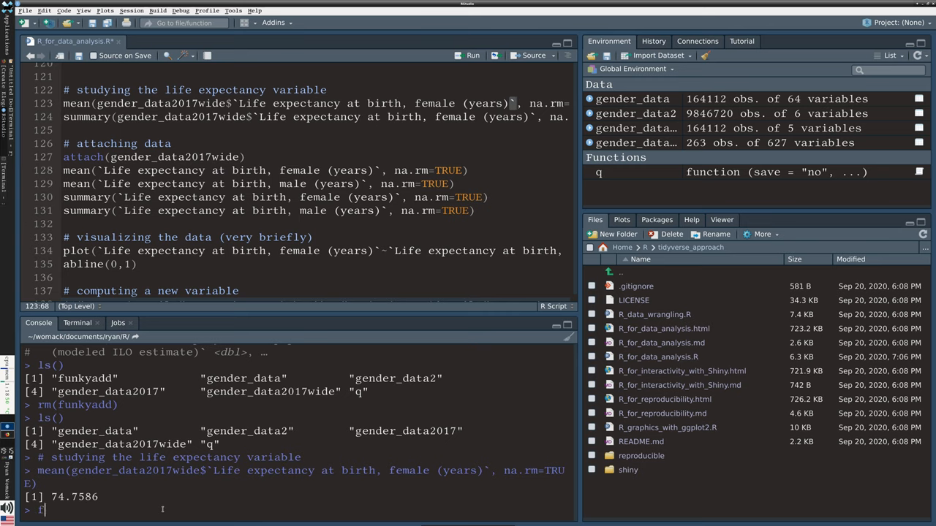
pyautogui.write('emale_life_e')
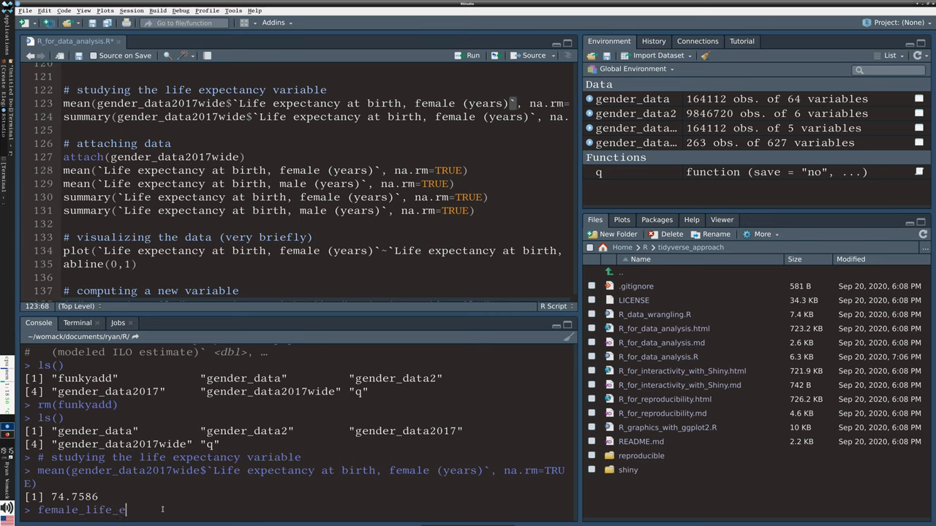
pyautogui.write('xpecta')
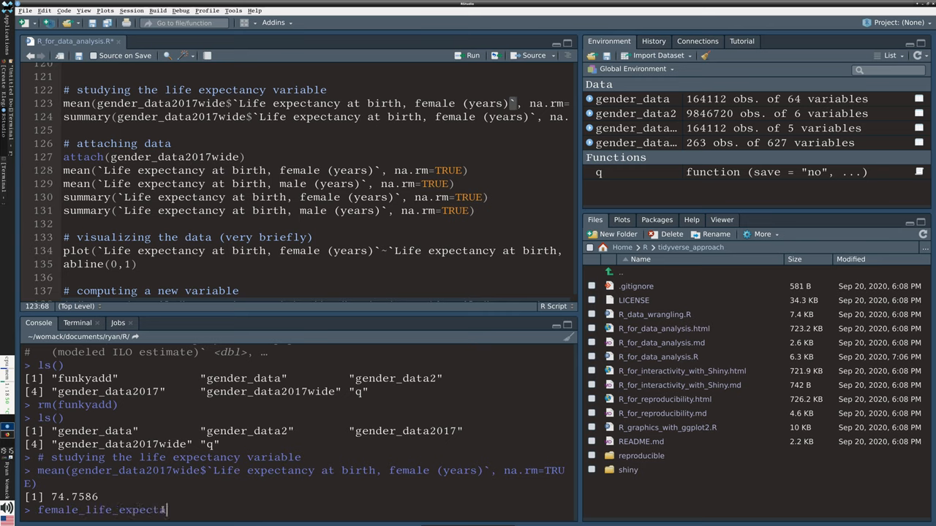
pyautogui.write('ncy')
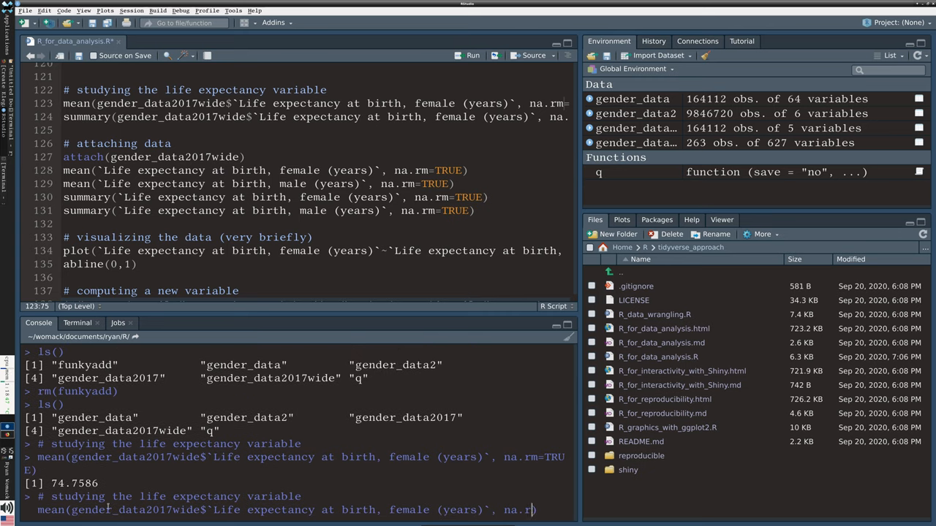
# Step: Run the female life expectancy mean without na.rm, returning NA instead of 74.7586
pyautogui.press('BackSpace')
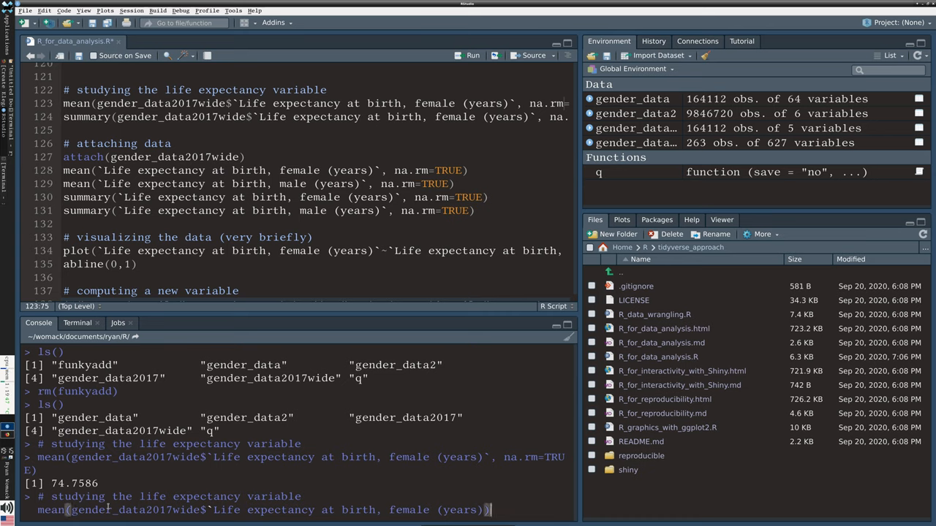
pyautogui.write(', na.r')
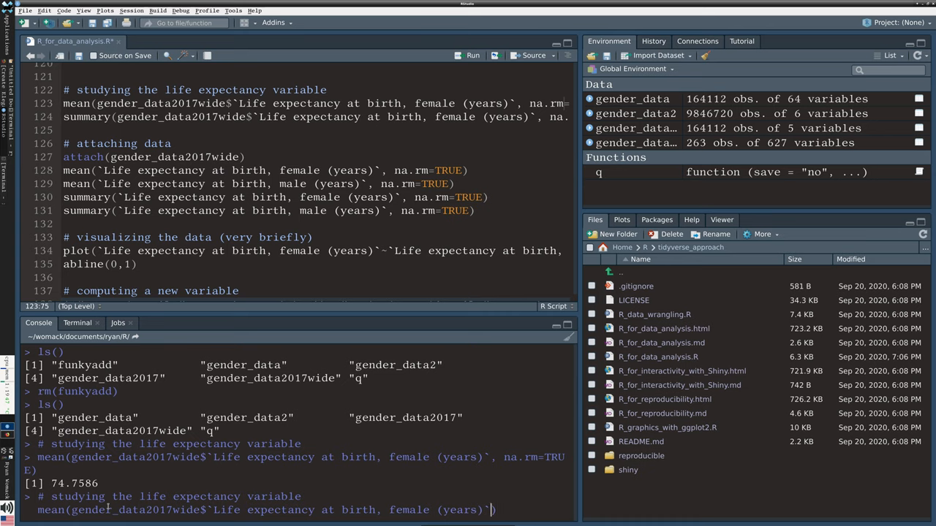
pyautogui.press('enter')
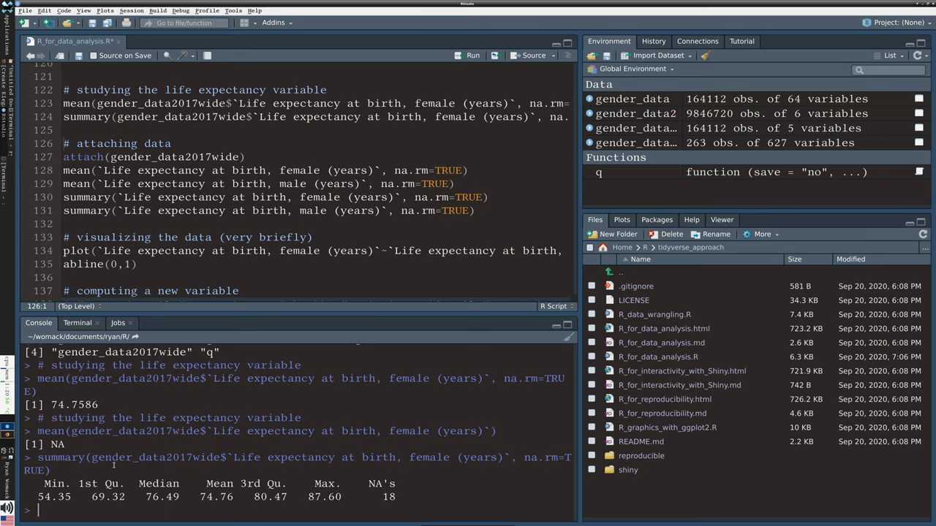
# Step: Enter the gender$life_expectancy column reference at the console prompt
pyautogui.write('gender$')
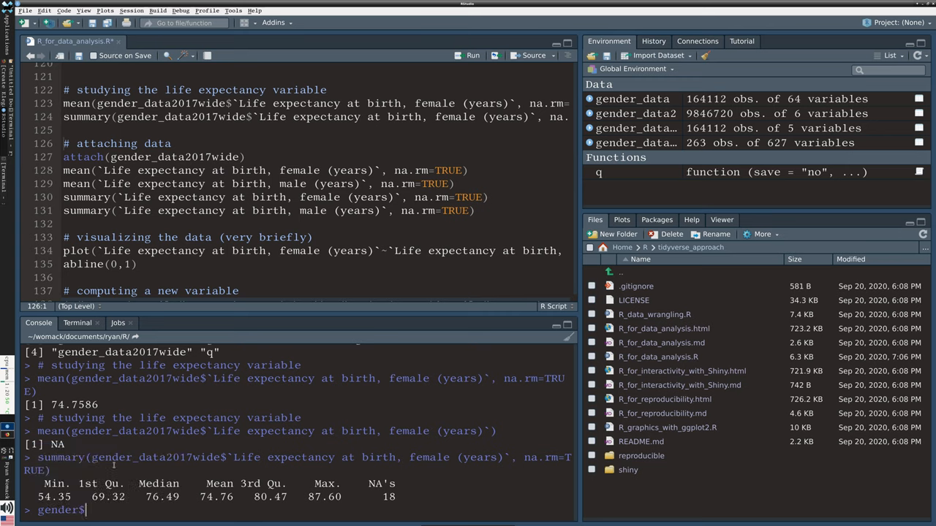
pyautogui.write('life_e')
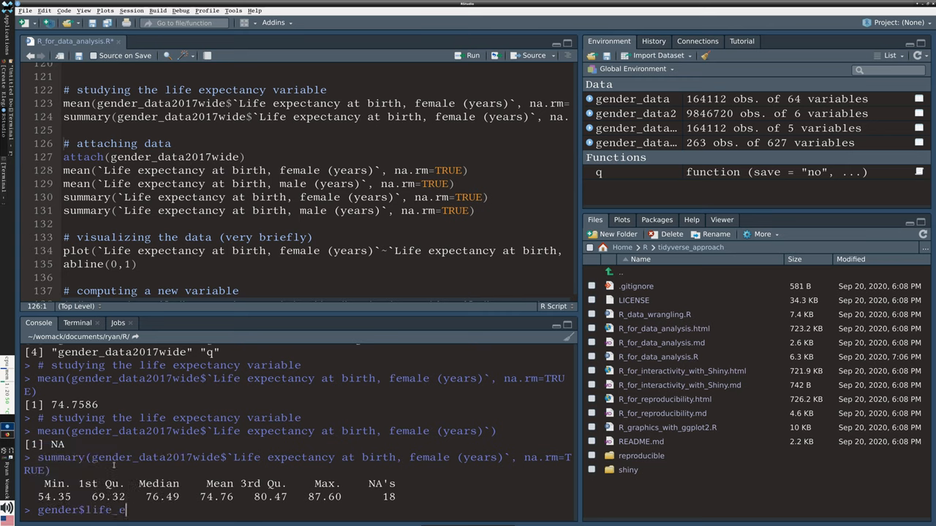
pyautogui.write('xpectanc')
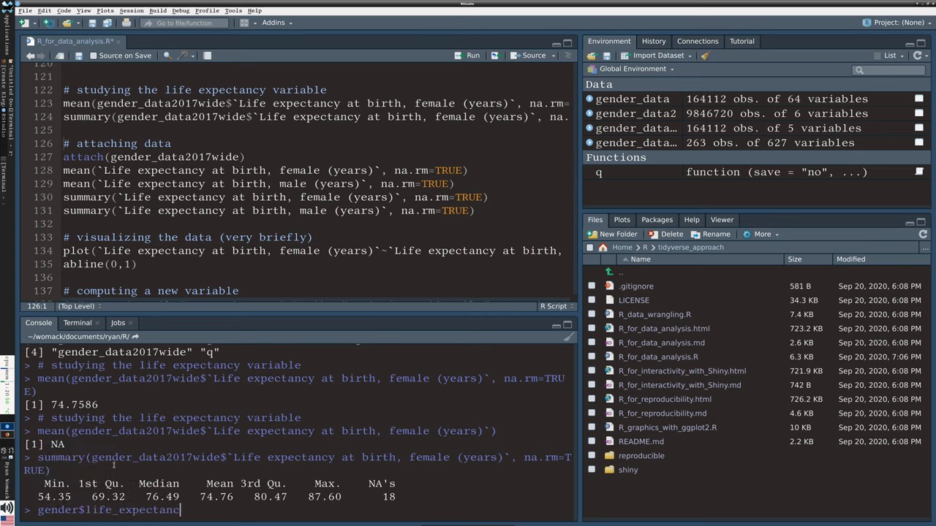
pyautogui.write('y')
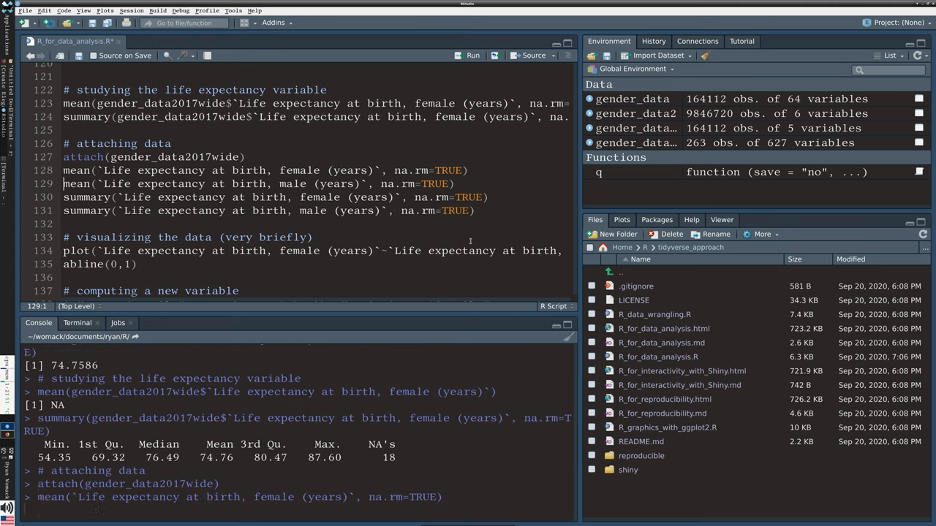
# Step: Run the male mean (69.95987) and the female and male life expectancy summaries on the attached data
pyautogui.press('Return')
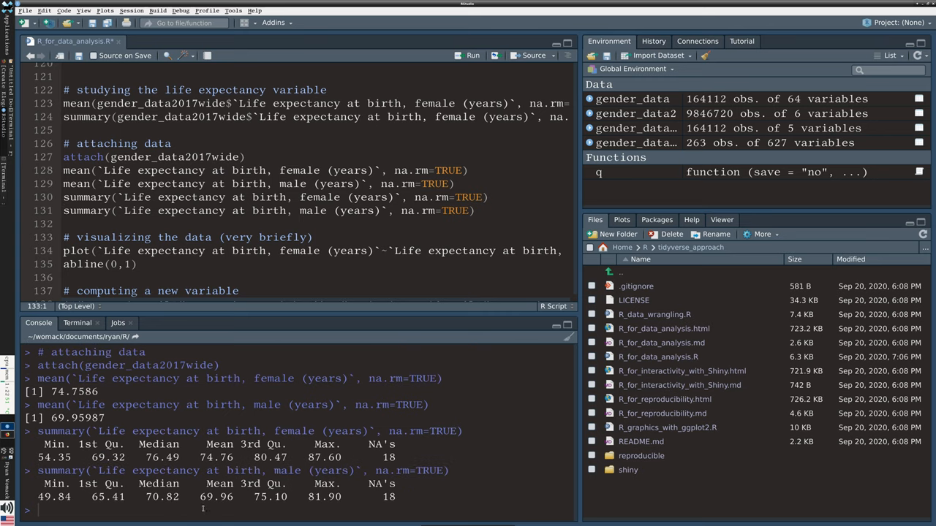
pyautogui.doubleClick(269, 497)
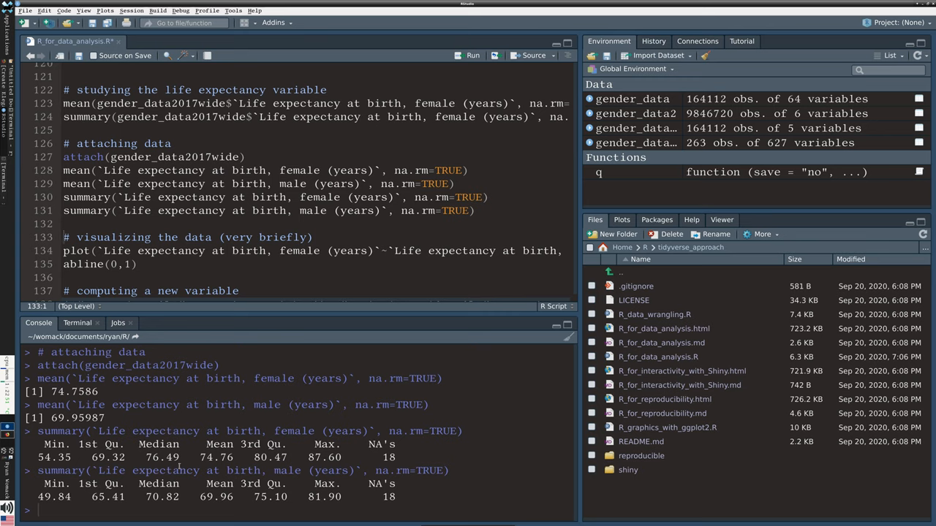
# Step: Plot female against male life expectancy at birth as a scatterplot
pyautogui.doubleClick(164, 456)
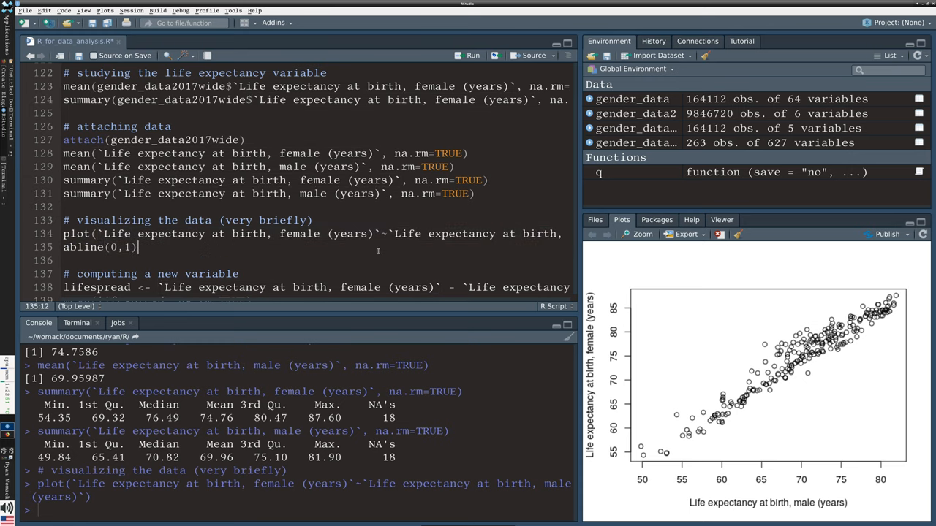
pyautogui.click(386, 234)
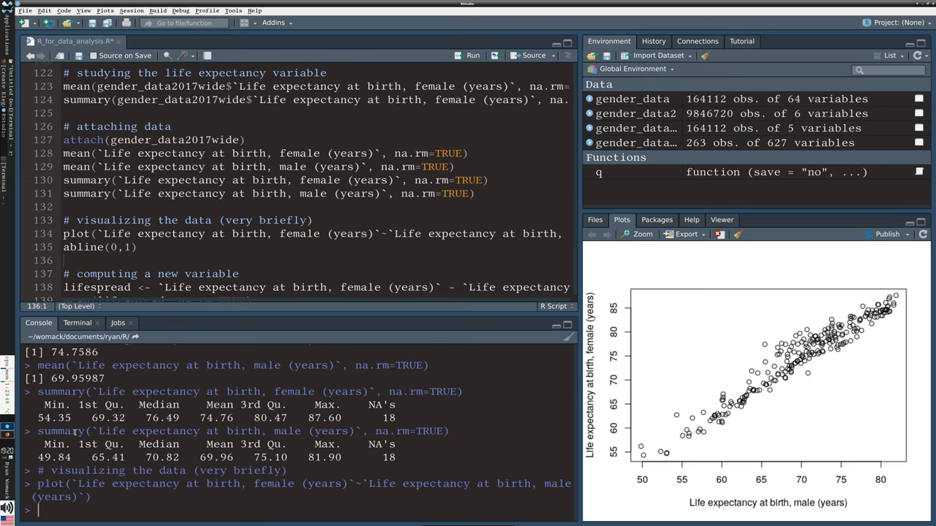
pyautogui.moveTo(811, 506)
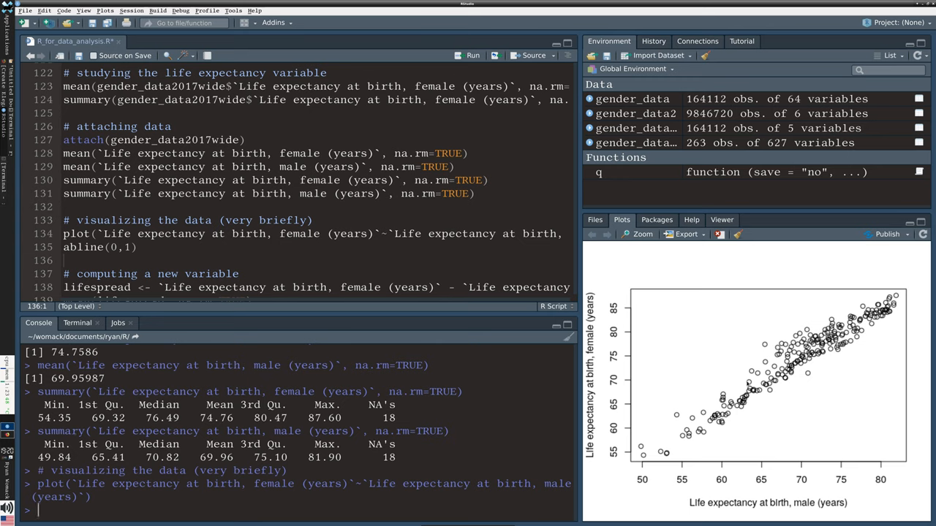
pyautogui.moveTo(694, 480)
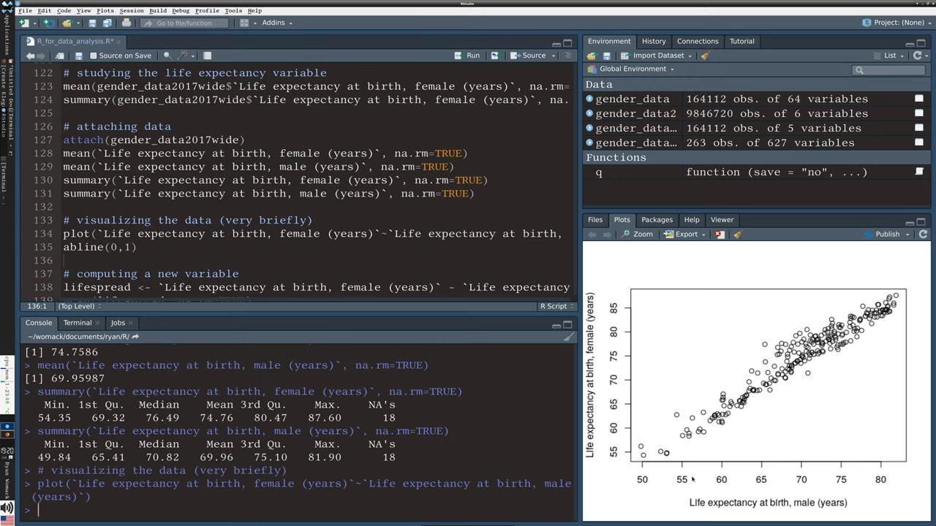
pyautogui.moveTo(730, 371)
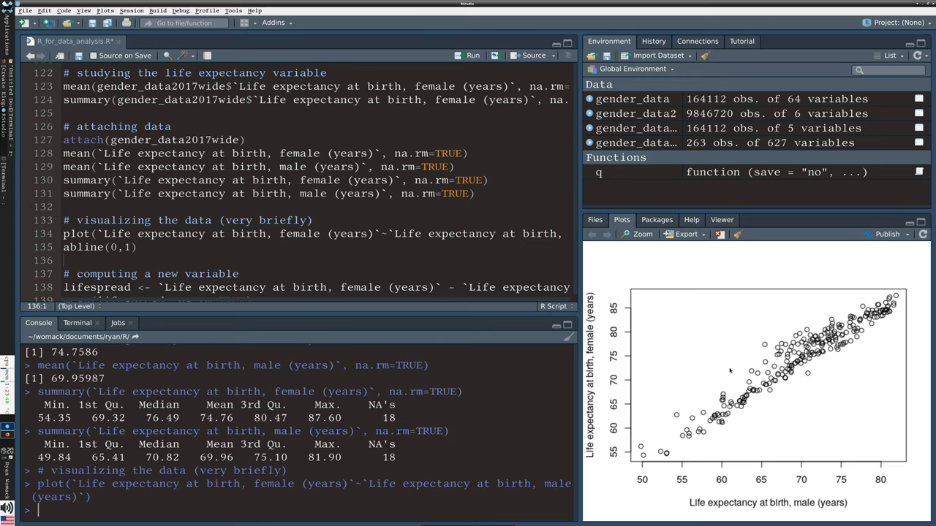
pyautogui.moveTo(655, 460)
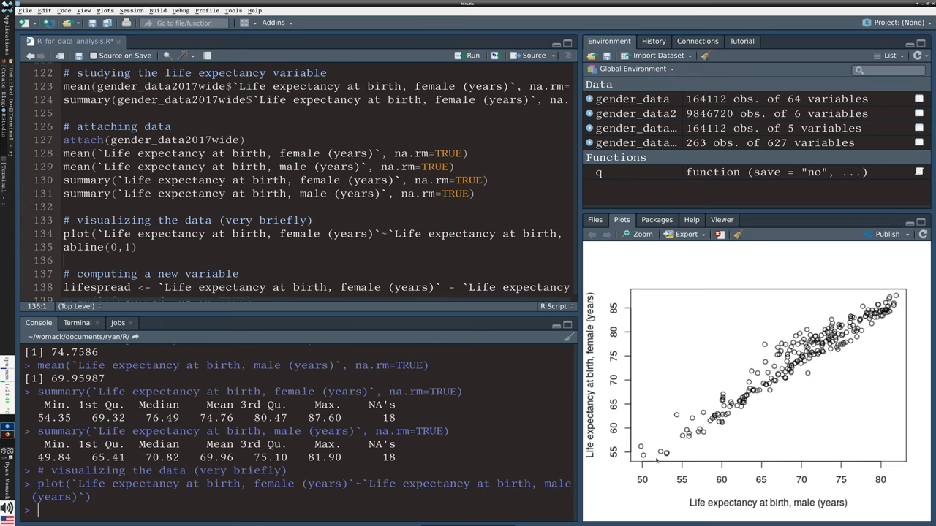
pyautogui.moveTo(636, 455)
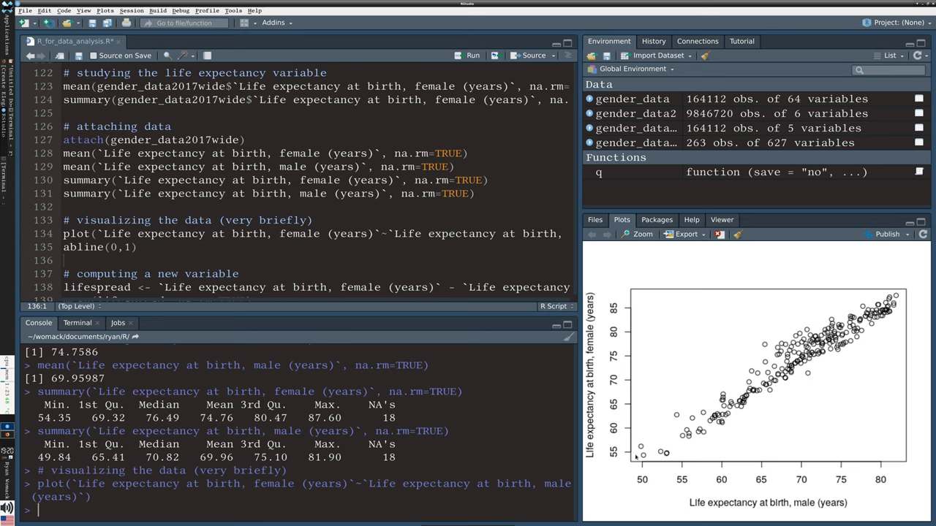
pyautogui.moveTo(649, 444)
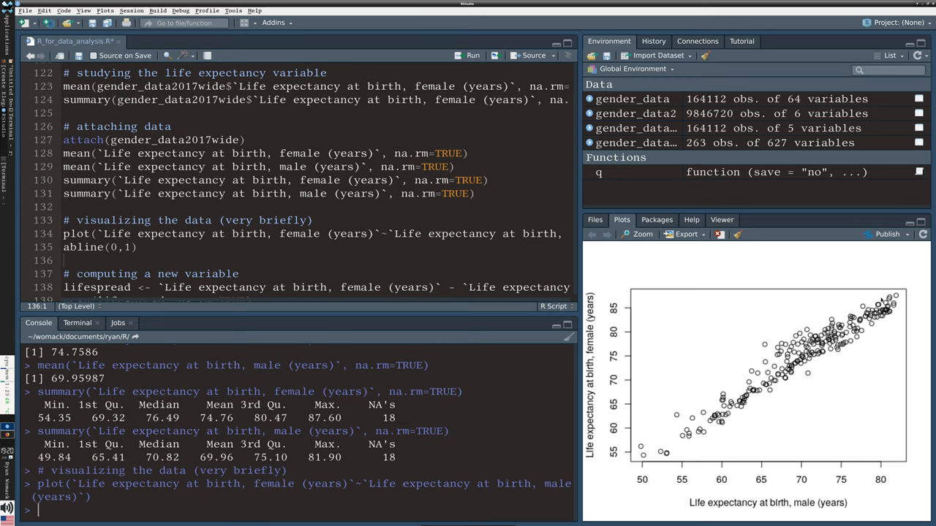
pyautogui.moveTo(850, 348)
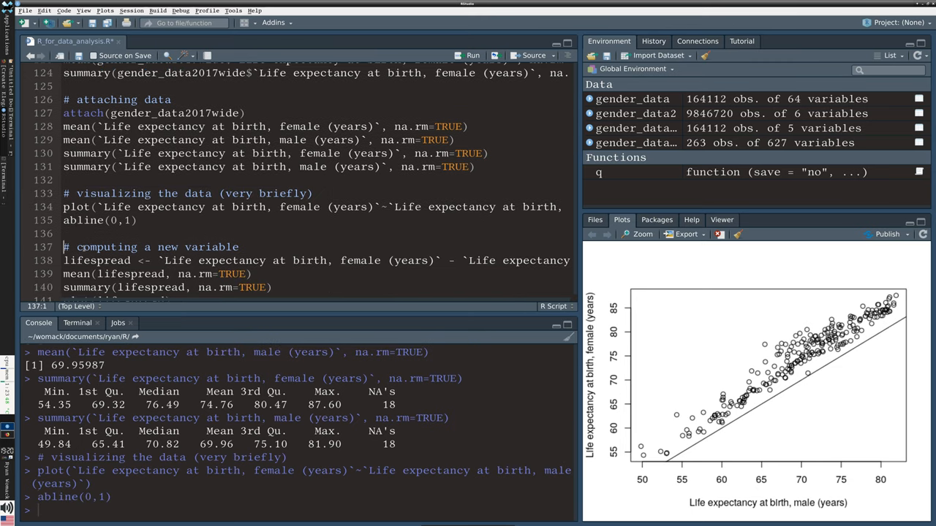
pyautogui.moveTo(836, 293)
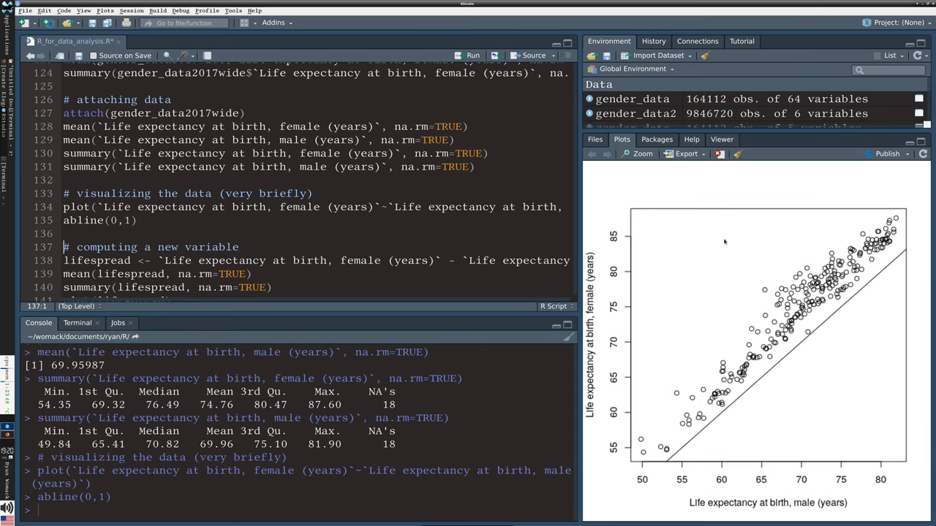
pyautogui.moveTo(755, 504)
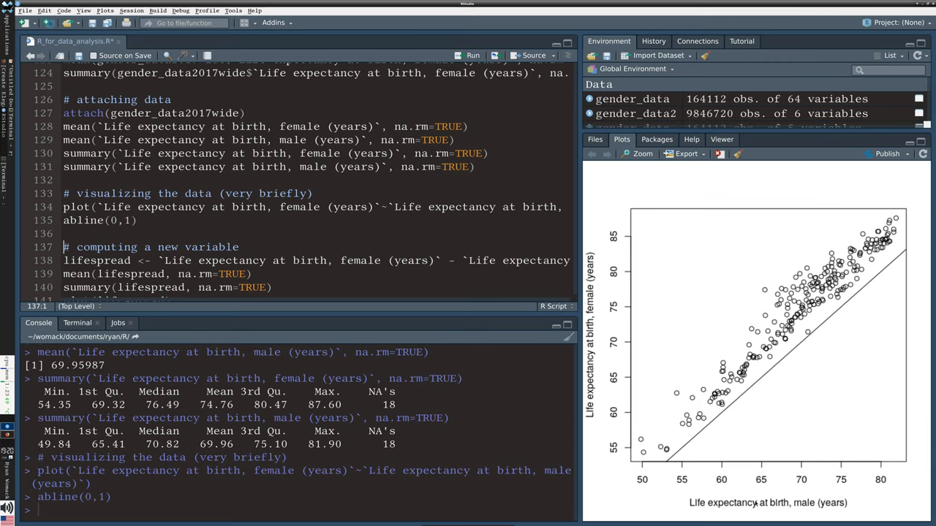
pyautogui.moveTo(830, 365)
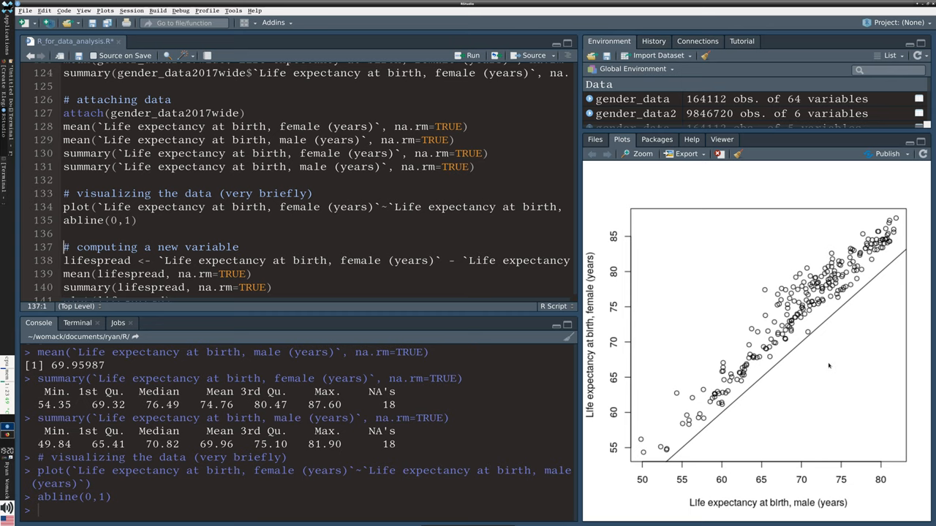
pyautogui.moveTo(742, 430)
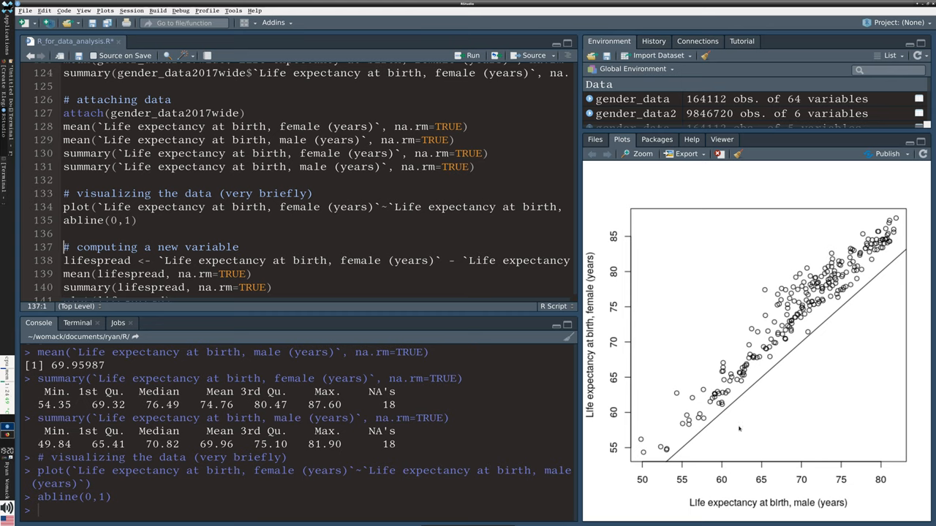
pyautogui.moveTo(749, 274)
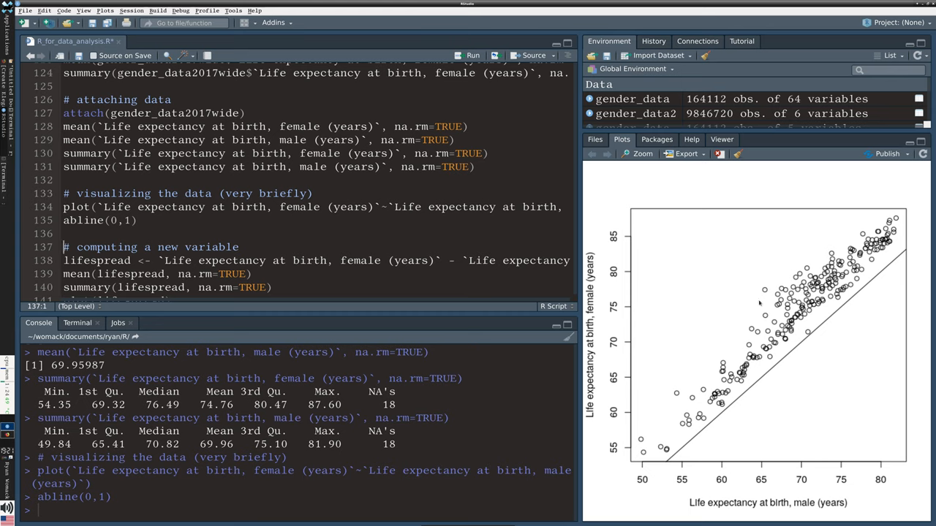
pyautogui.moveTo(771, 282)
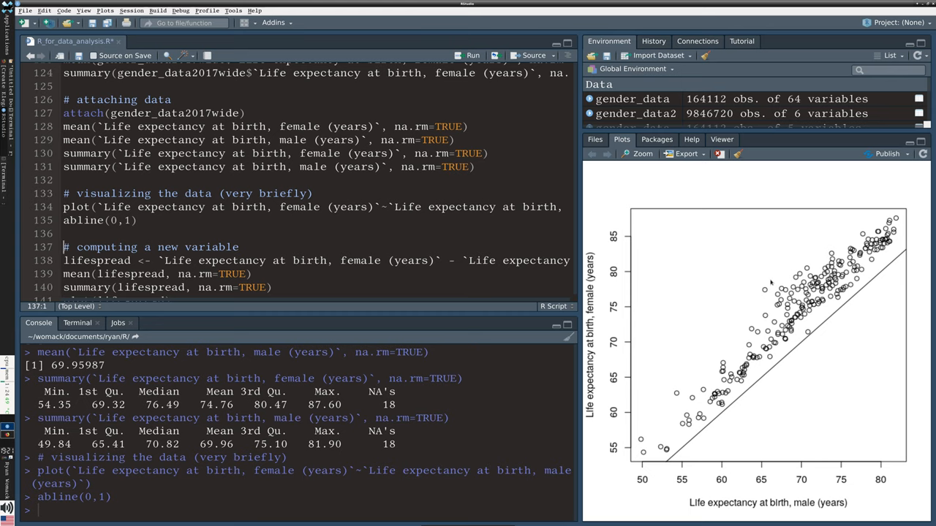
pyautogui.moveTo(266, 276)
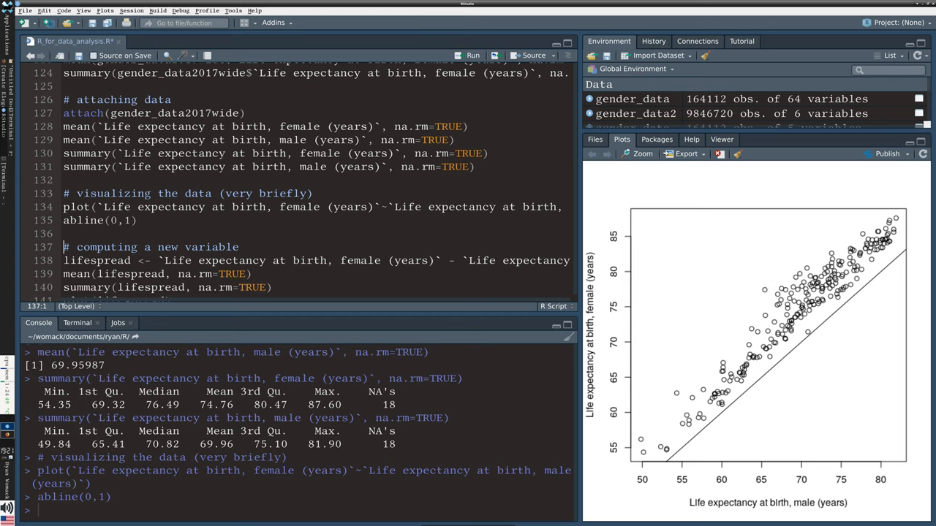
pyautogui.moveTo(469, 302)
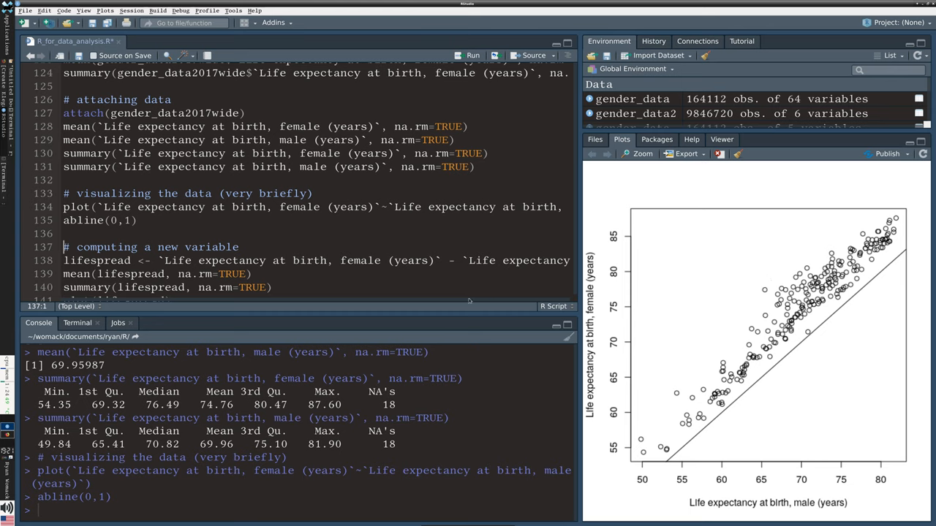
# Step: Demonstrate the <- assignment arrow, then return to the lifespread (female minus male) line
pyautogui.scroll(-3)
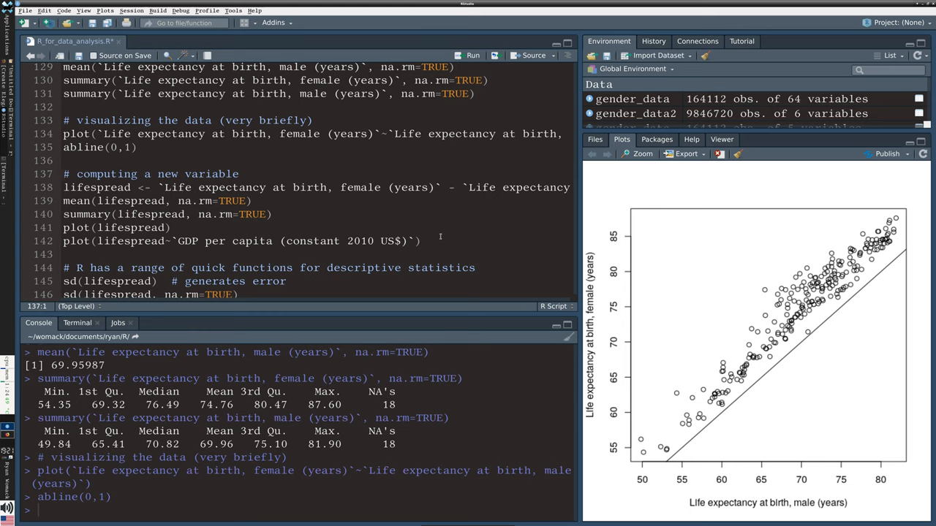
pyautogui.click(64, 187)
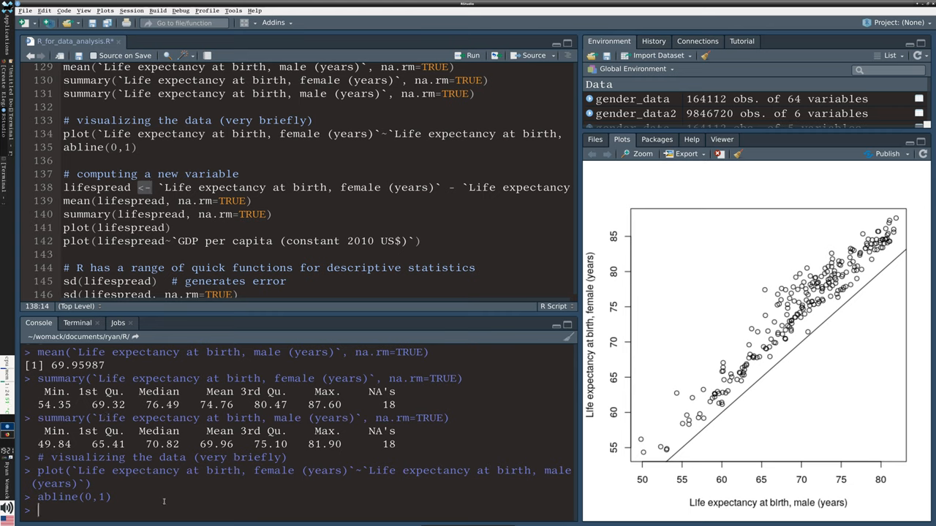
pyautogui.write('<')
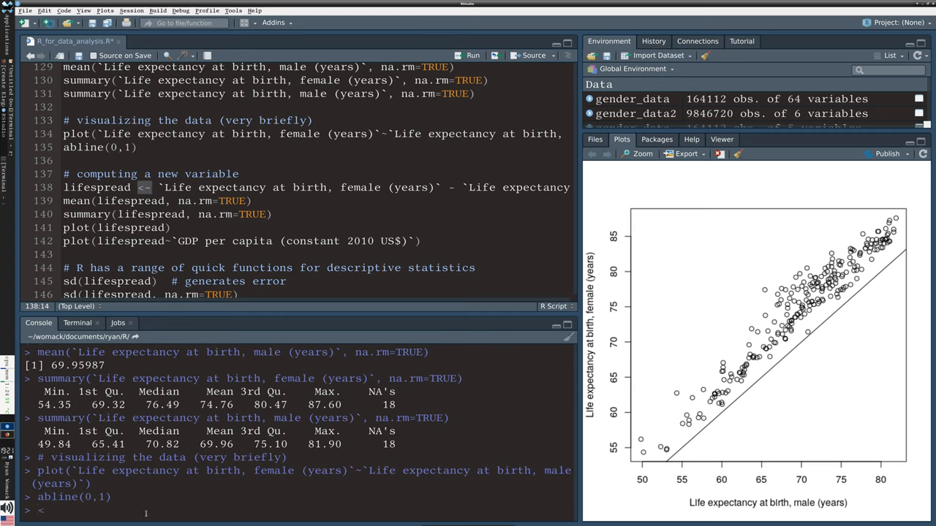
pyautogui.write('<-')
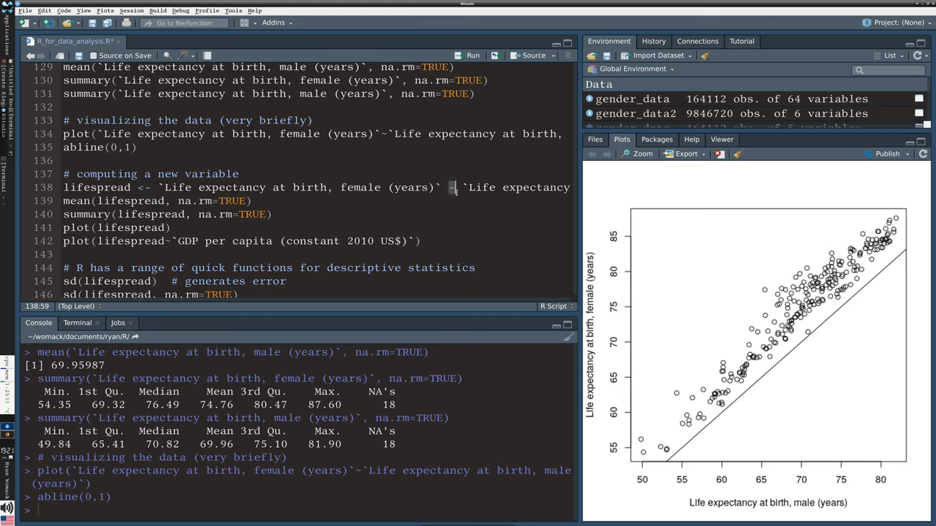
pyautogui.write('-')
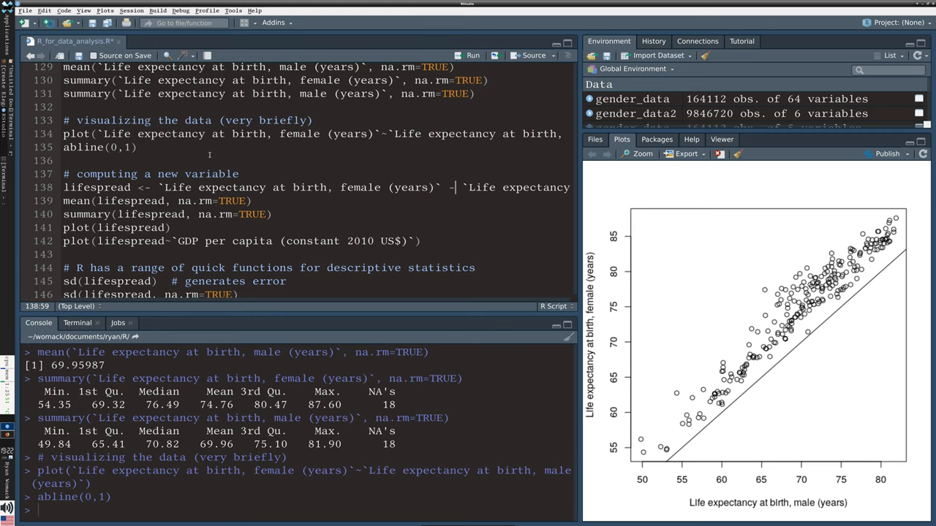
pyautogui.click(108, 187)
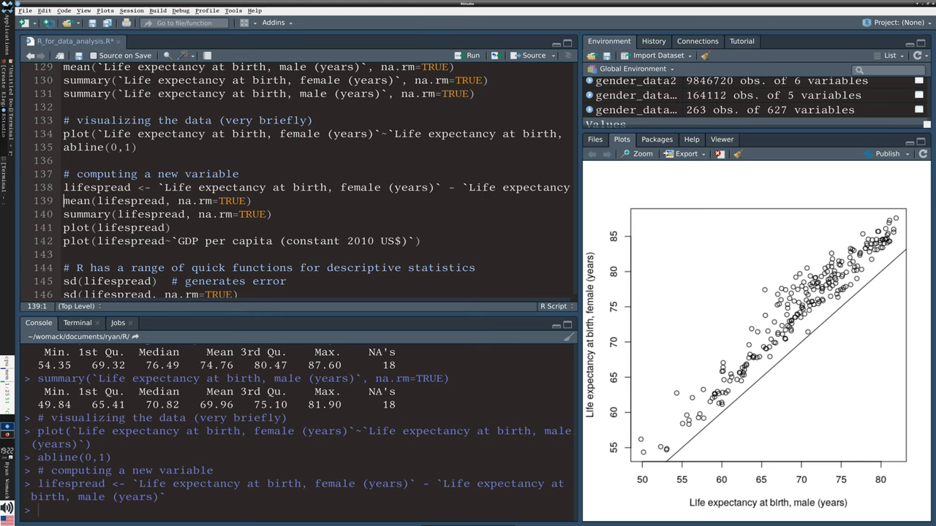
# Step: Define lifespread as female minus male life expectancy in the console
pyautogui.write('li')
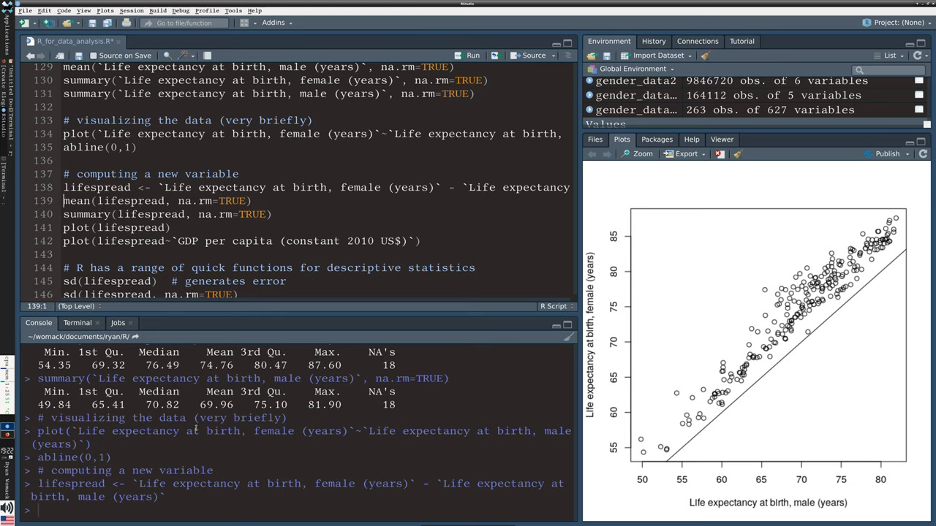
pyautogui.write('lif')
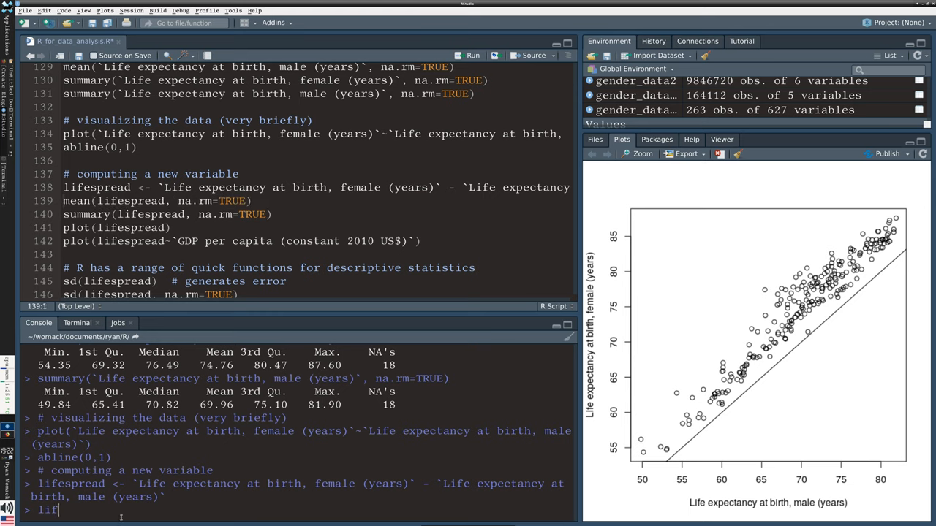
pyautogui.write('espread')
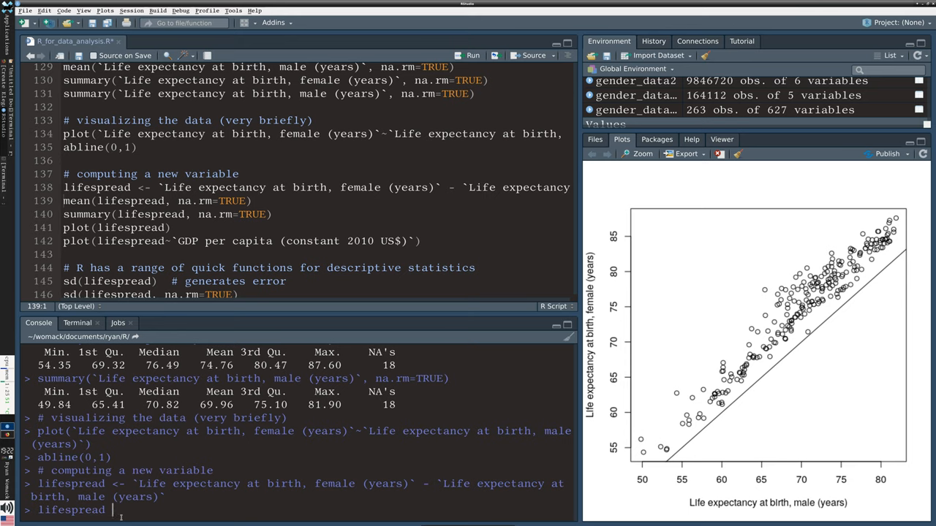
pyautogui.write('<-')
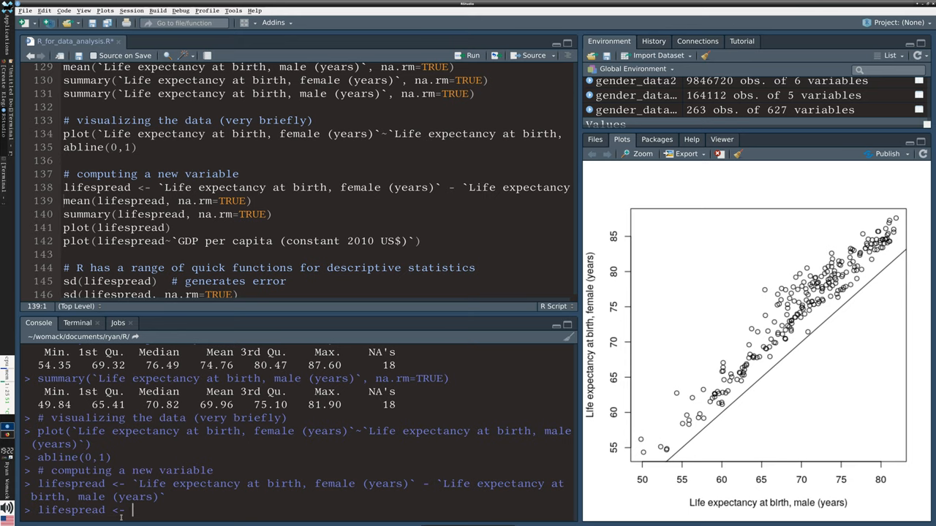
pyautogui.write('female -')
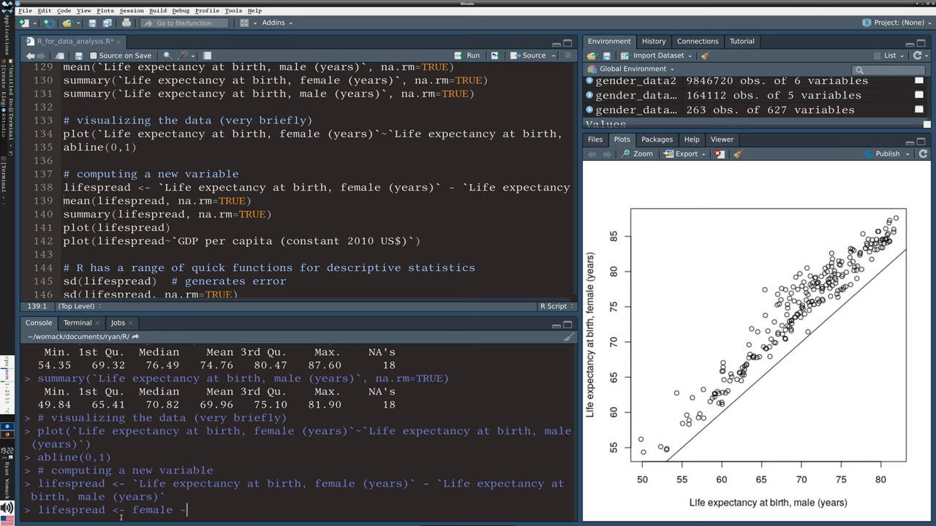
pyautogui.write('male')
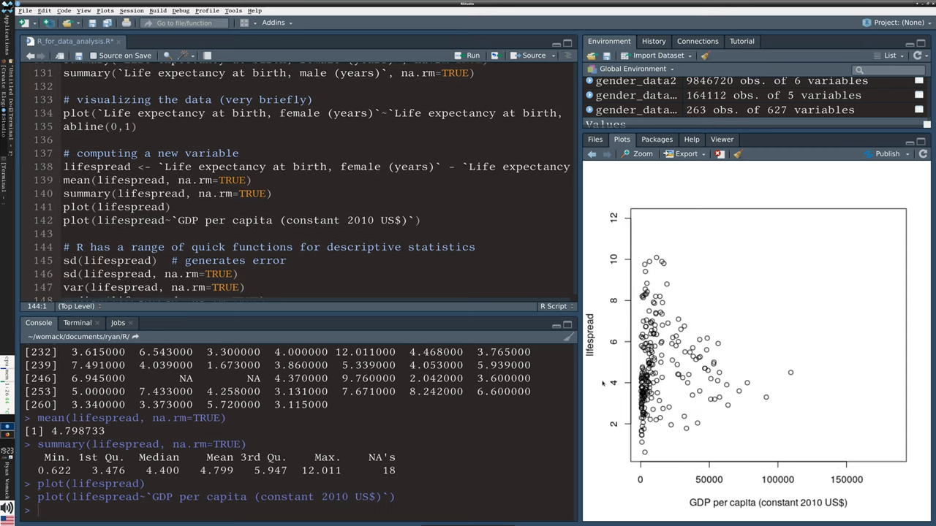
pyautogui.moveTo(591, 391)
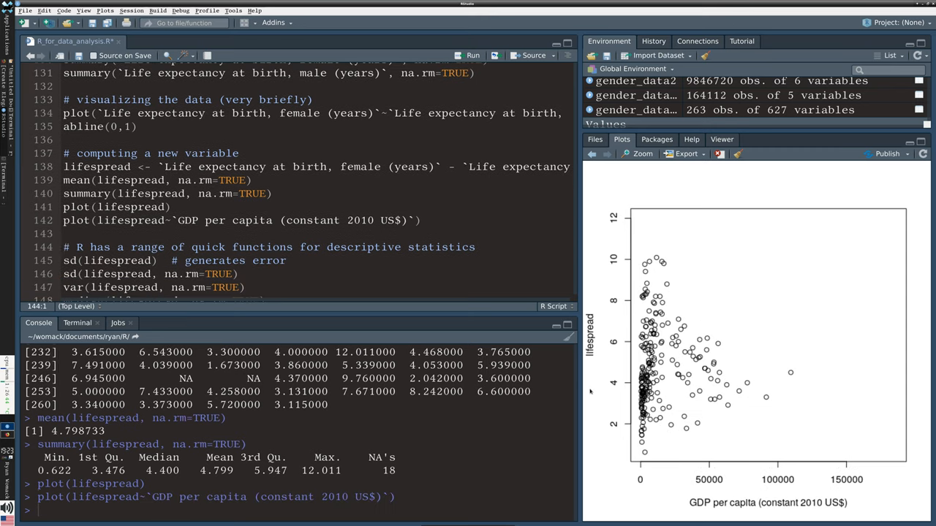
pyautogui.moveTo(845, 401)
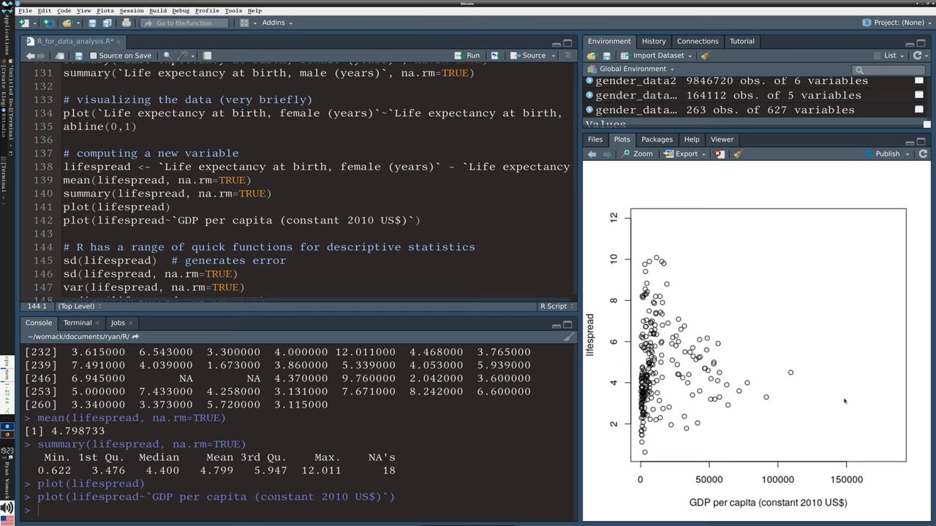
pyautogui.moveTo(778, 389)
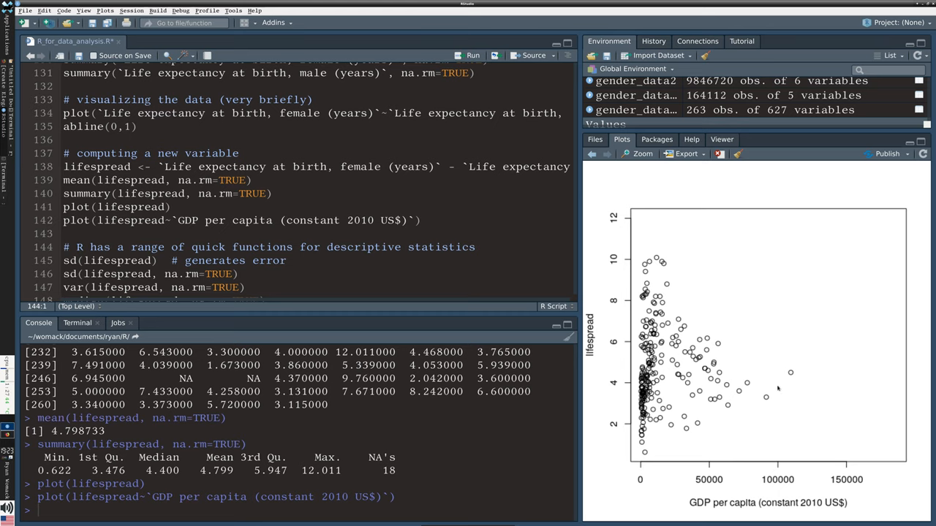
pyautogui.moveTo(684, 387)
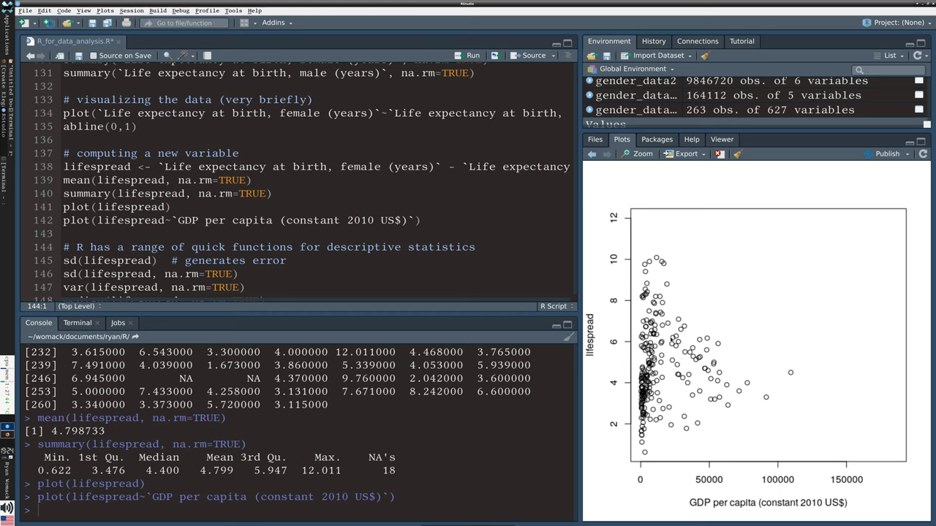
pyautogui.moveTo(688, 313)
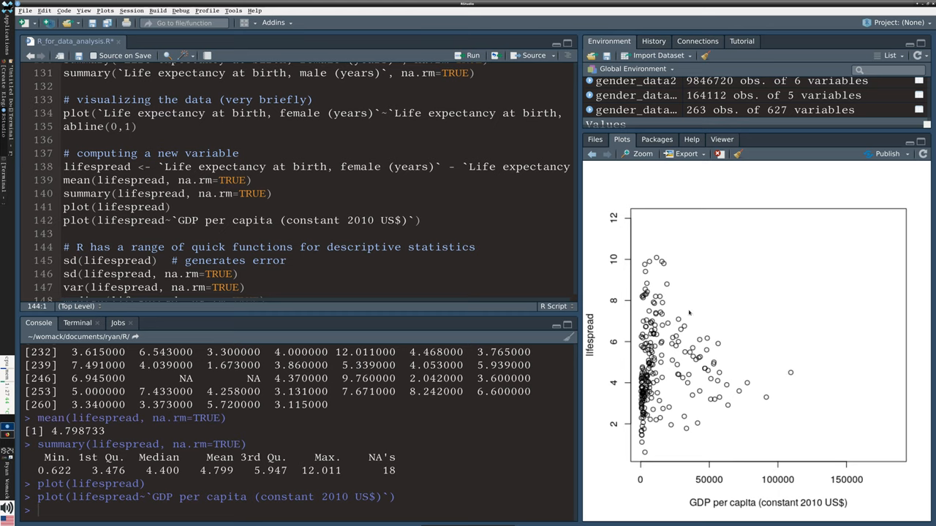
pyautogui.moveTo(647, 357)
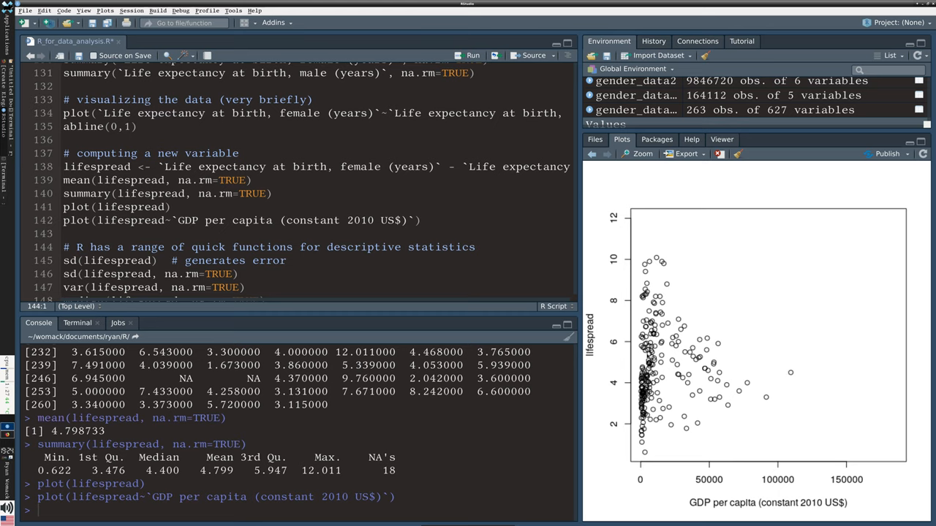
pyautogui.moveTo(633, 449)
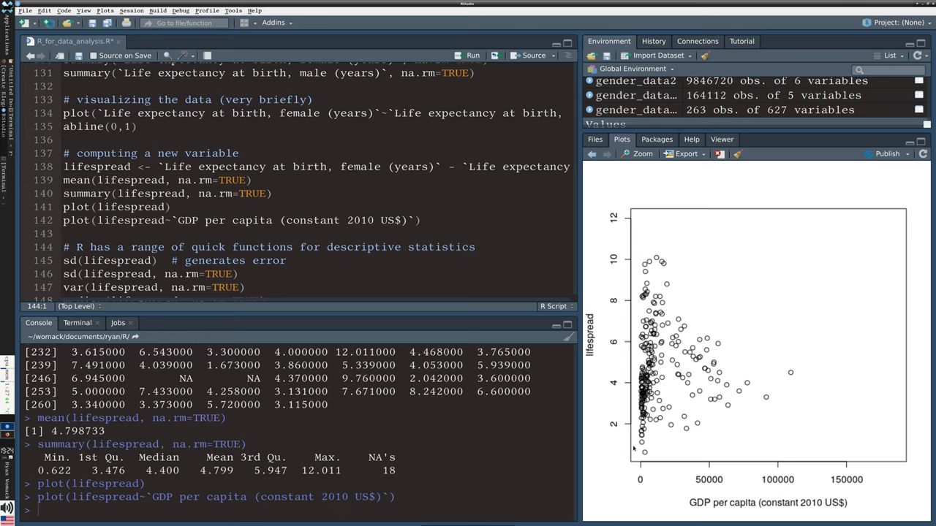
pyautogui.moveTo(635, 454)
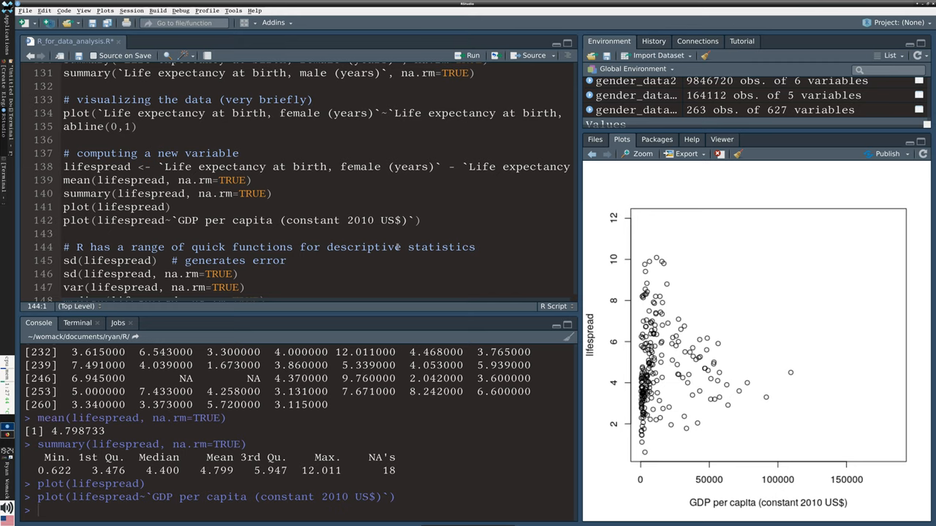
# Step: Run the dispersion statistics on lifespread and look up the quantile help page
pyautogui.scroll(-3)
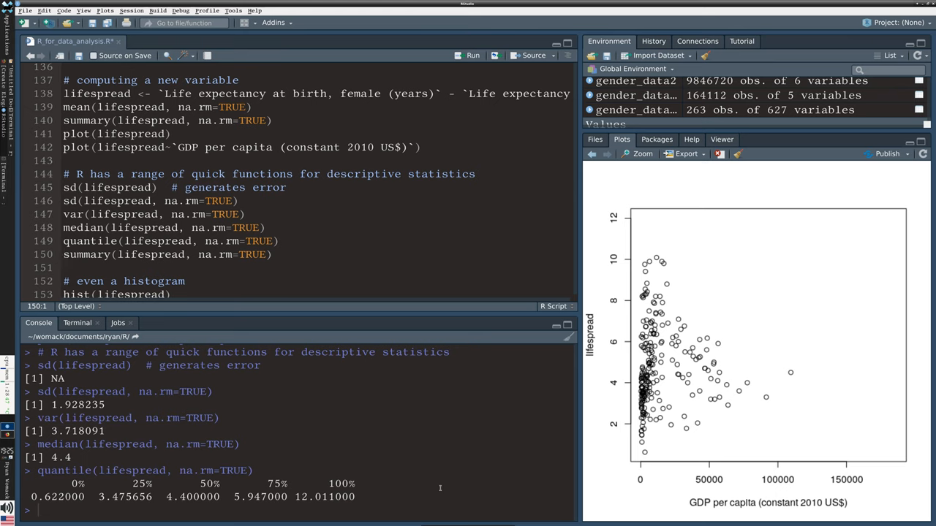
pyautogui.write('?')
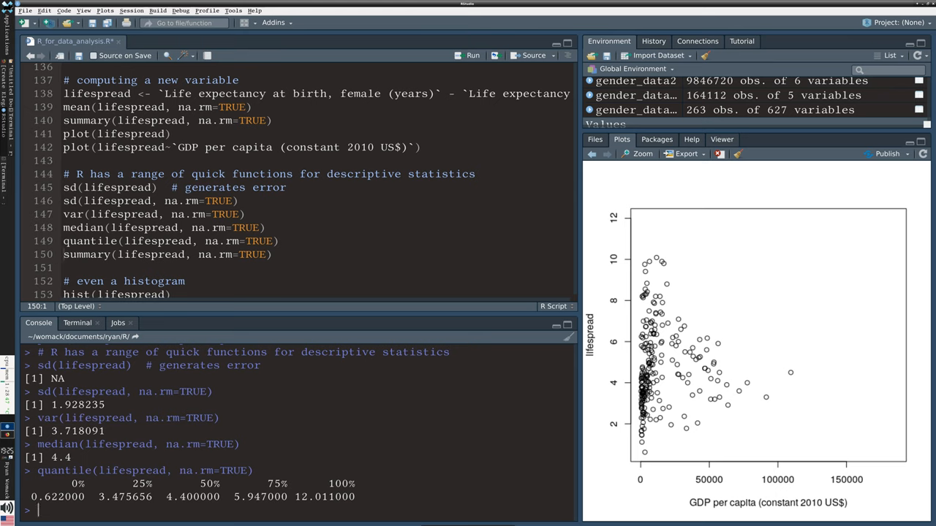
pyautogui.write('?quantile')
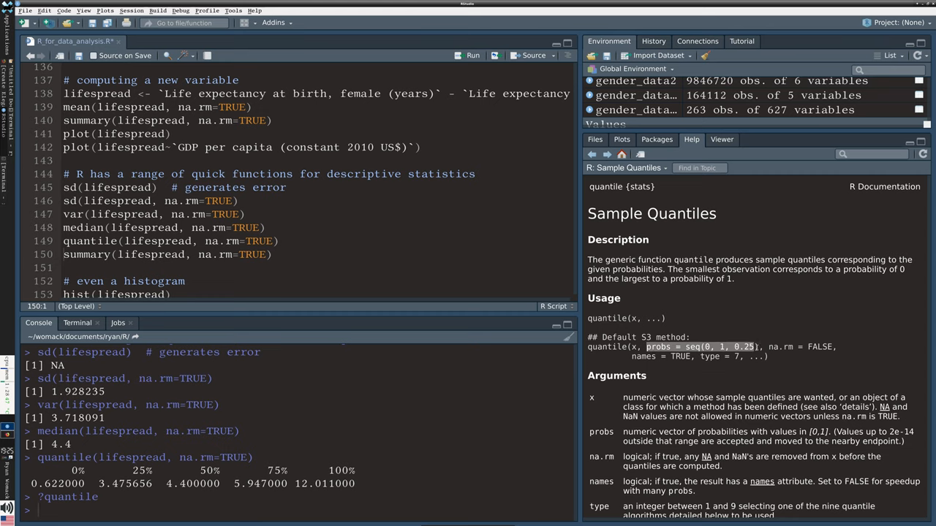
pyautogui.moveTo(727, 471)
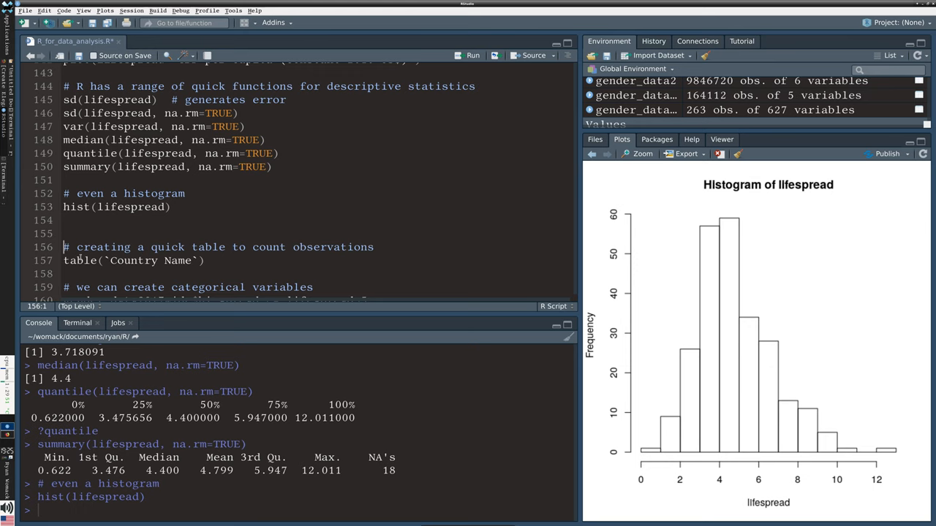
# Step: Run the table of Country Name to count observations per country
pyautogui.scroll(-3)
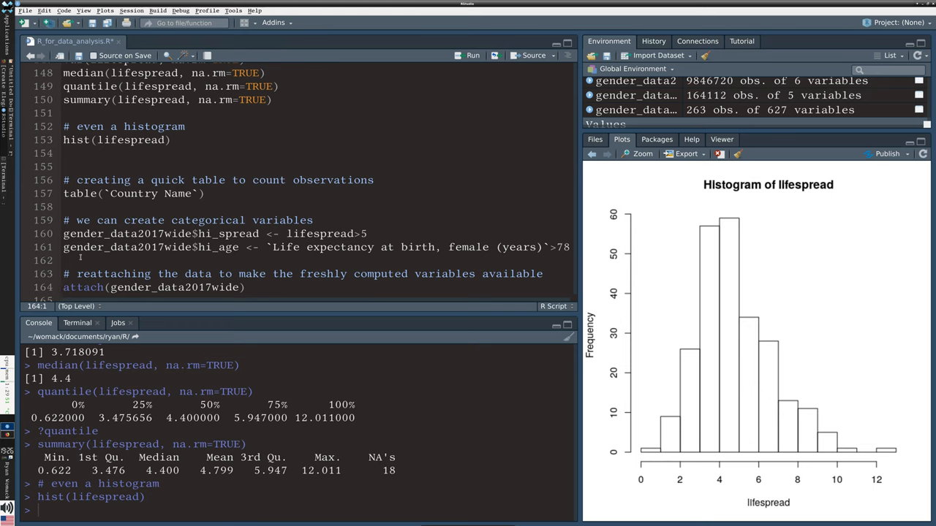
pyautogui.click(64, 220)
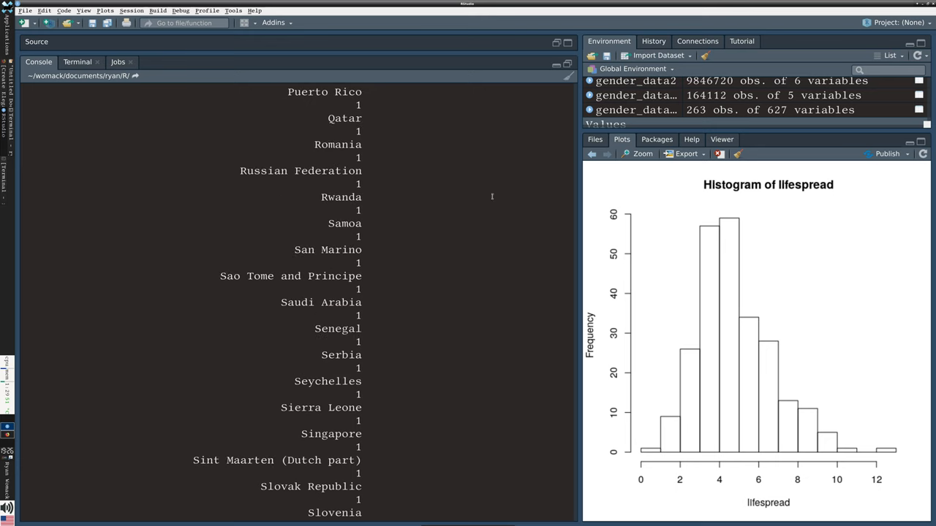
pyautogui.scroll(3)
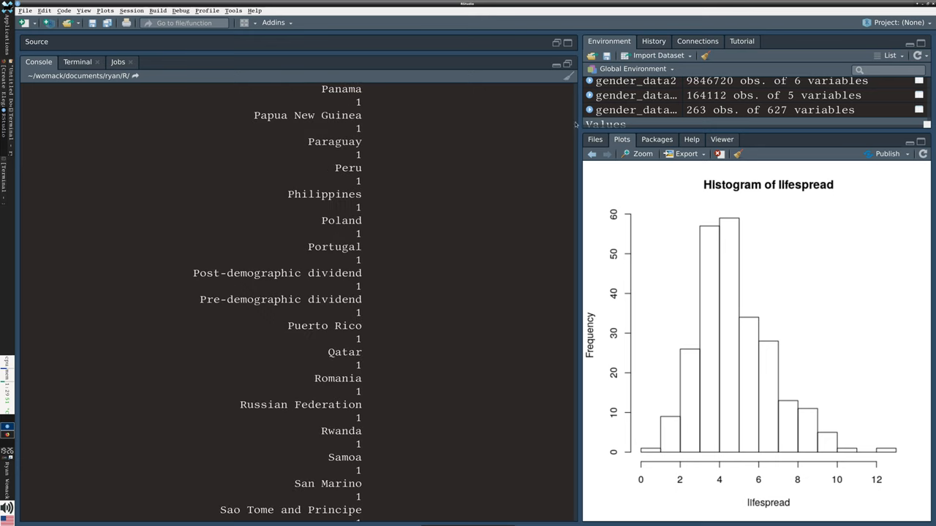
pyautogui.scroll(-3)
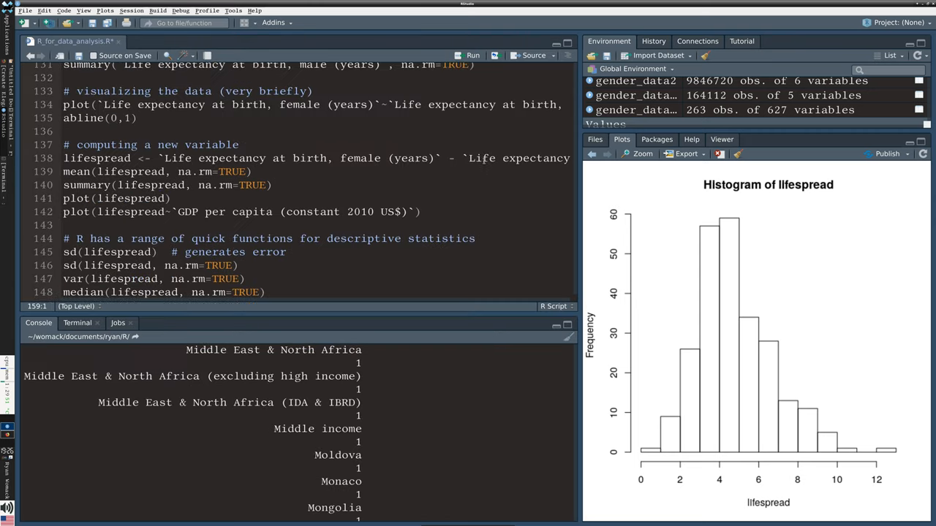
# Step: Scroll through the country count table and rerun summary(lifespread, na.rm=TRUE)
pyautogui.scroll(-3)
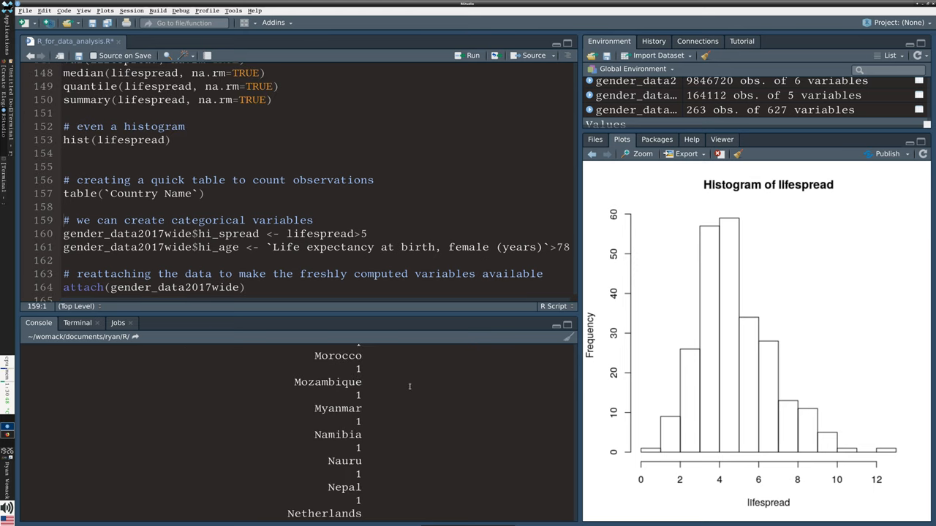
pyautogui.scroll(-3)
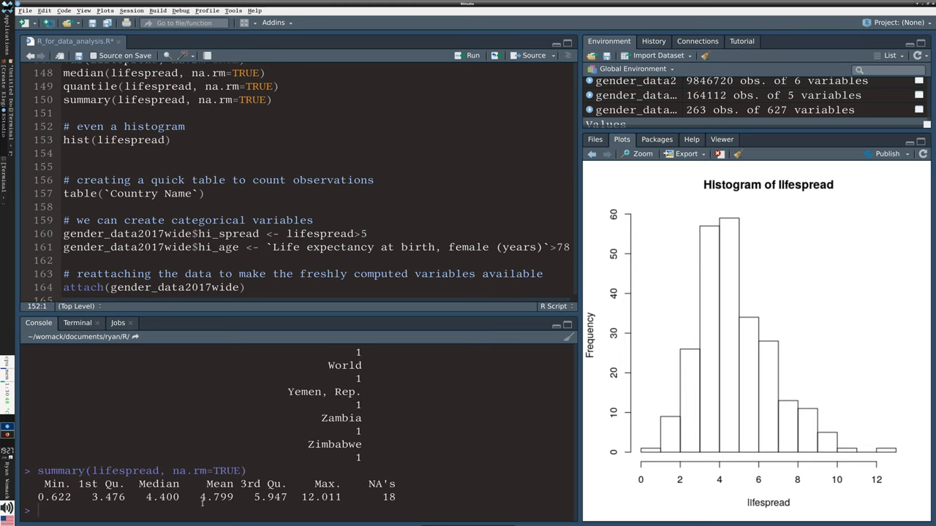
pyautogui.doubleClick(217, 498)
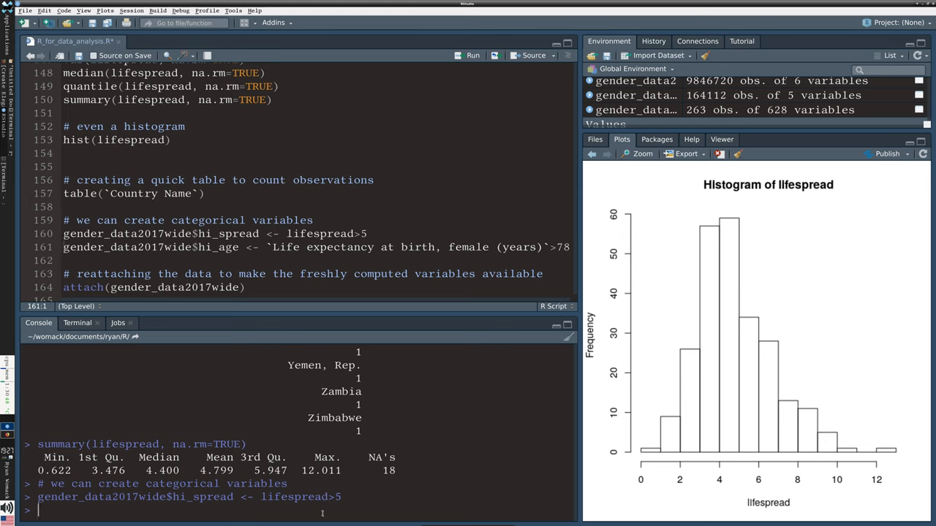
# Step: Create hi_spread as lifespread > 5 and print its TRUE/FALSE values
pyautogui.write('gender_data2017wide$hi_spread <- lifesp')
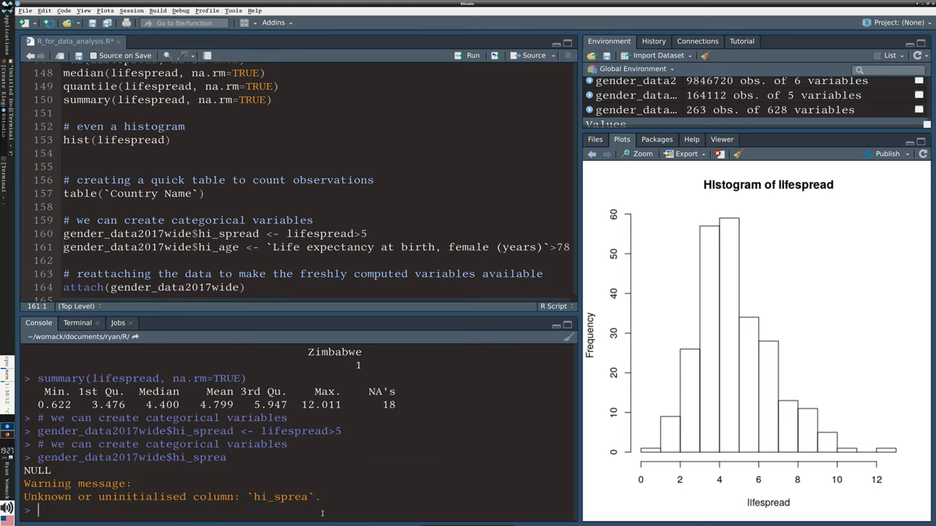
pyautogui.write('gender_data2017wide$hi_spread')
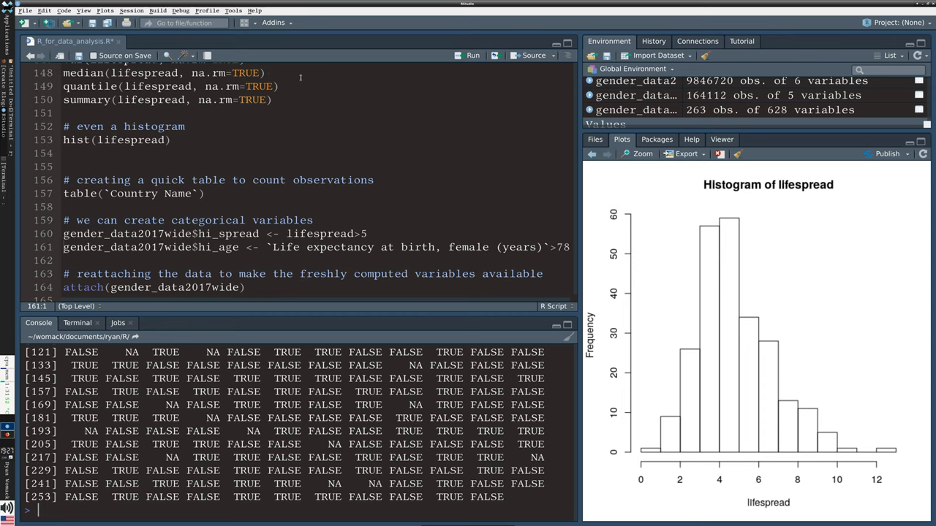
pyautogui.moveTo(342, 159)
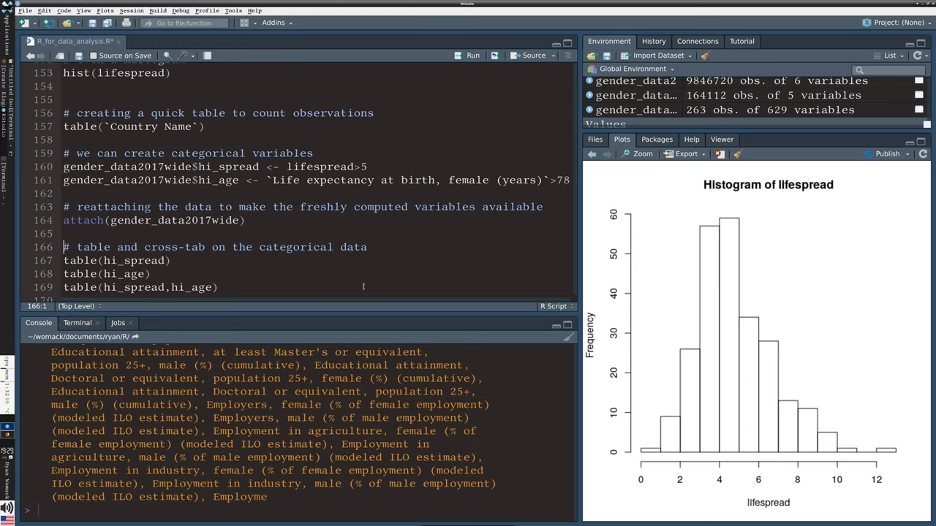
# Step: Run the frequency tables of hi_spread, hi_age and their cross-tab
pyautogui.scroll(-3)
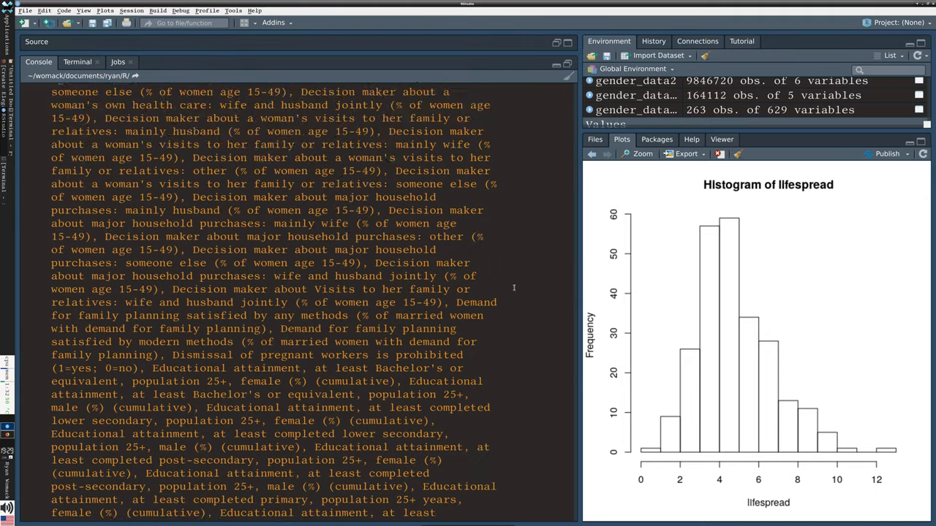
pyautogui.scroll(-3)
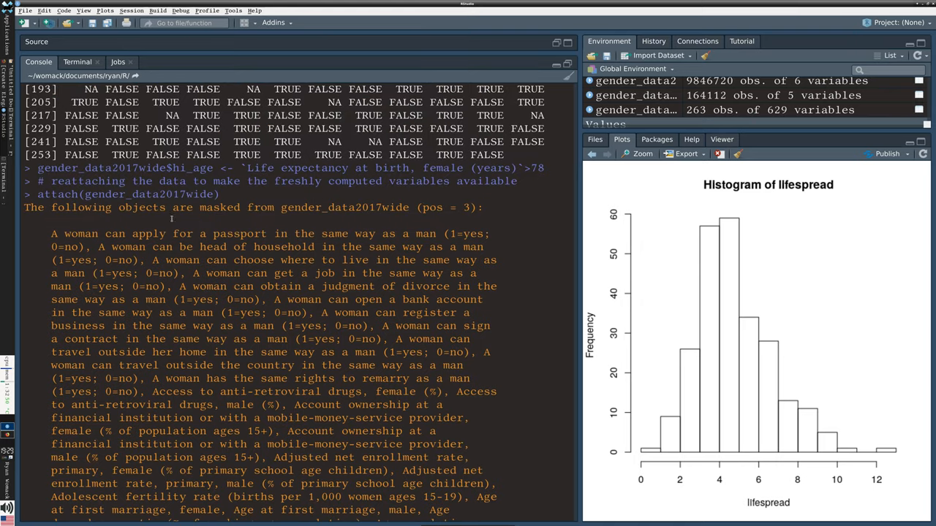
pyautogui.doubleClick(210, 208)
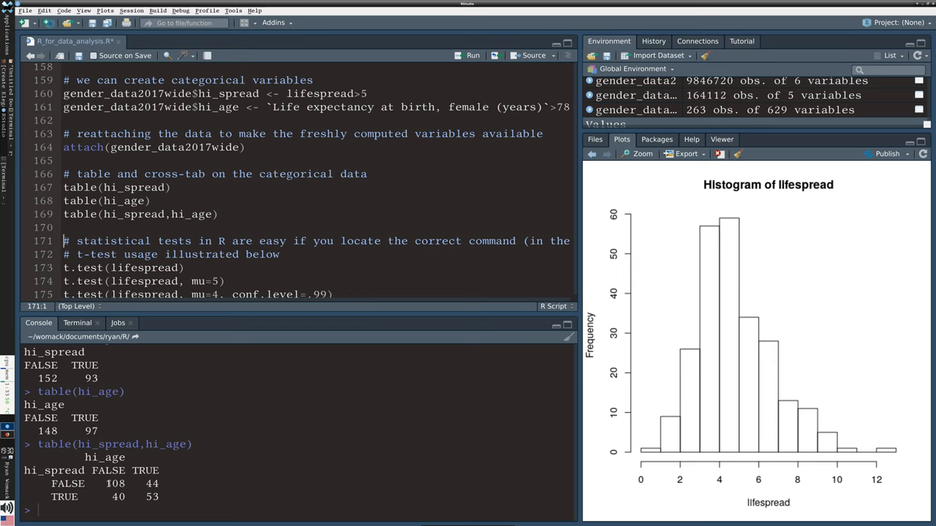
pyautogui.doubleClick(114, 482)
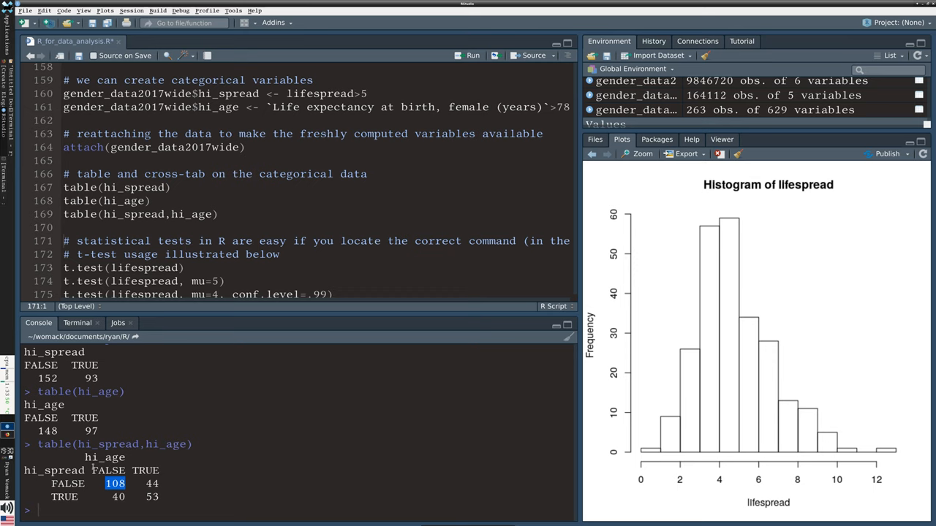
pyautogui.moveTo(95, 495)
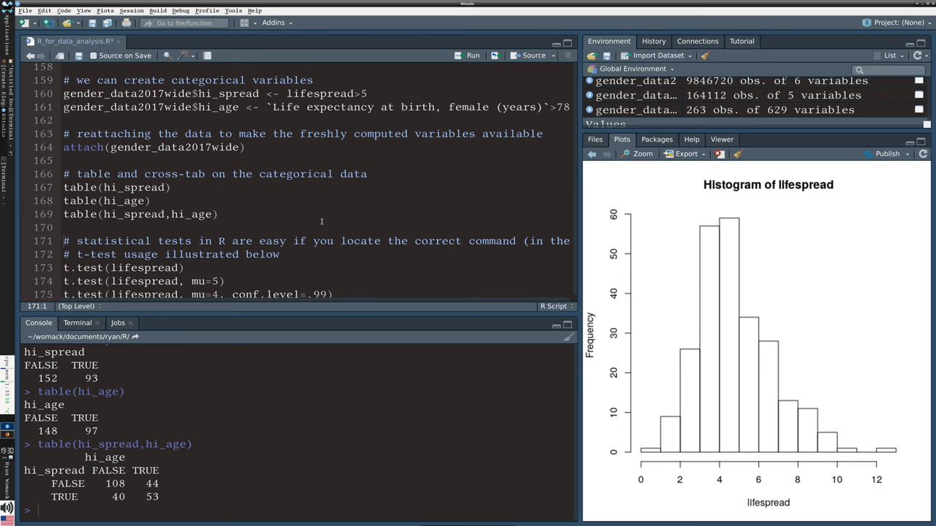
pyautogui.scroll(-3)
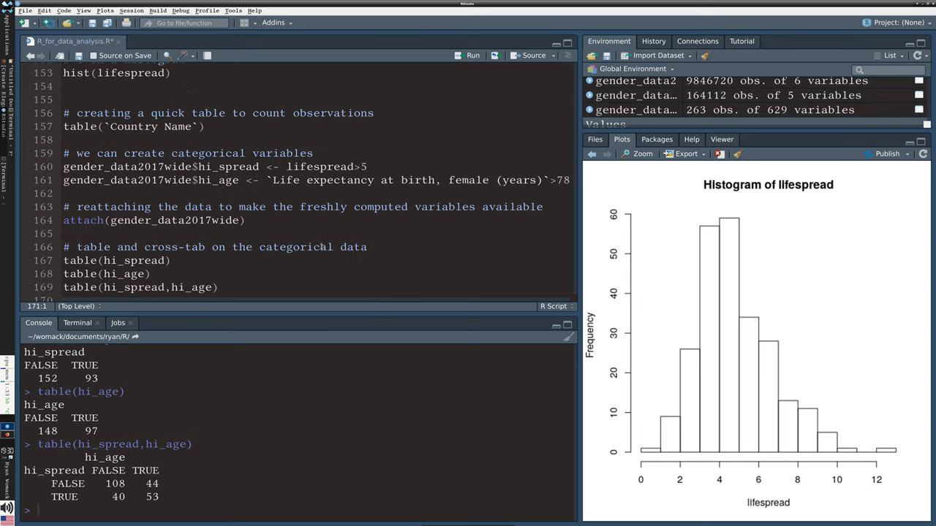
# Step: Read the one-sample t-test of lifespread, highlighting p-value < 2.2e-16
pyautogui.scroll(-3)
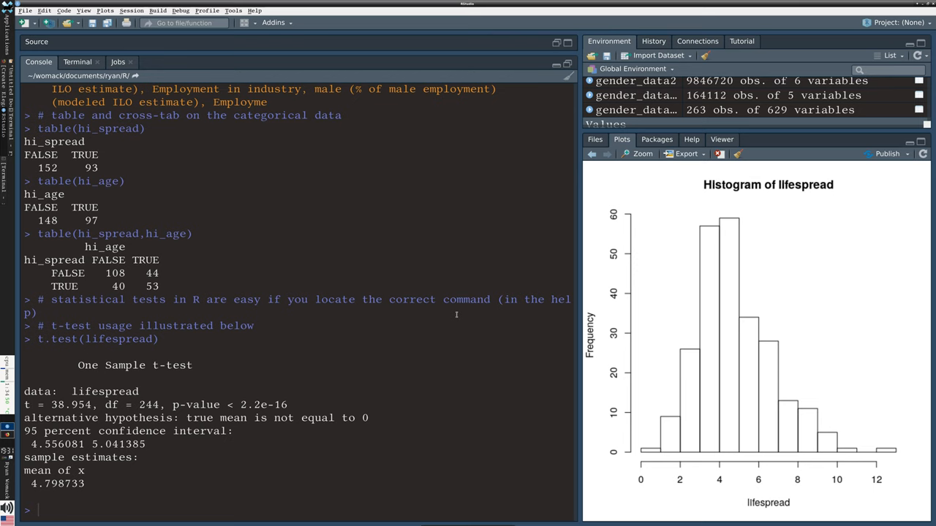
pyautogui.moveTo(430, 337)
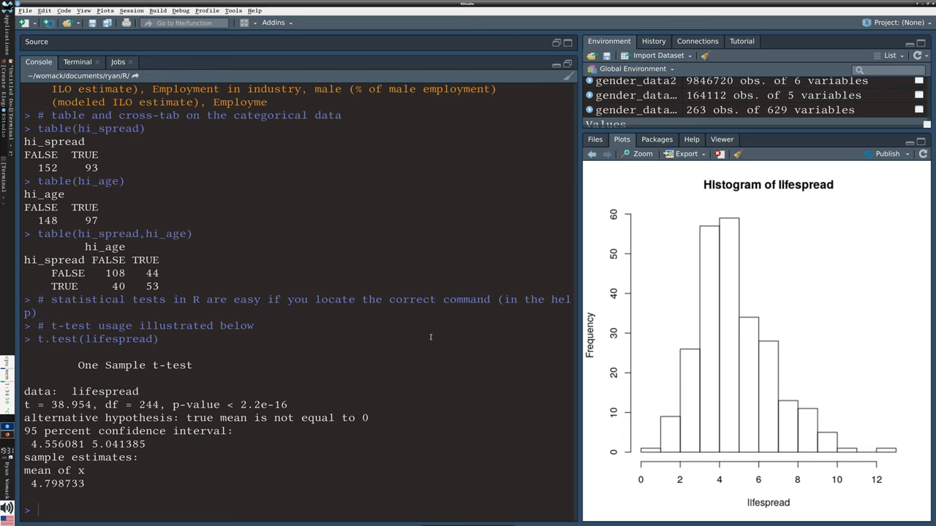
pyautogui.doubleClick(253, 404)
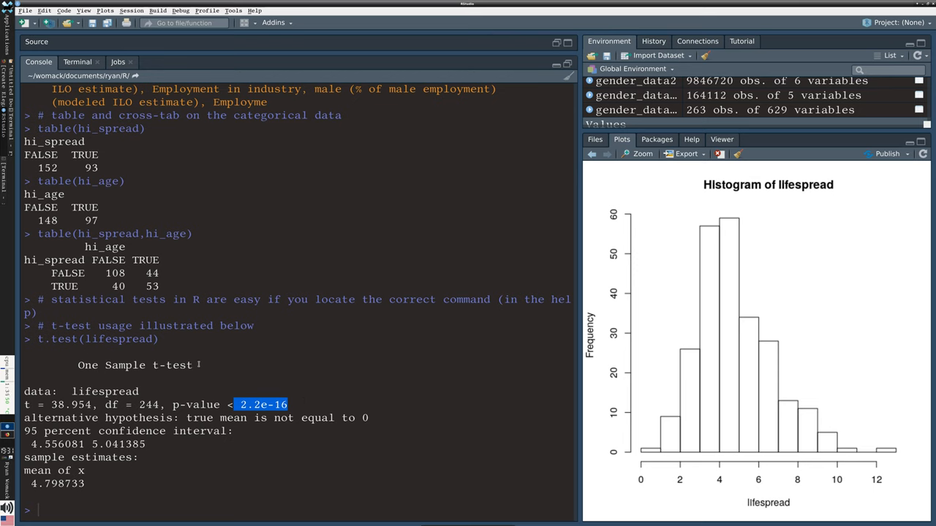
pyautogui.scroll(-3)
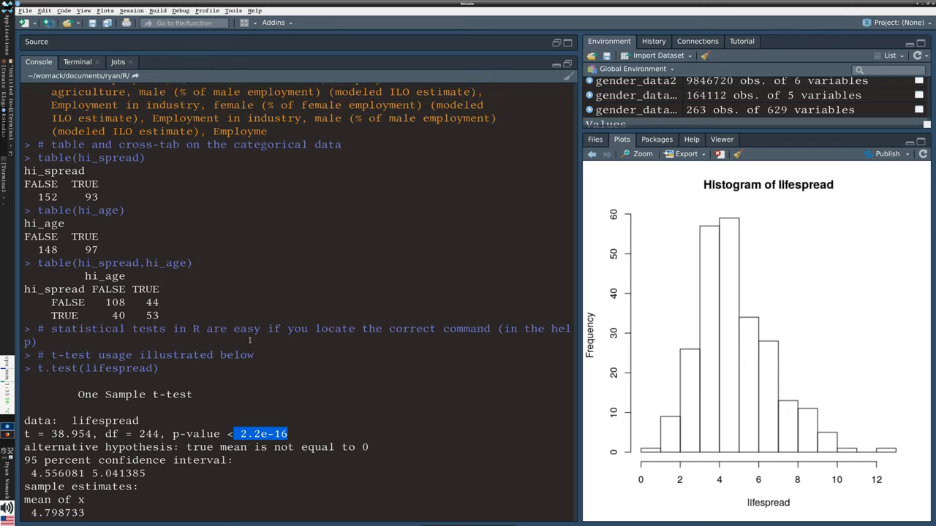
pyautogui.scroll(-3)
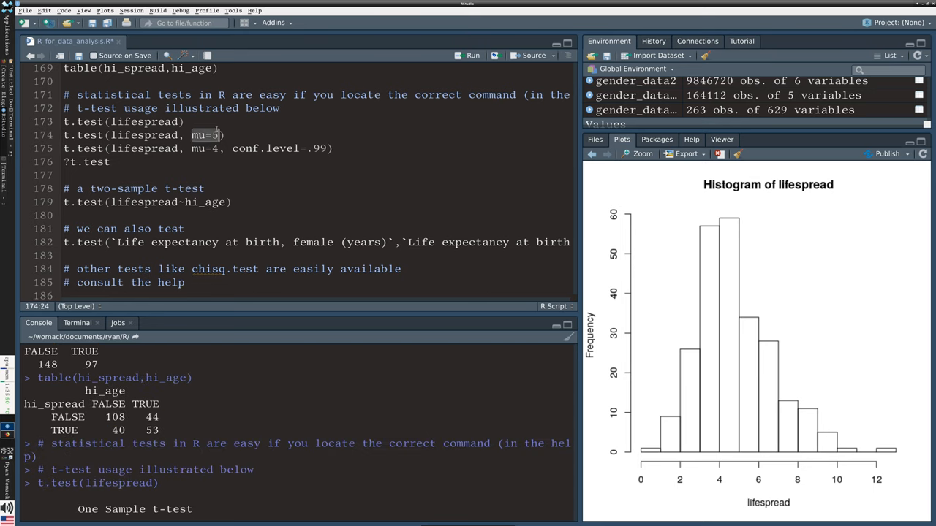
# Step: Consult the t.test help page for the mu and conf.level arguments
pyautogui.click(184, 121)
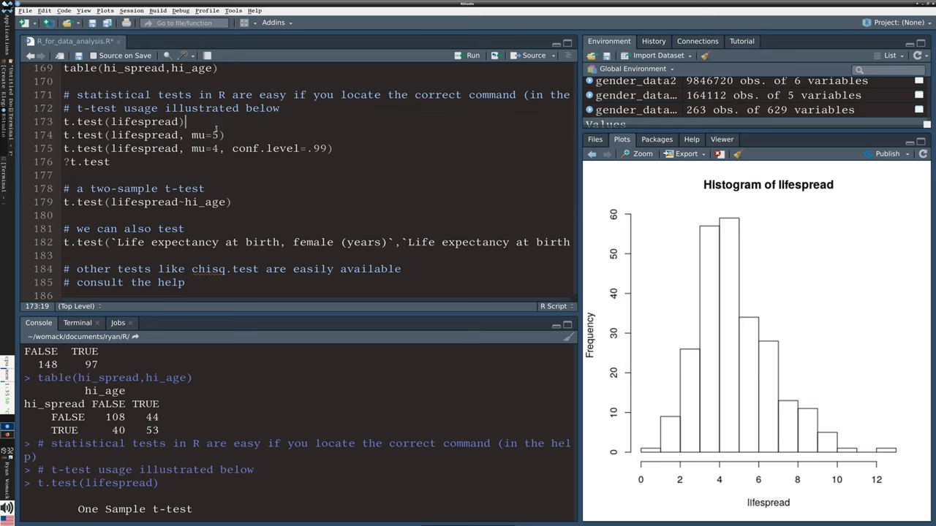
pyautogui.doubleClick(205, 134)
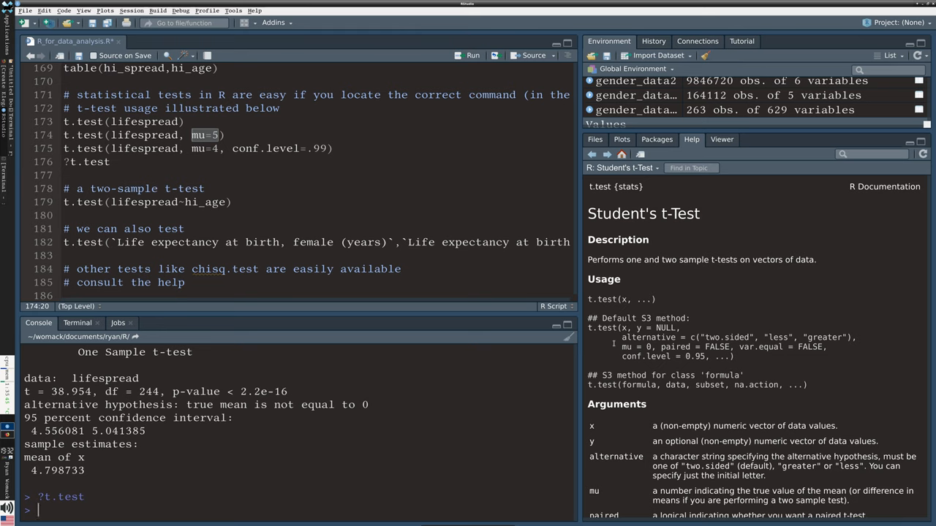
pyautogui.doubleClick(630, 346)
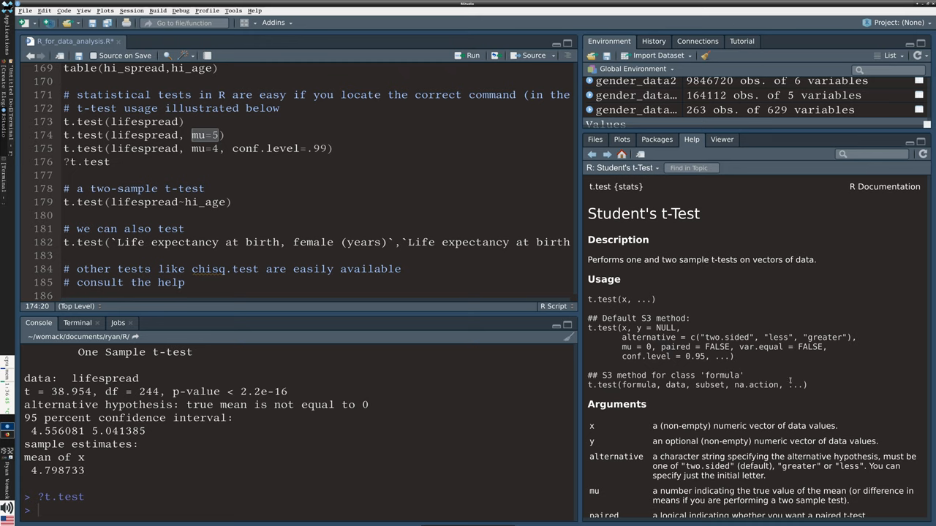
pyautogui.scroll(-3)
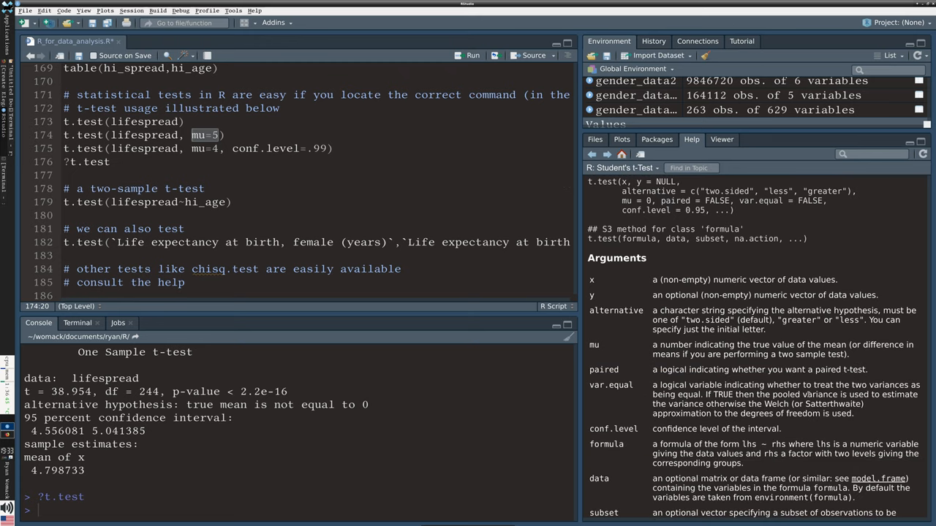
pyautogui.scroll(-3)
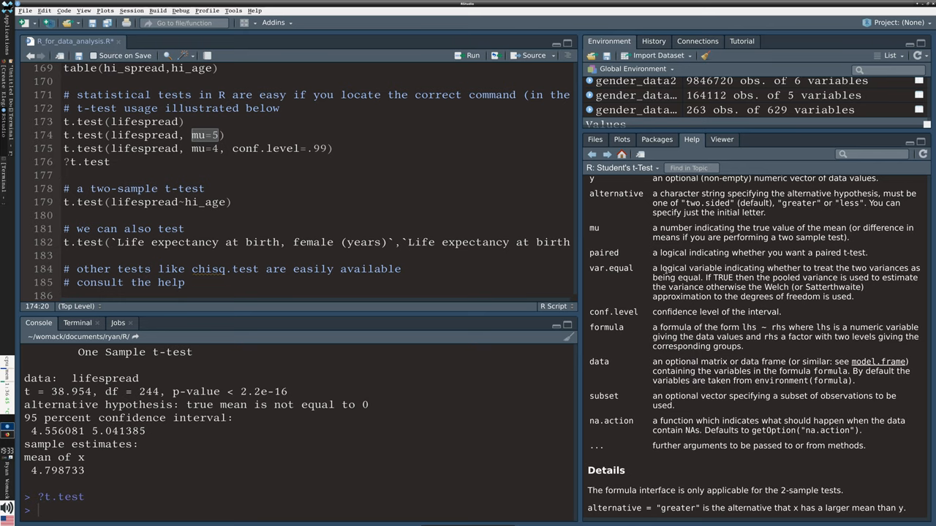
pyautogui.moveTo(658, 269); pyautogui.dragTo(851, 297)
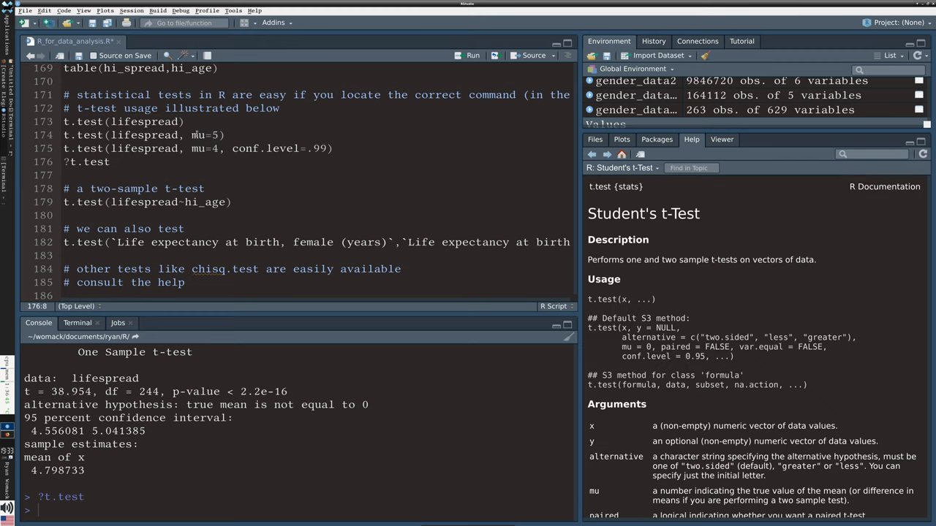
# Step: Run the t-test against mu=5 and highlight p-value 0.1036 and interval 4.556081 to 5.041385
pyautogui.click(234, 134)
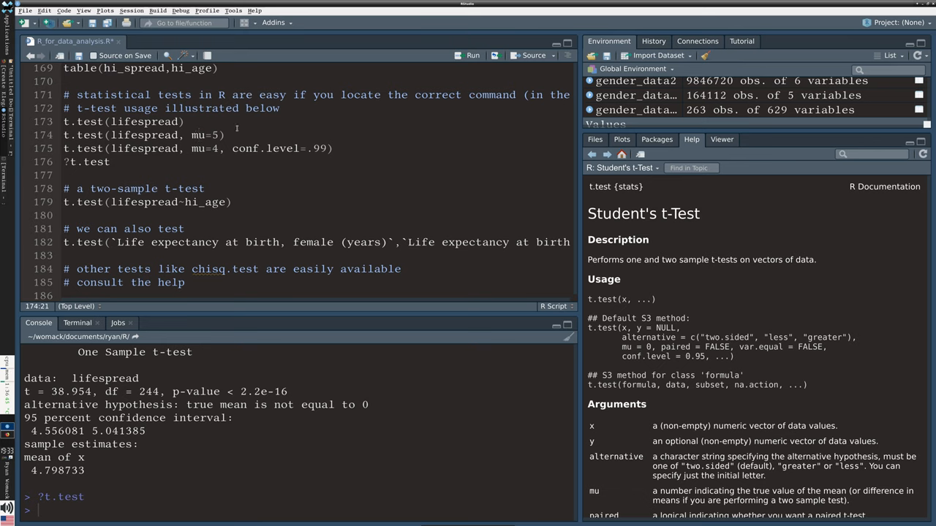
pyautogui.click(146, 135)
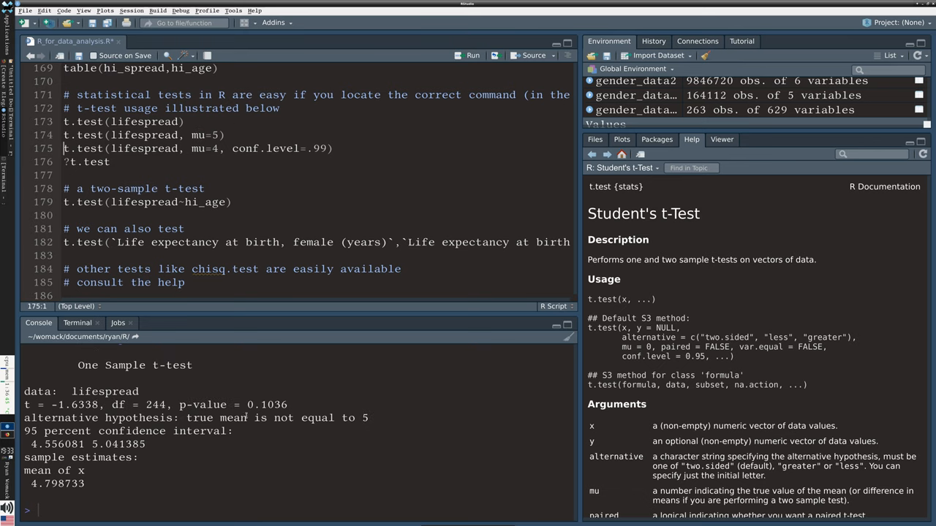
pyautogui.doubleClick(266, 403)
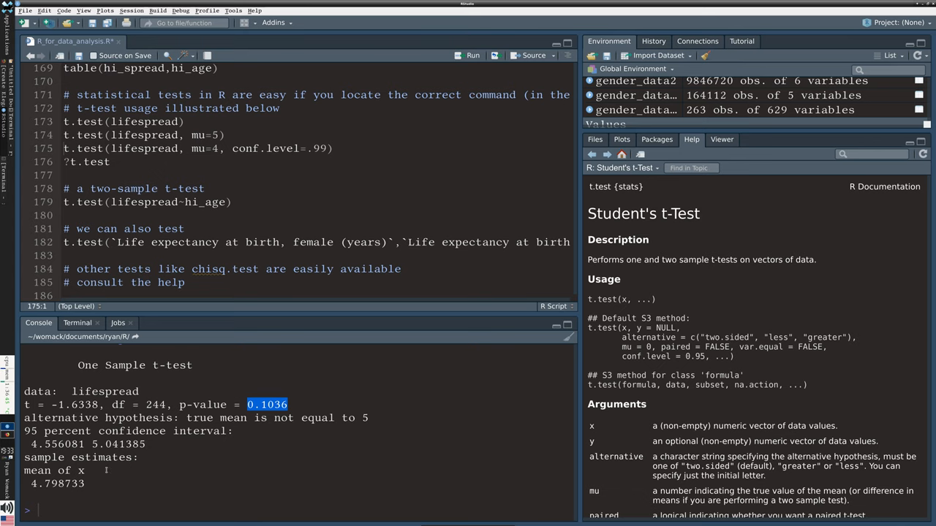
pyautogui.doubleClick(47, 445)
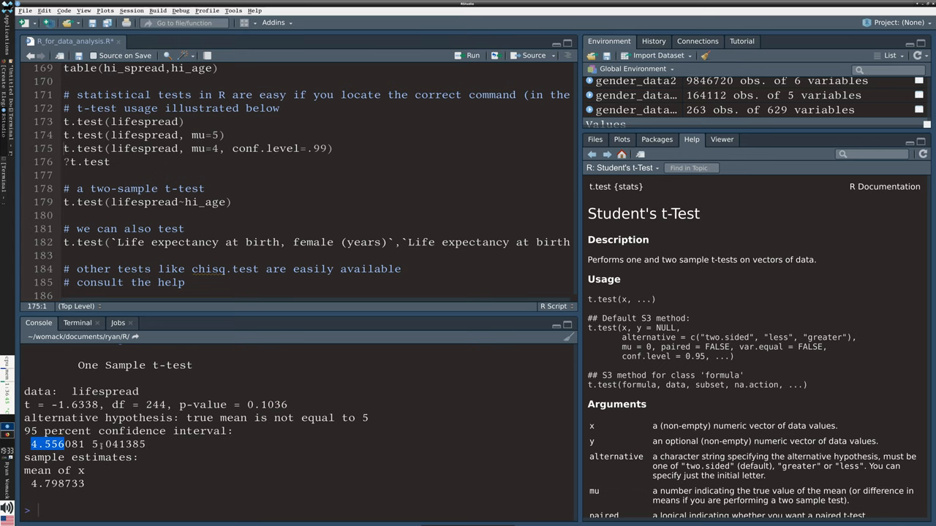
pyautogui.moveTo(31, 445); pyautogui.dragTo(146, 444)
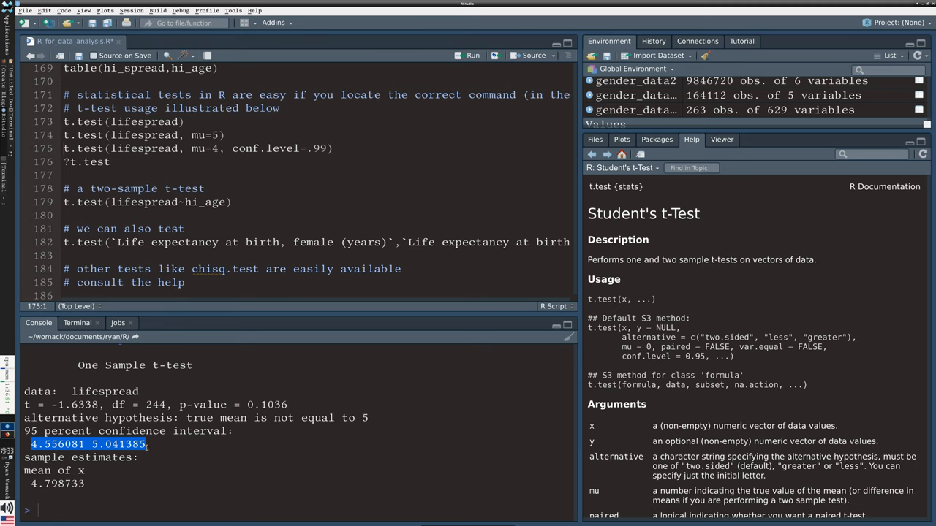
pyautogui.click(260, 404)
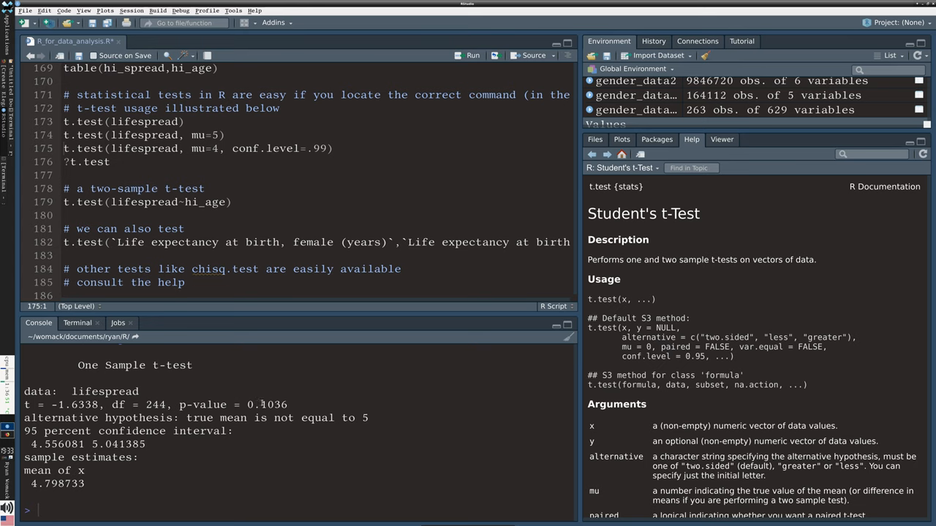
# Step: Run the t-test against mu=4 at 99% confidence, then move to the two-sample test line
pyautogui.doubleClick(272, 403)
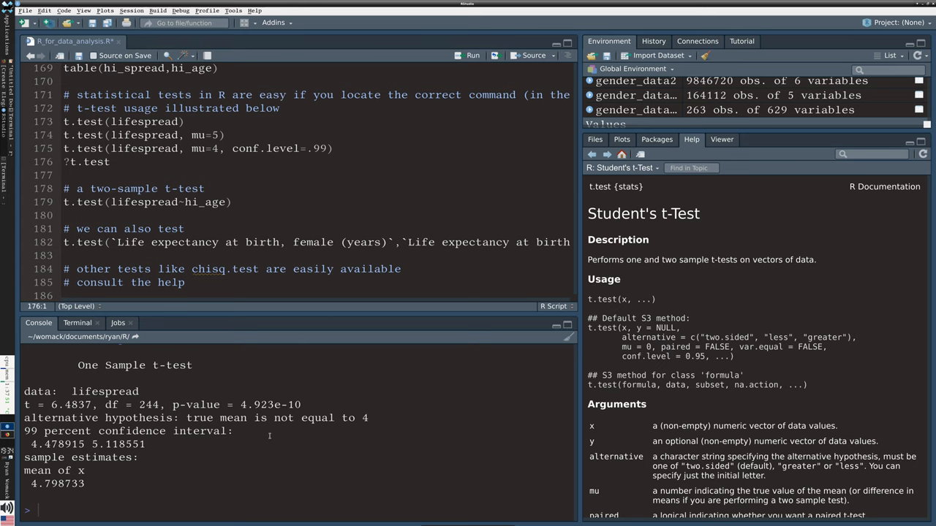
pyautogui.moveTo(252, 430)
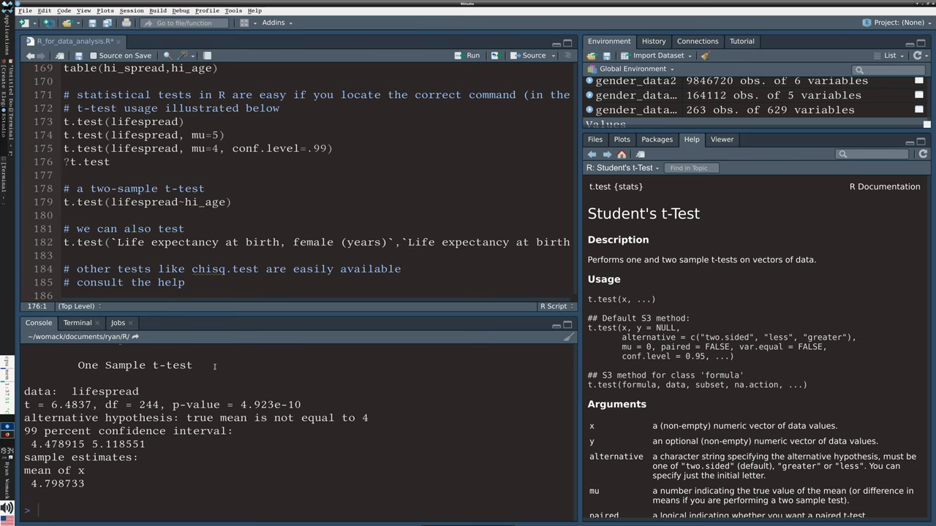
pyautogui.click(173, 202)
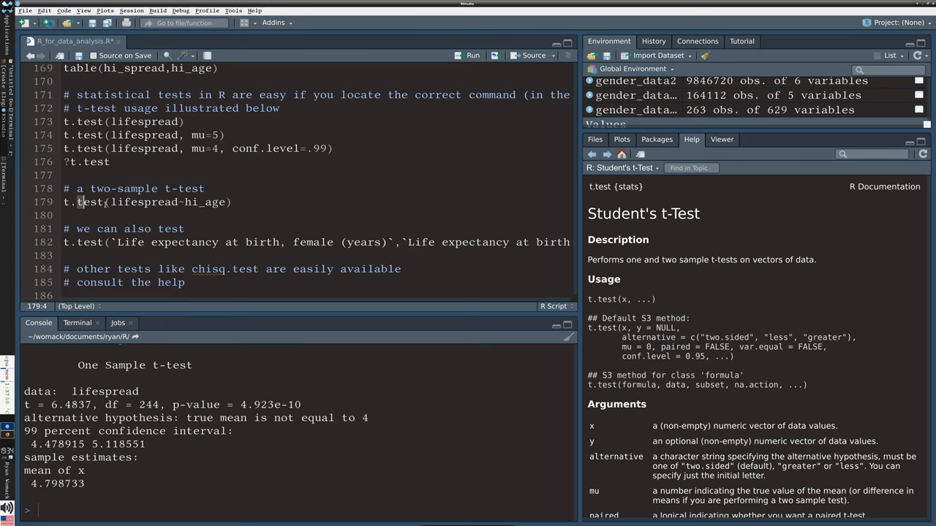
# Step: Run the Welch t-test of lifespread by hi_age, giving p-value 1.748e-05, and highlight the hypothesised difference of 0
pyautogui.write('t')
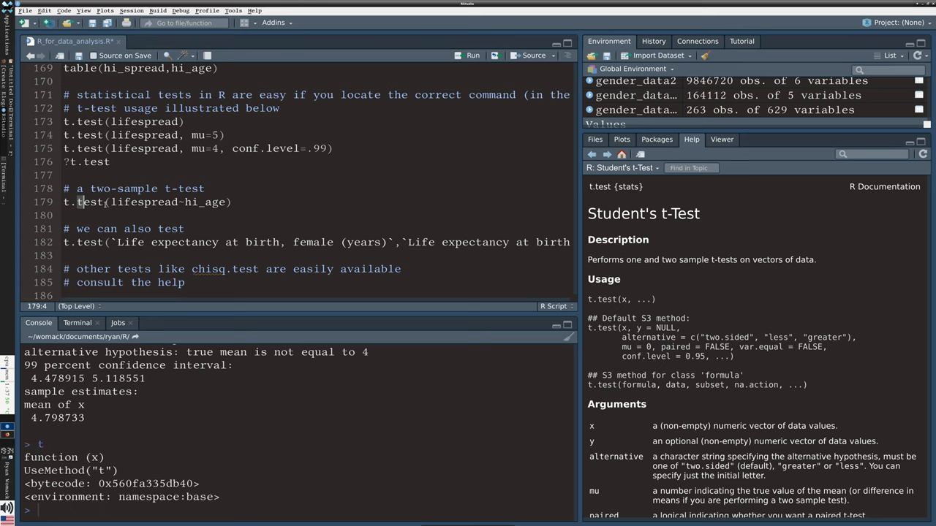
pyautogui.click(103, 202)
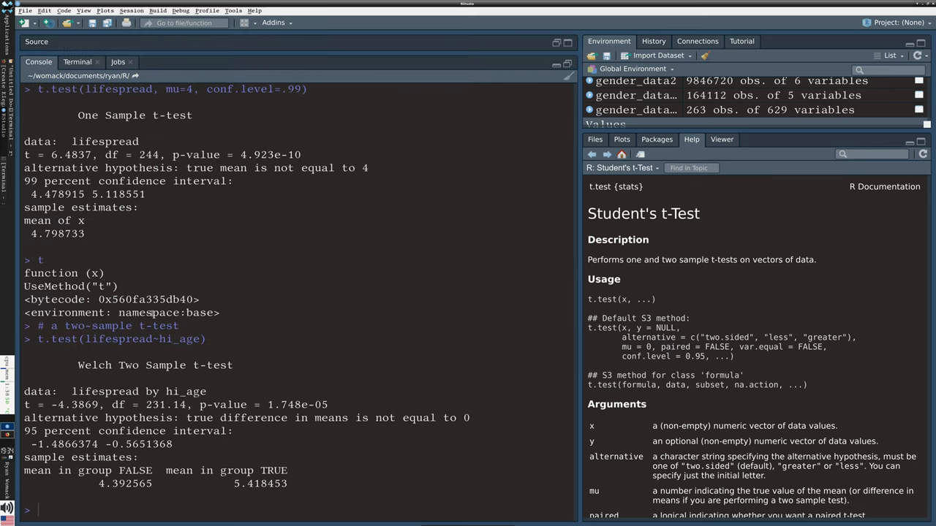
pyautogui.doubleClick(276, 403)
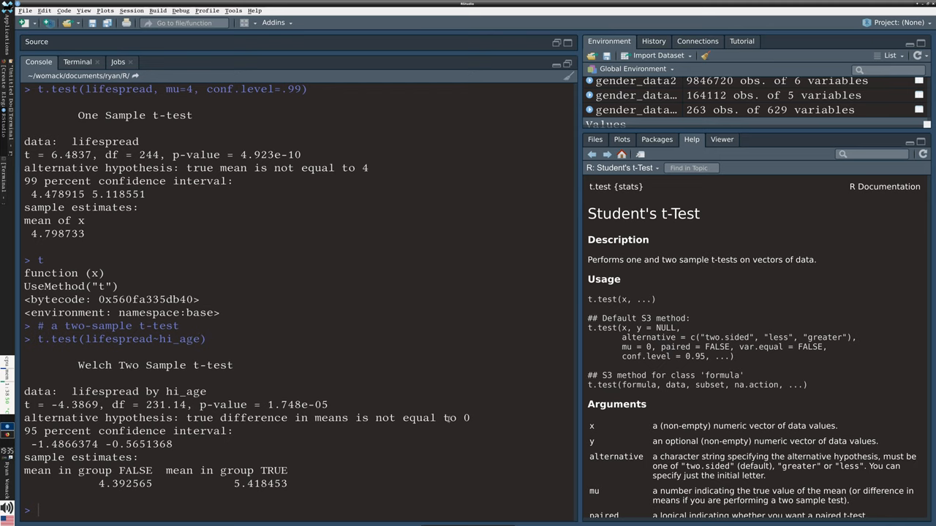
pyautogui.doubleClick(462, 418)
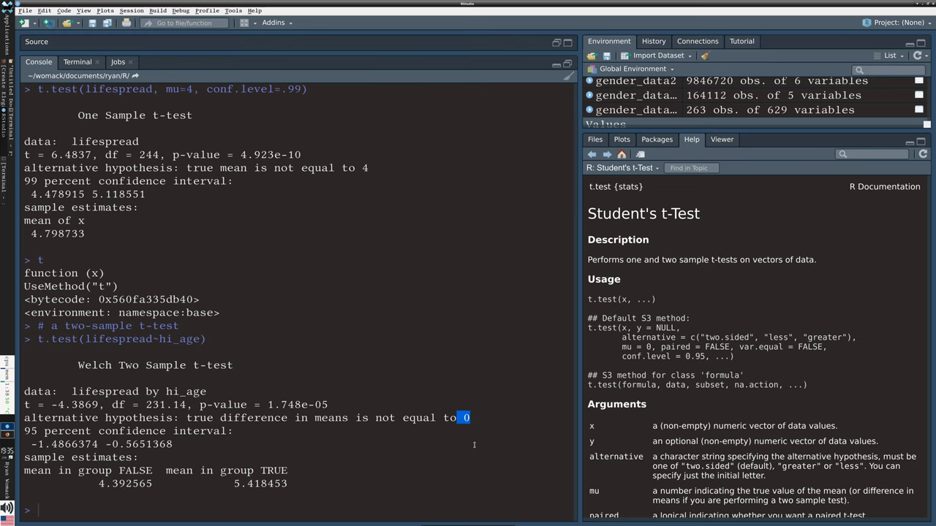
pyautogui.moveTo(147, 487)
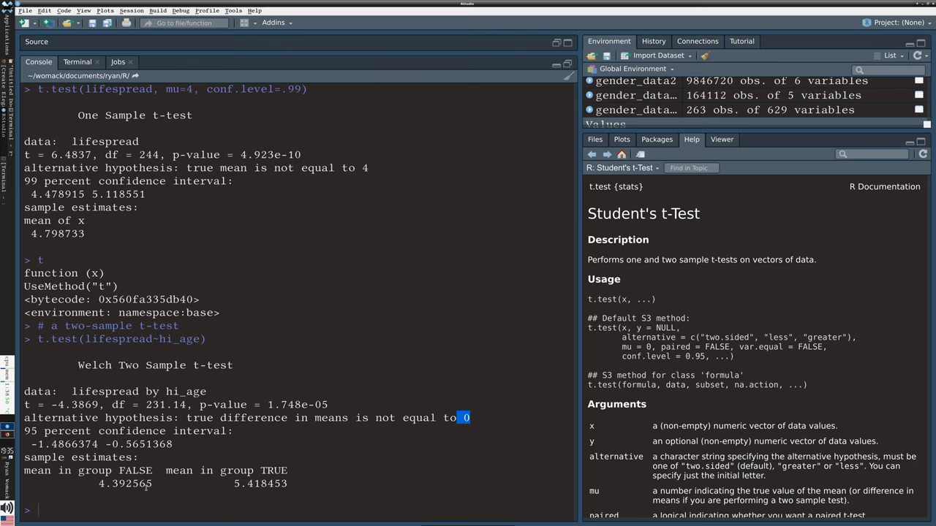
# Step: Highlight the FALSE group and its mean estimate 4.392565 in the t-test output
pyautogui.doubleClick(135, 471)
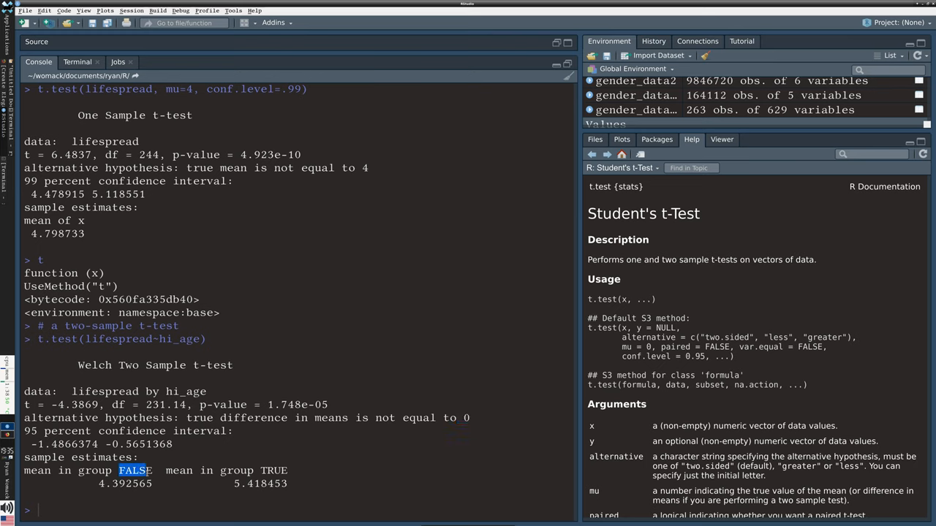
pyautogui.doubleClick(135, 470)
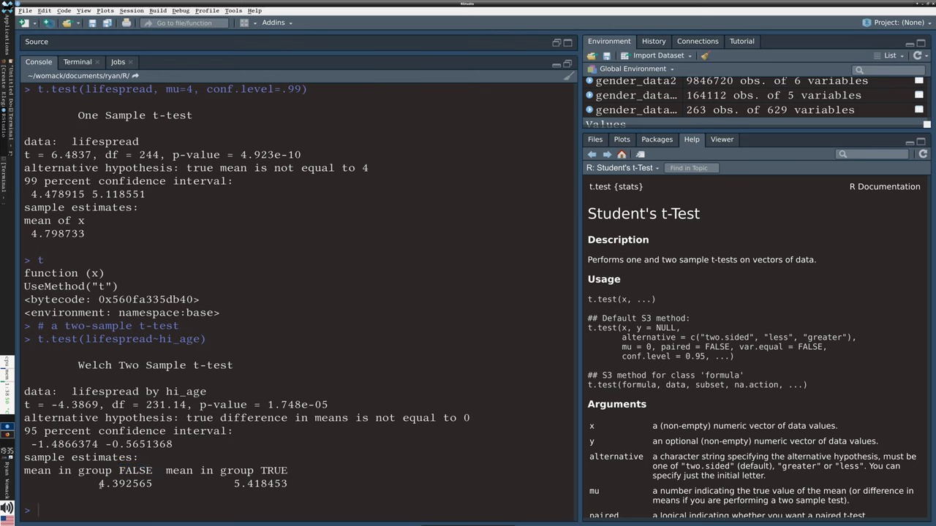
pyautogui.doubleClick(126, 483)
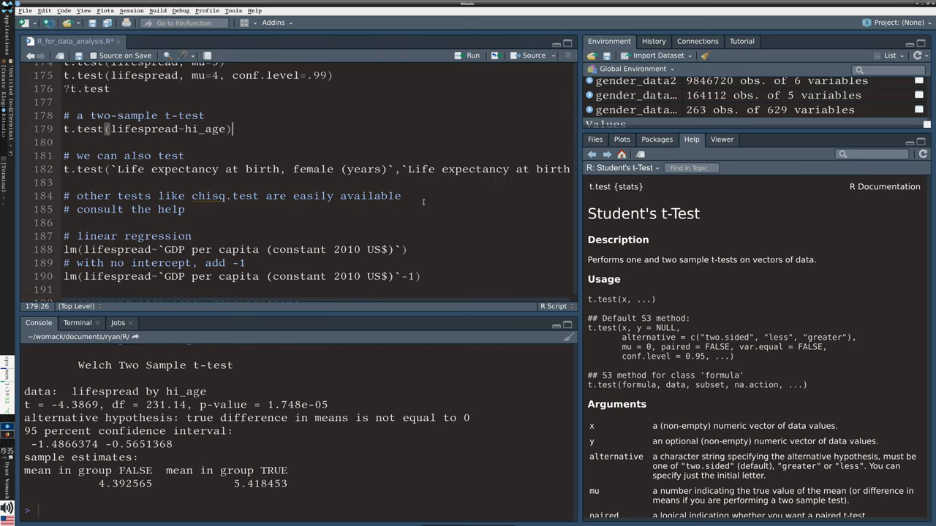
# Step: Add lm() regressions of lifespread on GDP per capita, with and without intercept, and fertility-rate models
pyautogui.scroll(-3)
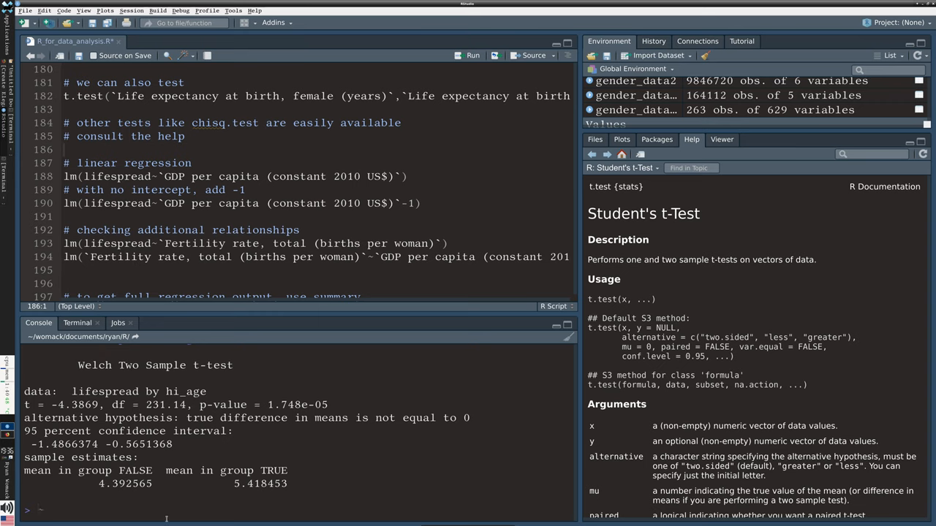
pyautogui.write('""')
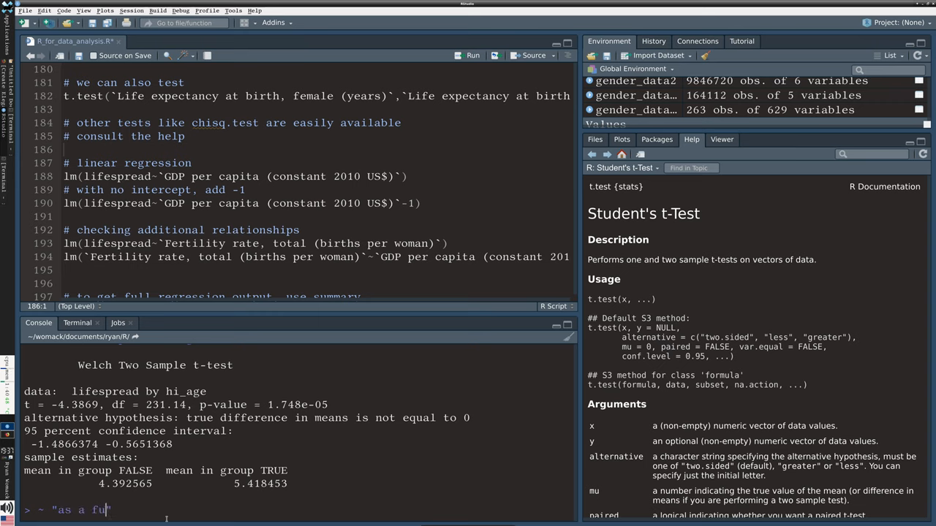
pyautogui.write('nction of')
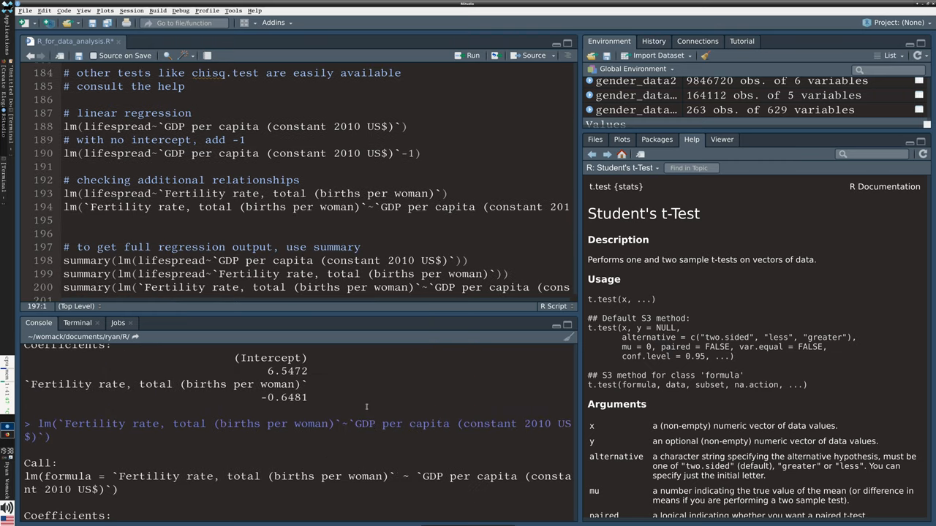
pyautogui.moveTo(434, 397)
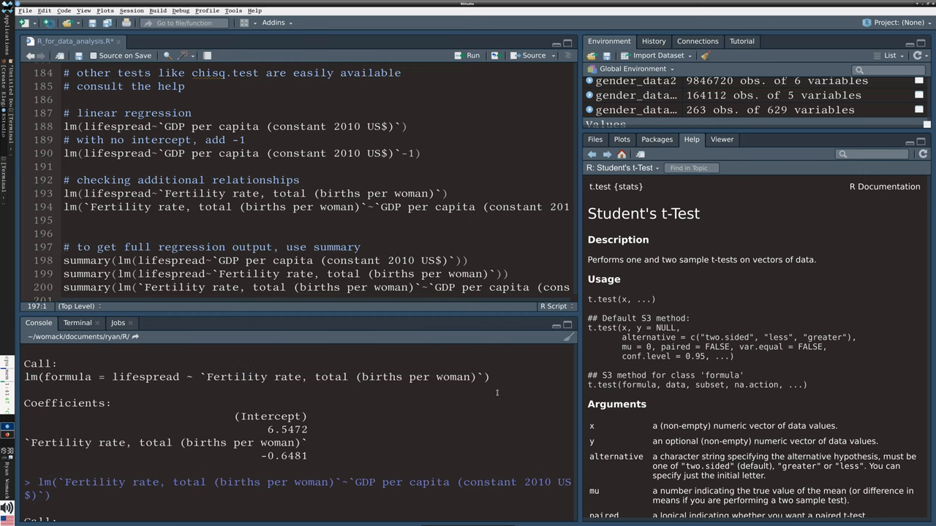
# Step: View the fertility-on-GDP regression coefficients: intercept 3.181 and slope -3.493e-05
pyautogui.scroll(-3)
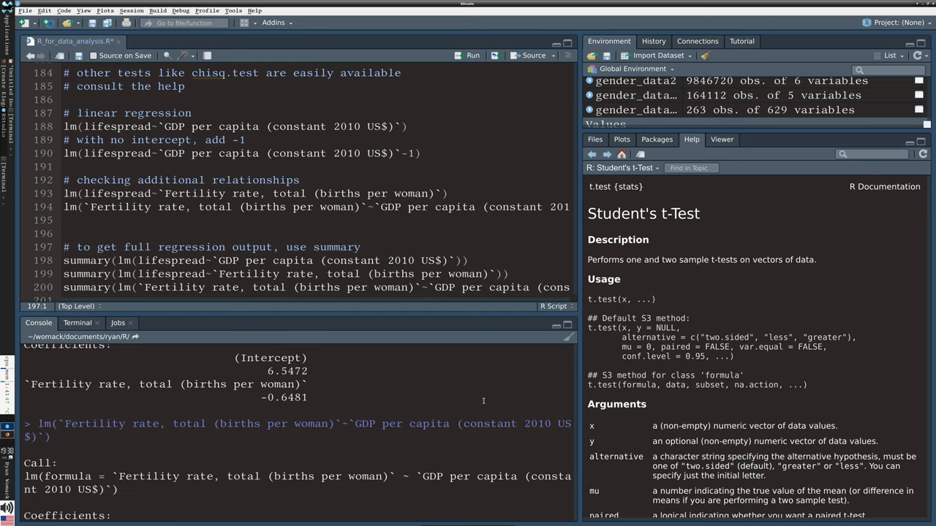
pyautogui.scroll(-3)
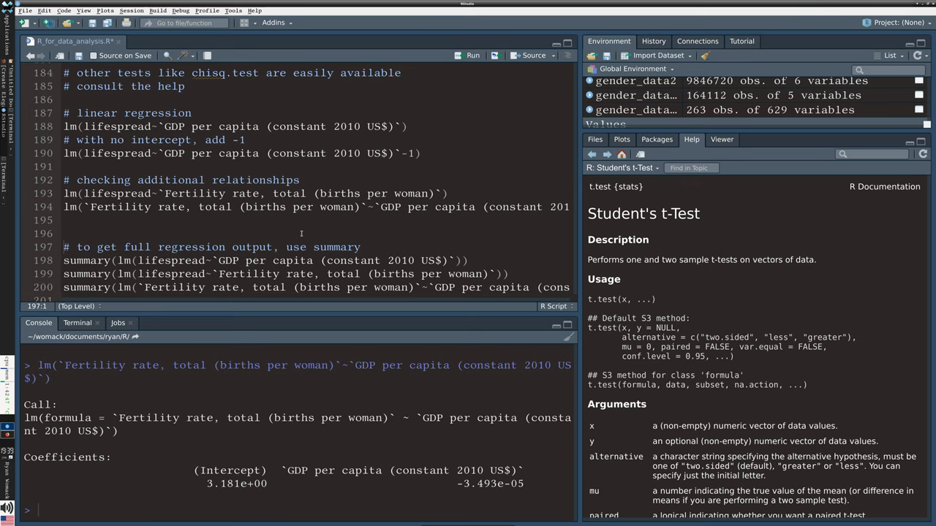
# Step: Read the summary of lifespread on GDP per capita, highlighting R-squared 0.0005602 and p-value 0.7211
pyautogui.scroll(-3)
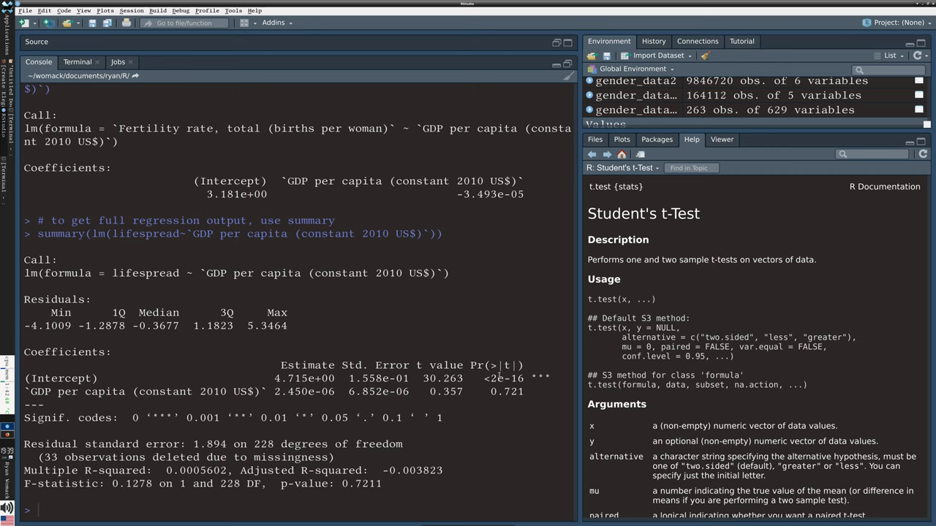
pyautogui.doubleClick(494, 391)
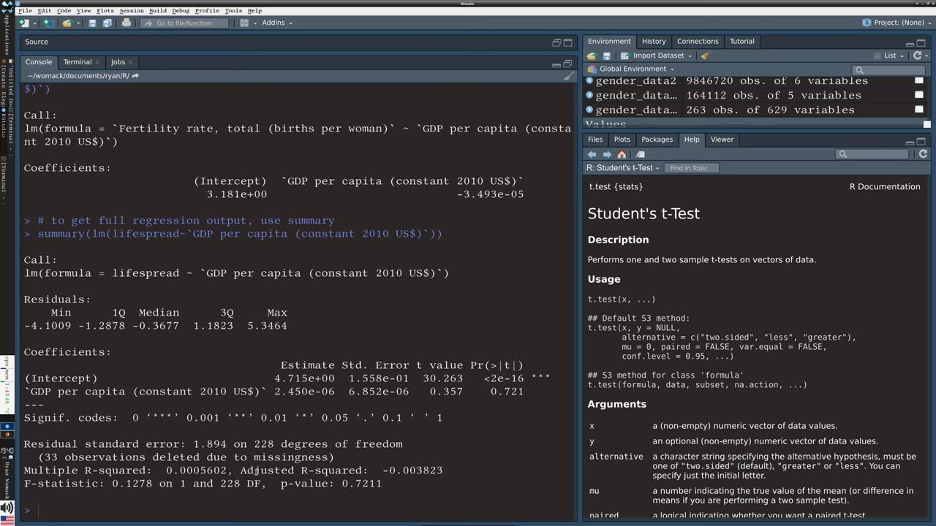
pyautogui.doubleClick(166, 471)
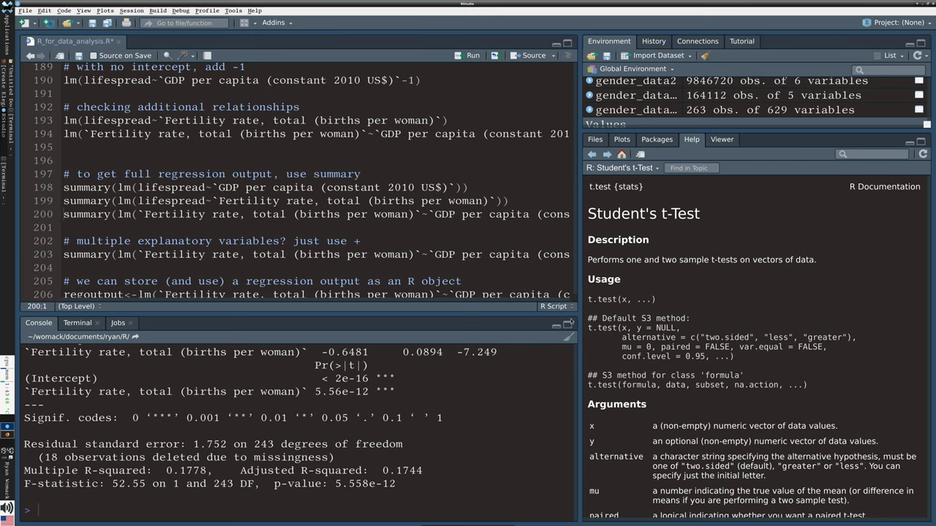
pyautogui.moveTo(571, 324)
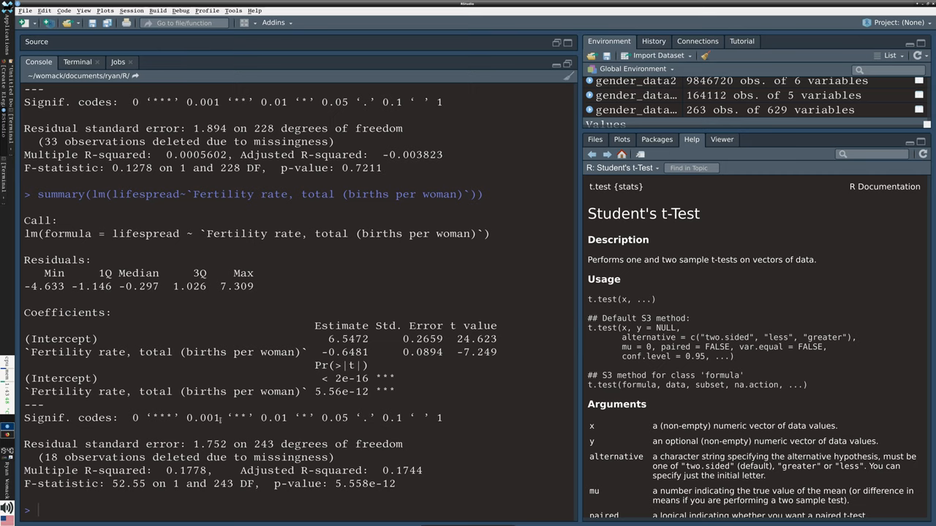
pyautogui.doubleClick(185, 471)
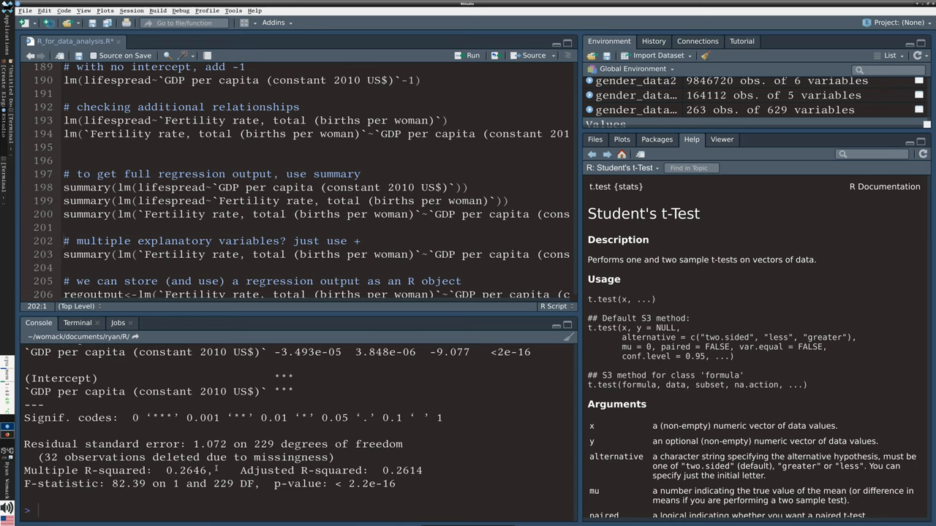
pyautogui.doubleClick(191, 471)
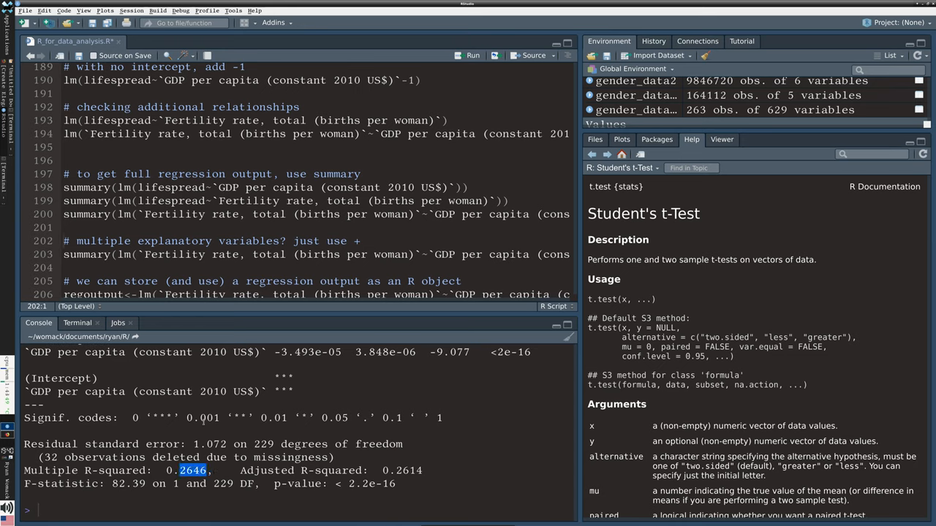
pyautogui.click(307, 201)
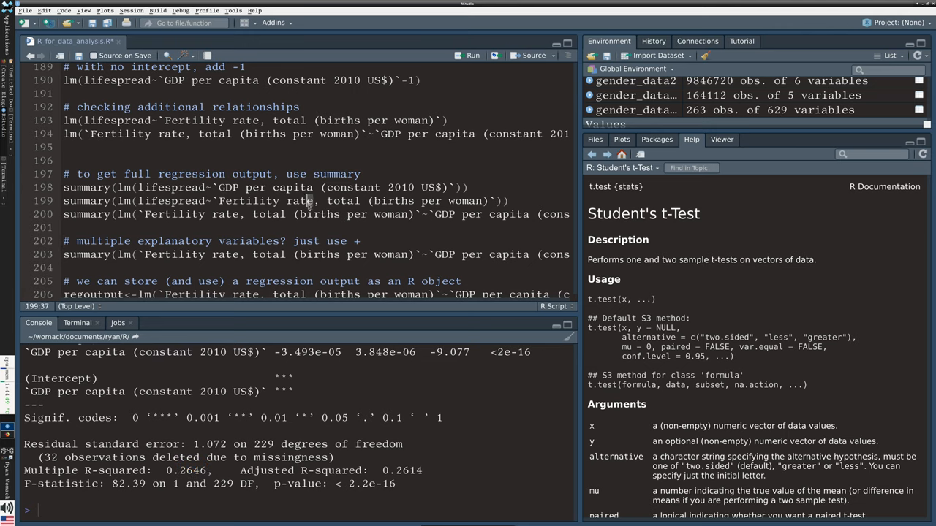
pyautogui.scroll(-3)
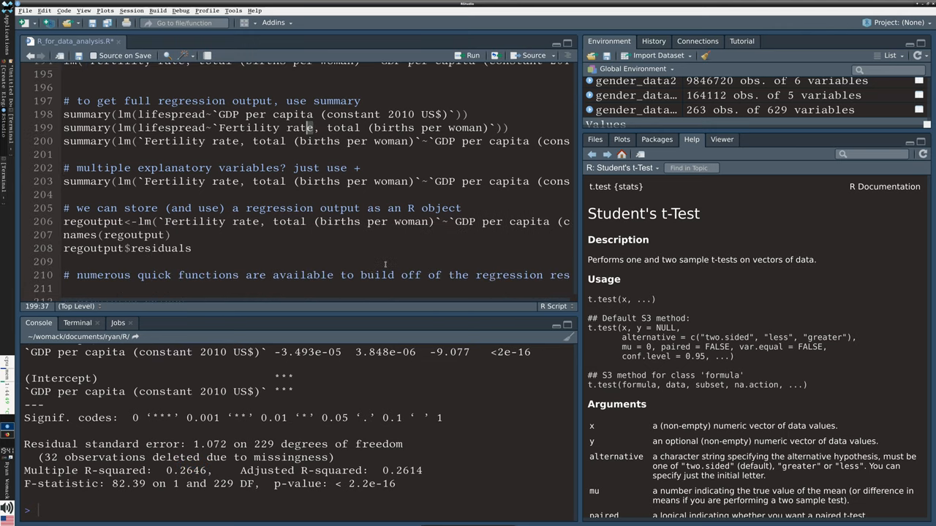
pyautogui.moveTo(351, 275)
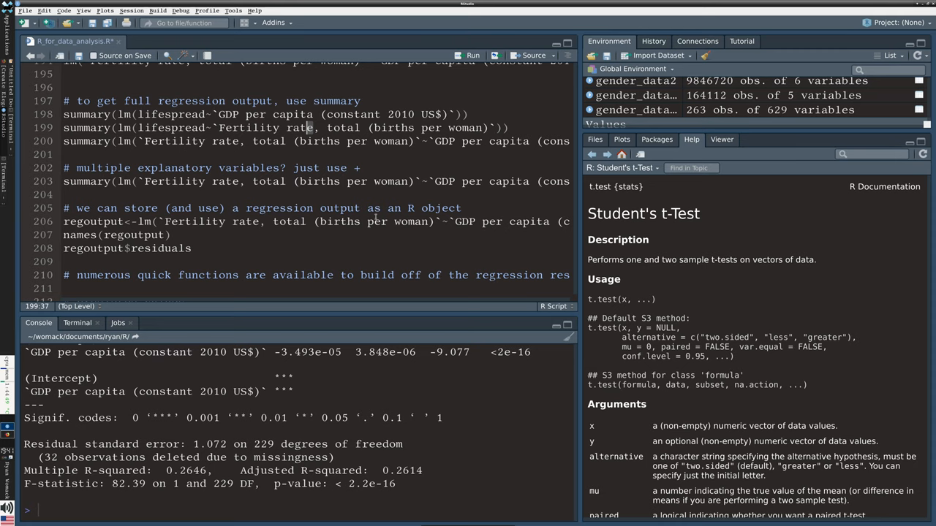
# Step: Run the regoutput assignment and the fertility ~ GDP + lifespread summary, giving R-squared 0.4401
pyautogui.click(193, 181)
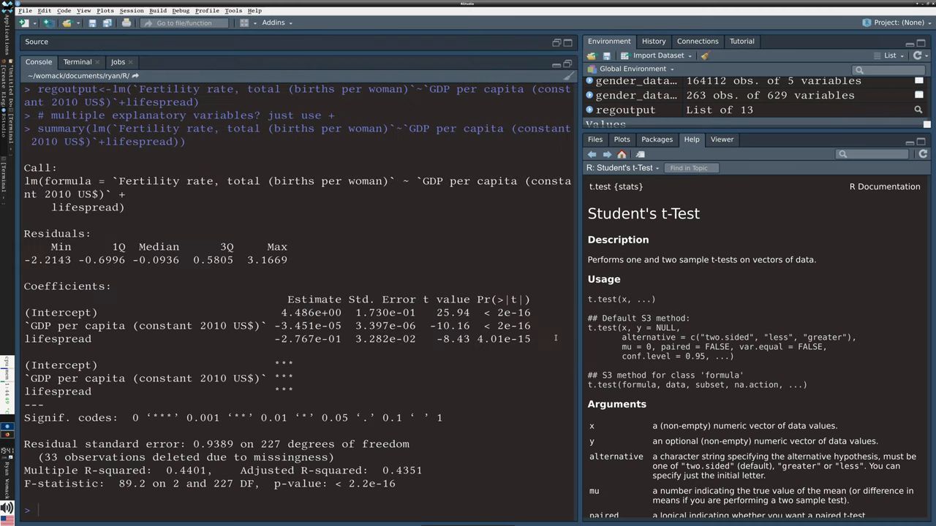
pyautogui.moveTo(436, 373)
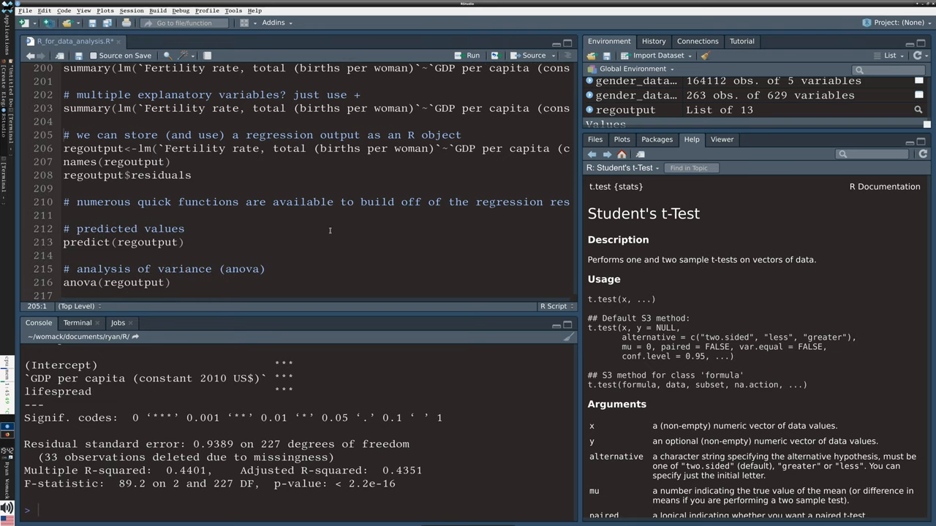
pyautogui.moveTo(365, 219)
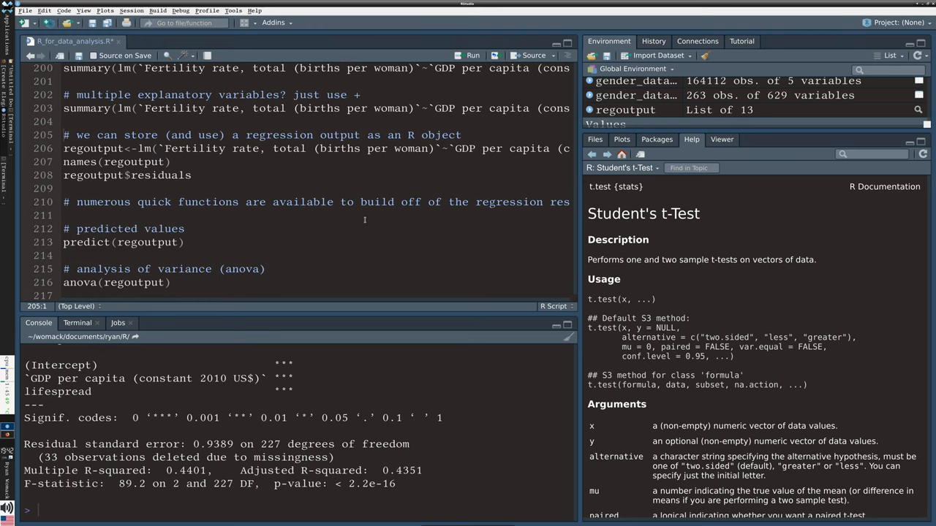
pyautogui.moveTo(314, 225)
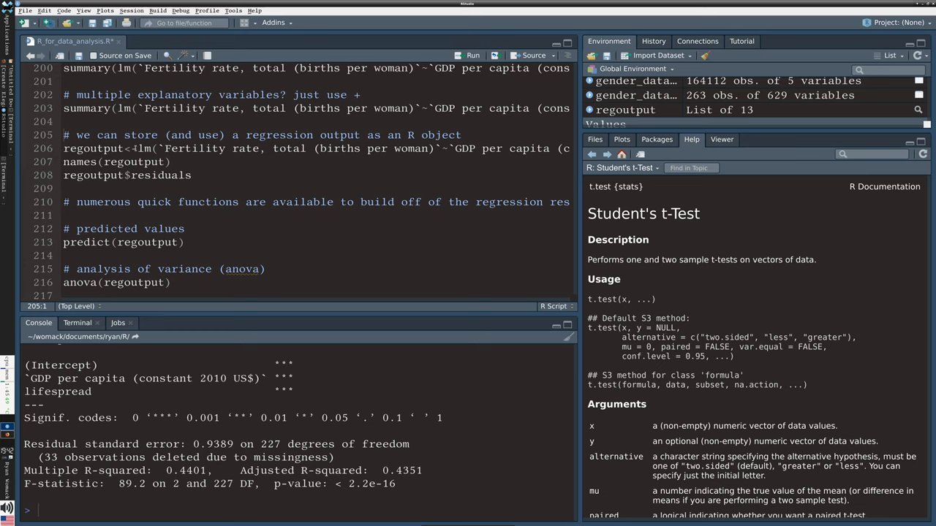
# Step: Store the regression as regoutput and list its 13 component names with names(regoutput)
pyautogui.doubleClick(193, 149)
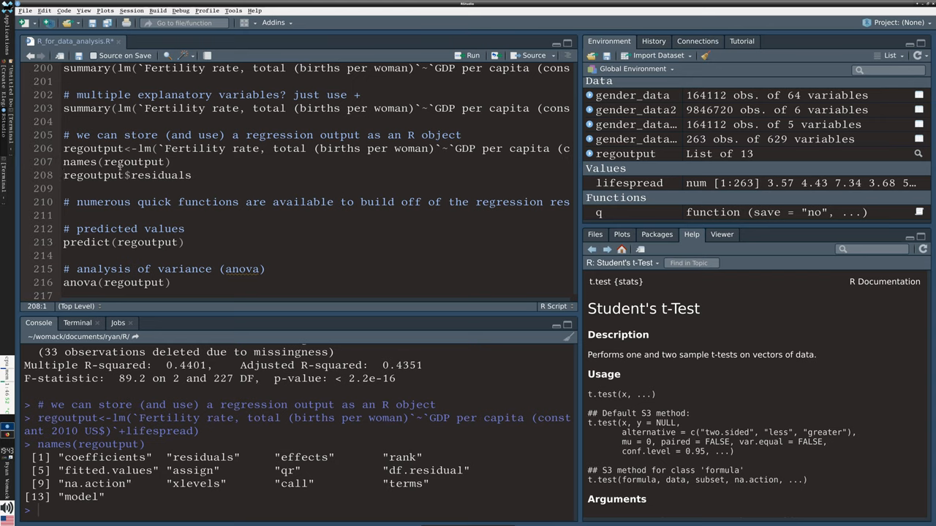
# Step: Run regoutput$residuals, predict(regoutput) and anova(regoutput) from the script
pyautogui.click(84, 176)
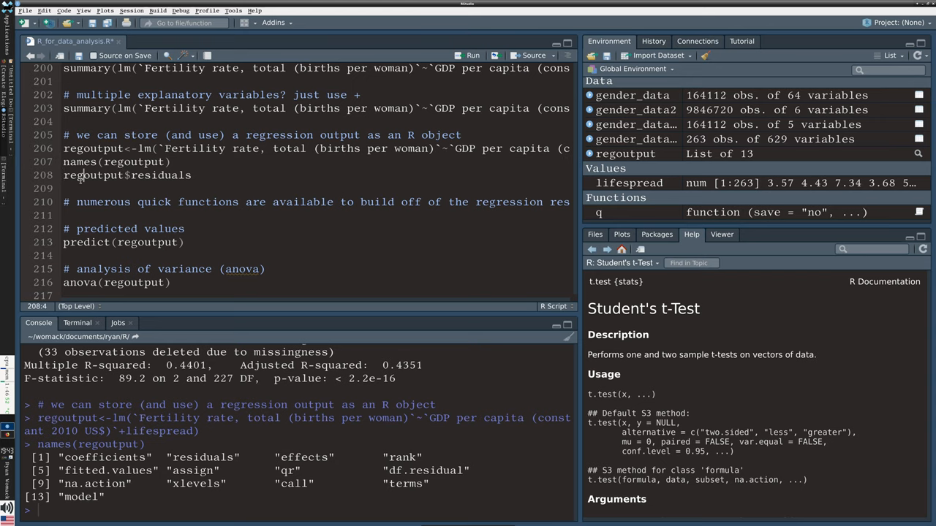
pyautogui.click(152, 176)
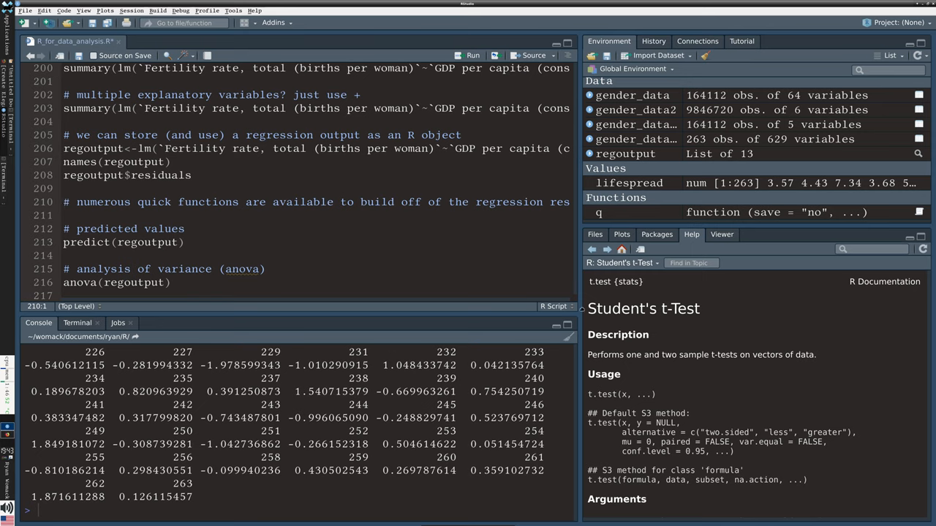
pyautogui.moveTo(462, 266)
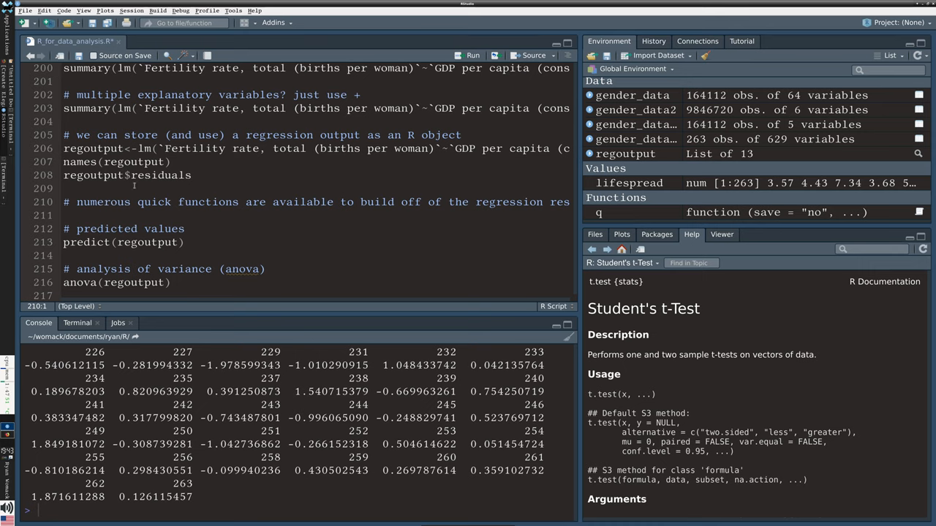
pyautogui.click(126, 149)
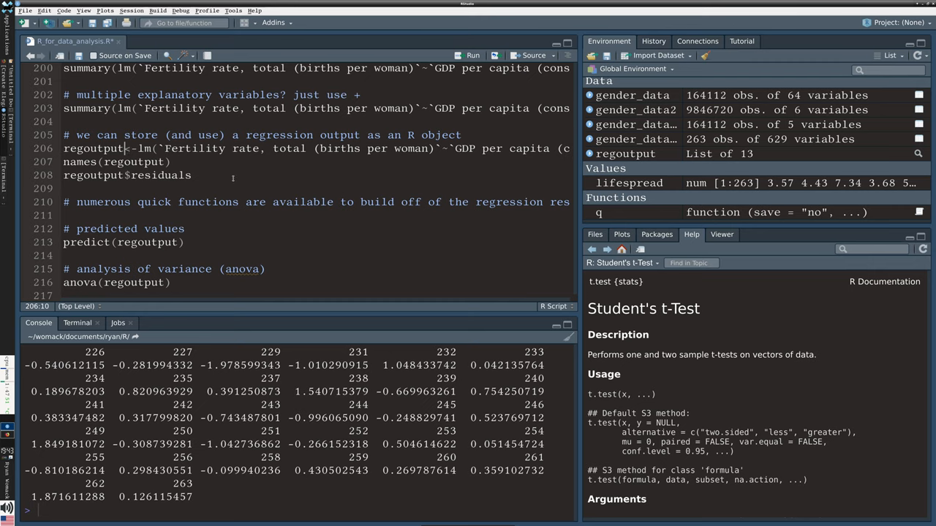
pyautogui.moveTo(263, 197)
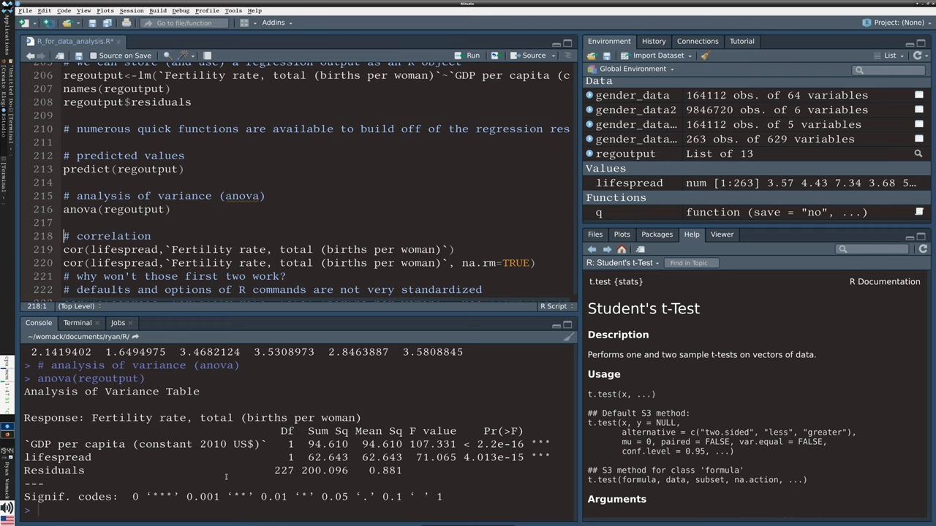
# Step: Run the cor() lines and mark the na.rm=TRUE argument that raised the 'unused argument' error
pyautogui.scroll(-3)
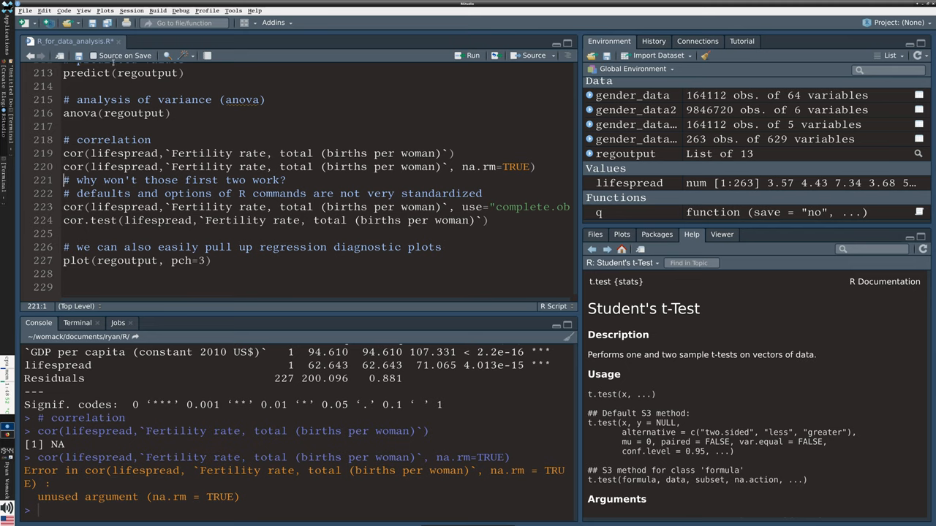
pyautogui.click(462, 167)
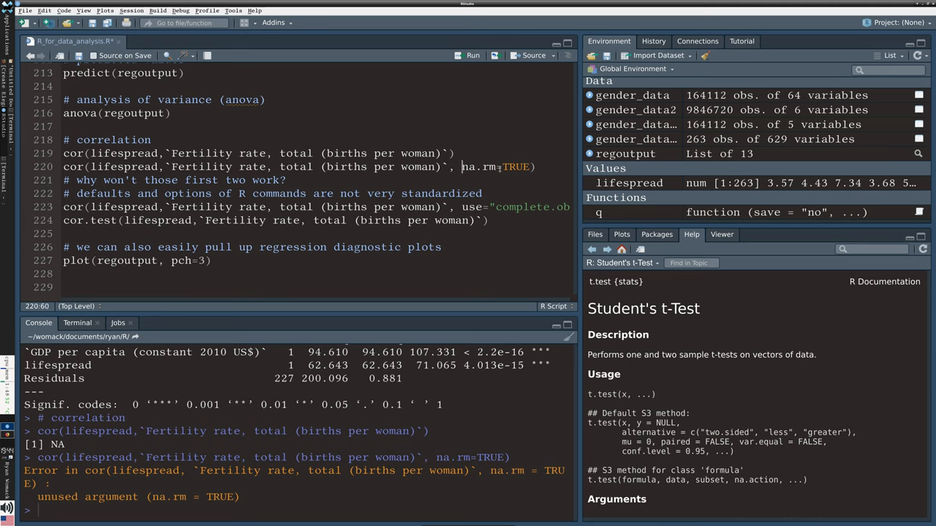
pyautogui.doubleClick(497, 167)
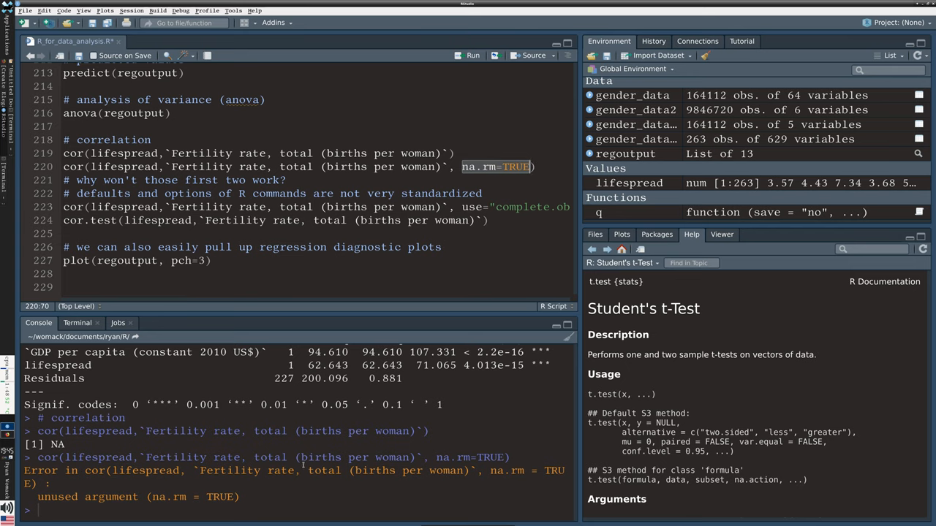
pyautogui.moveTo(285, 491)
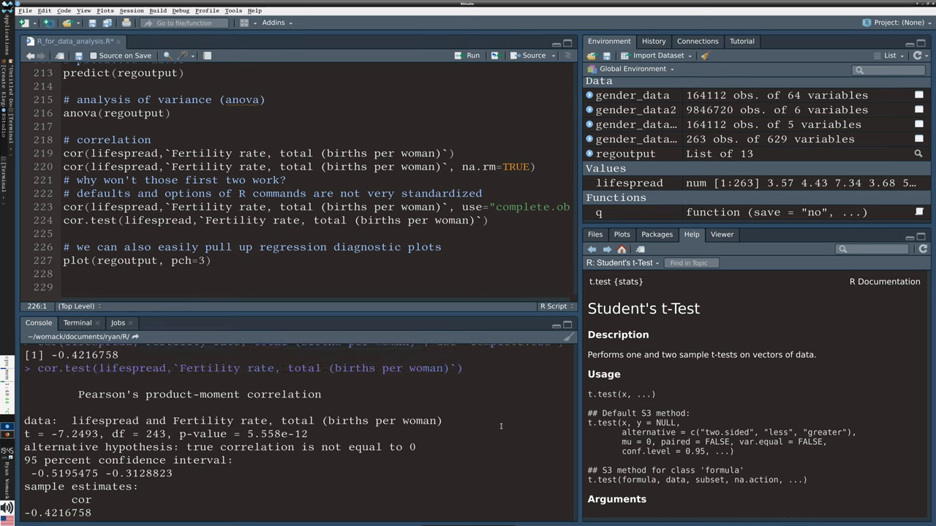
# Step: Run plot(regoutput, pch=3) to launch the regression diagnostic plots
pyautogui.scroll(-3)
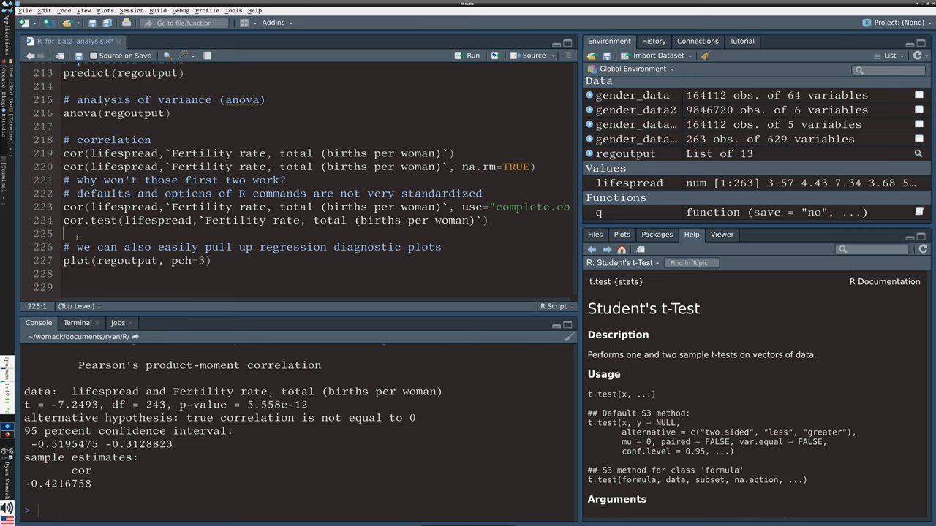
pyautogui.click(178, 247)
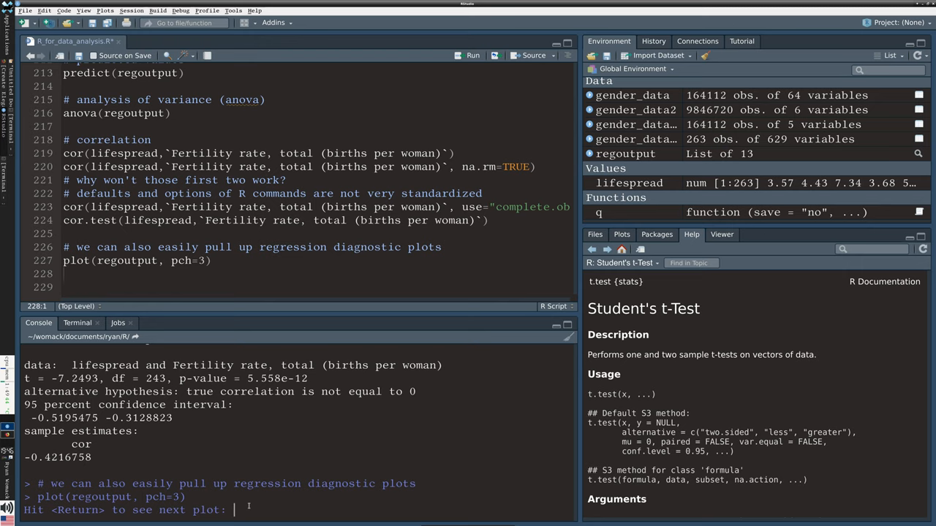
# Step: Step through all four diagnostic plots with Return, ending on Residuals vs Leverage
pyautogui.press('Return')
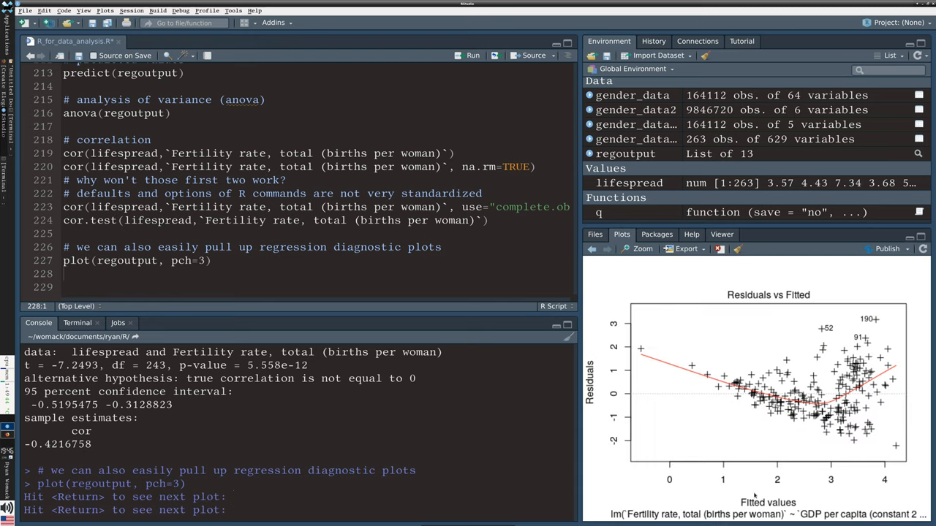
pyautogui.moveTo(392, 447)
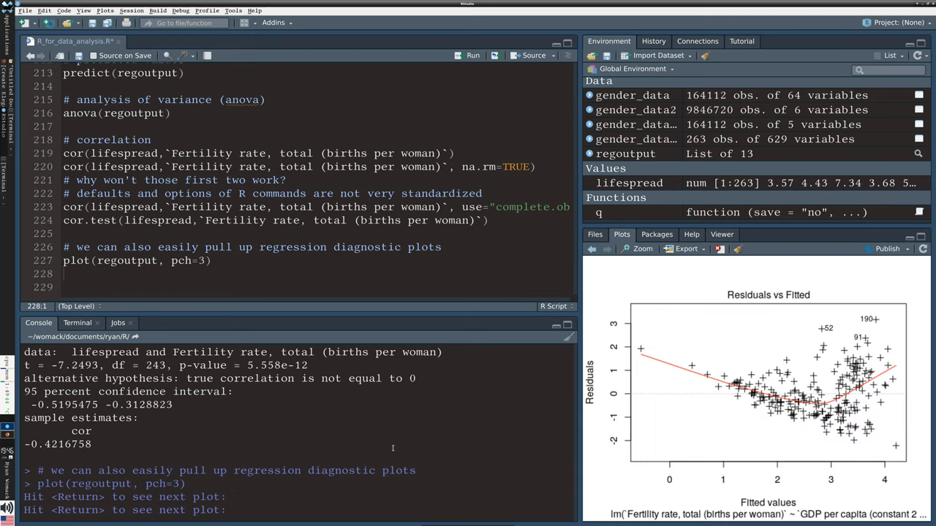
pyautogui.press('Return')
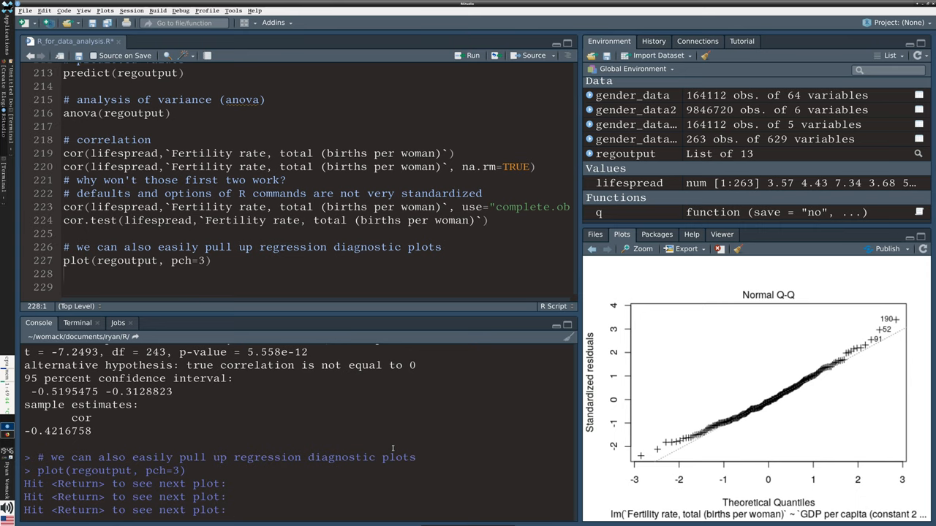
pyautogui.press('Return')
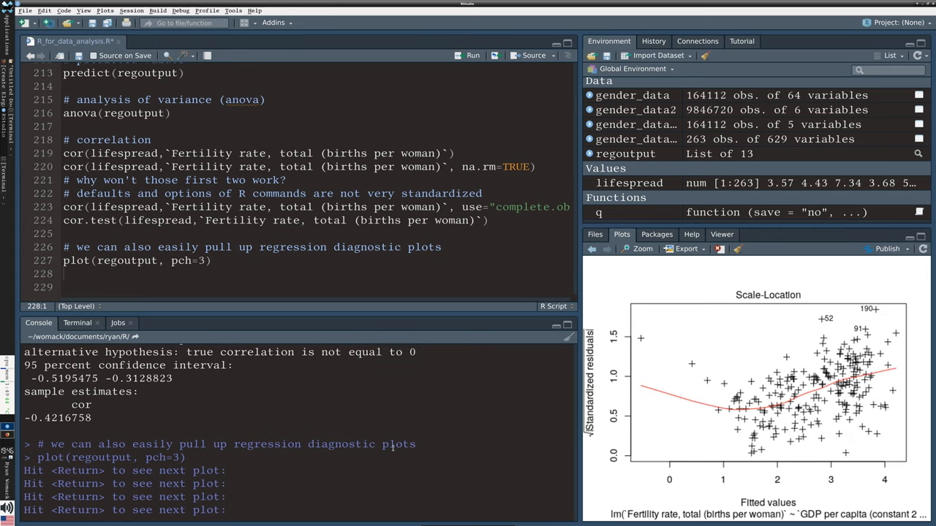
pyautogui.press('Return')
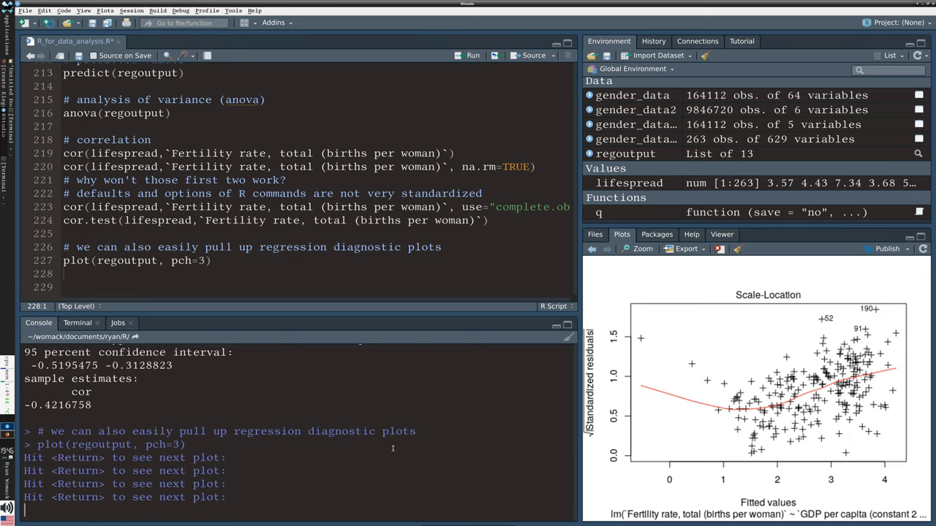
pyautogui.press('Return')
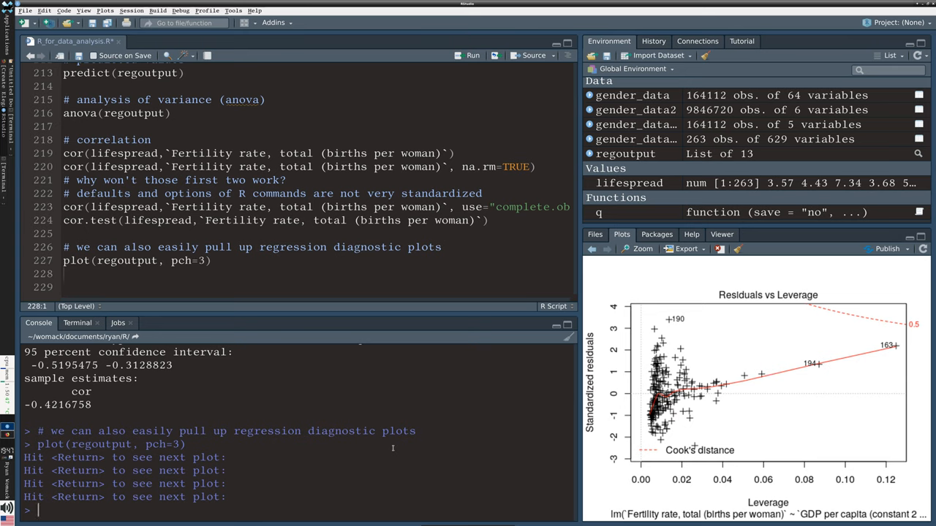
pyautogui.moveTo(345, 303)
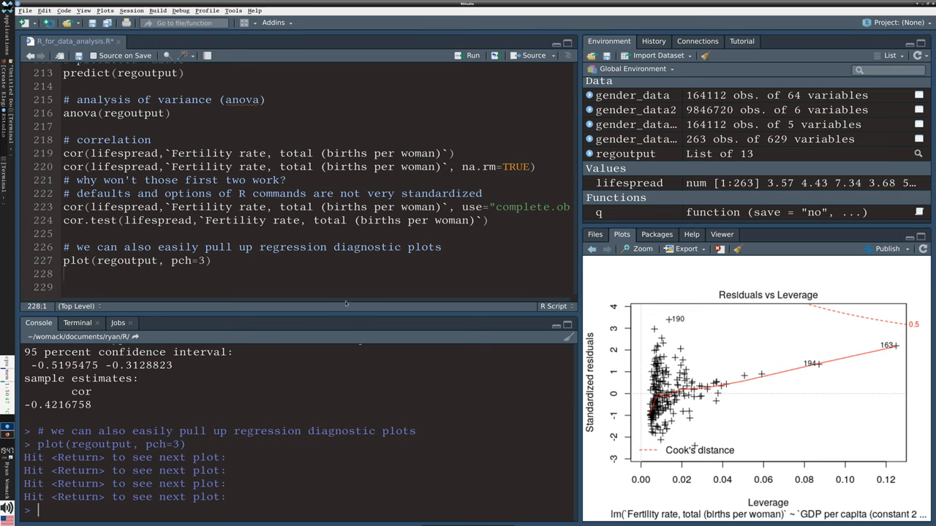